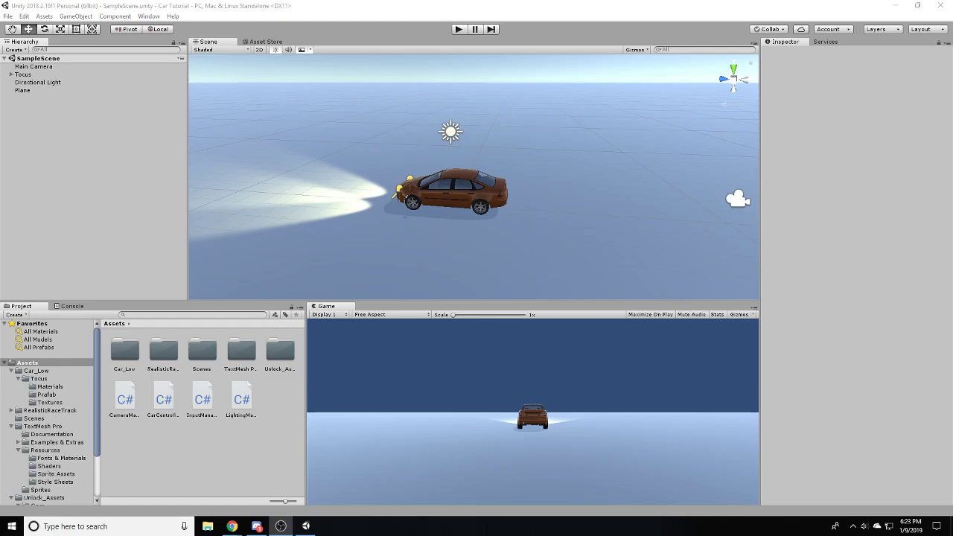
mouse_move(177, 385)
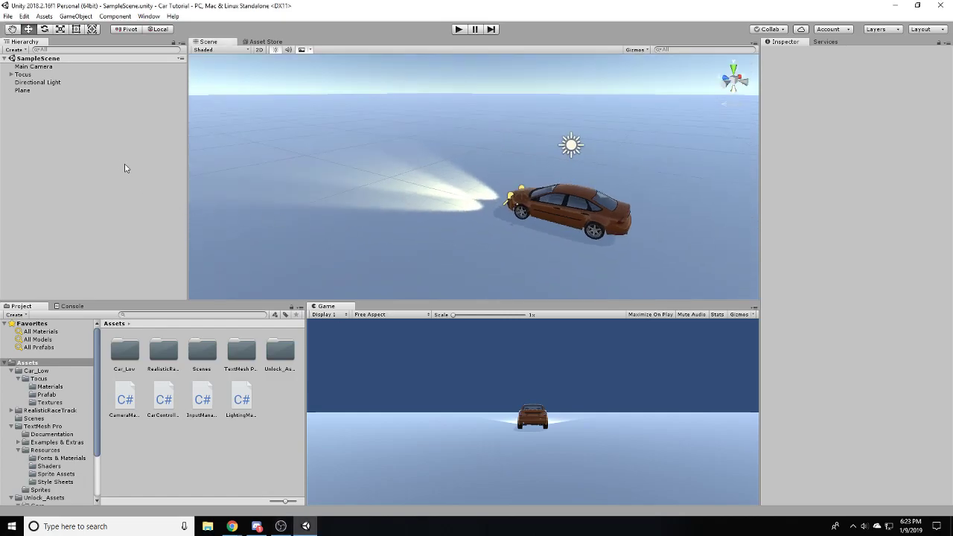
mouse_move(71, 183)
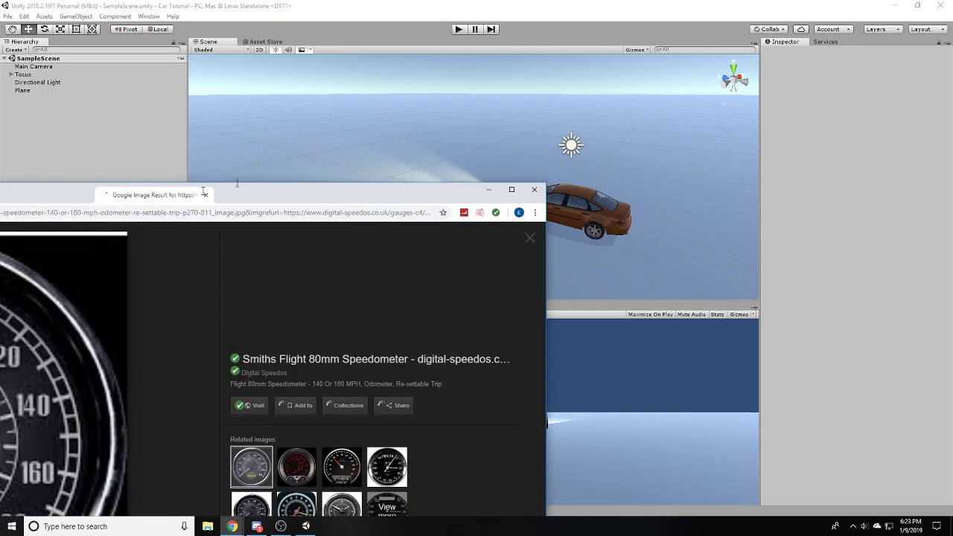
- Maximize the Smiths Flight 80mm speedometer image in Chrome, then return to Unity
click(511, 190)
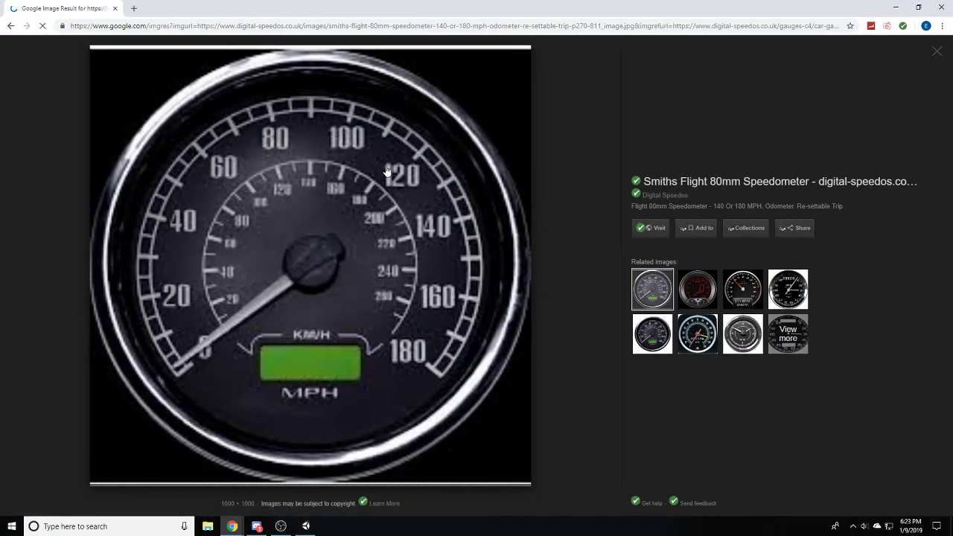
mouse_move(179, 163)
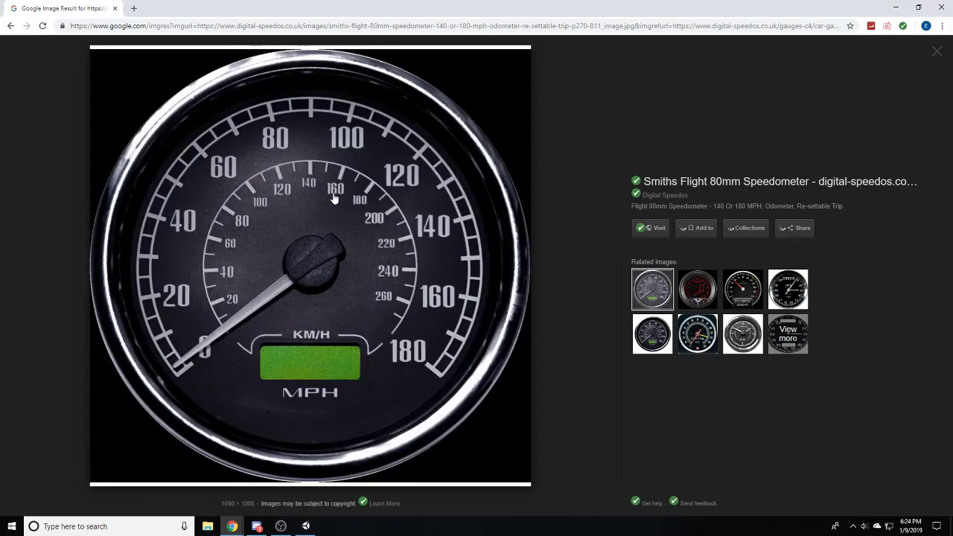
click(280, 527)
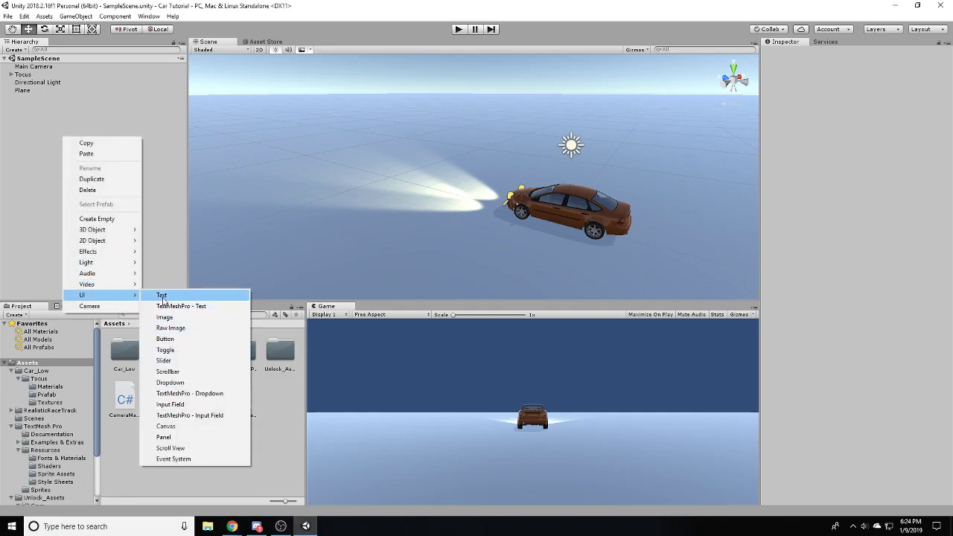
mouse_move(179, 306)
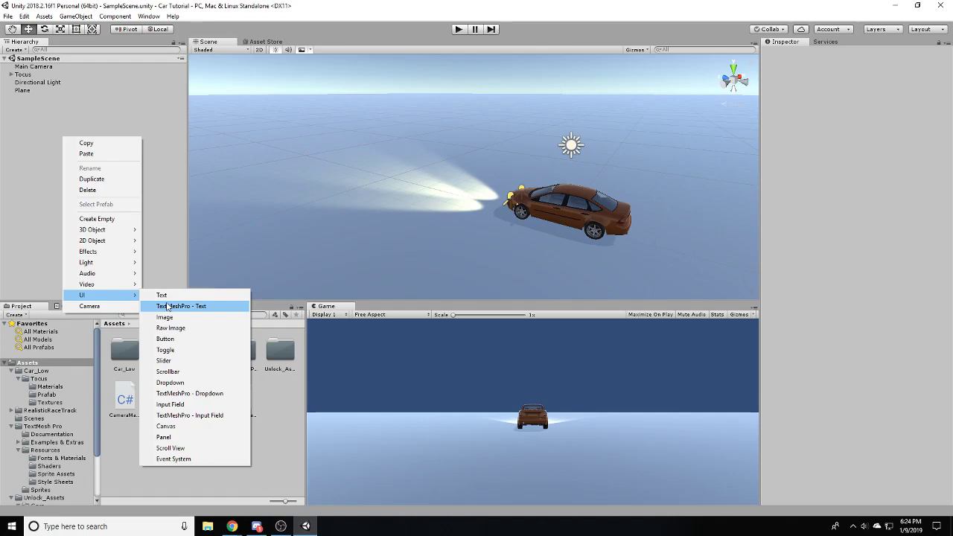
- Add a TextMeshPro - Text object on a new Canvas, select it, and save the scene
click(180, 306)
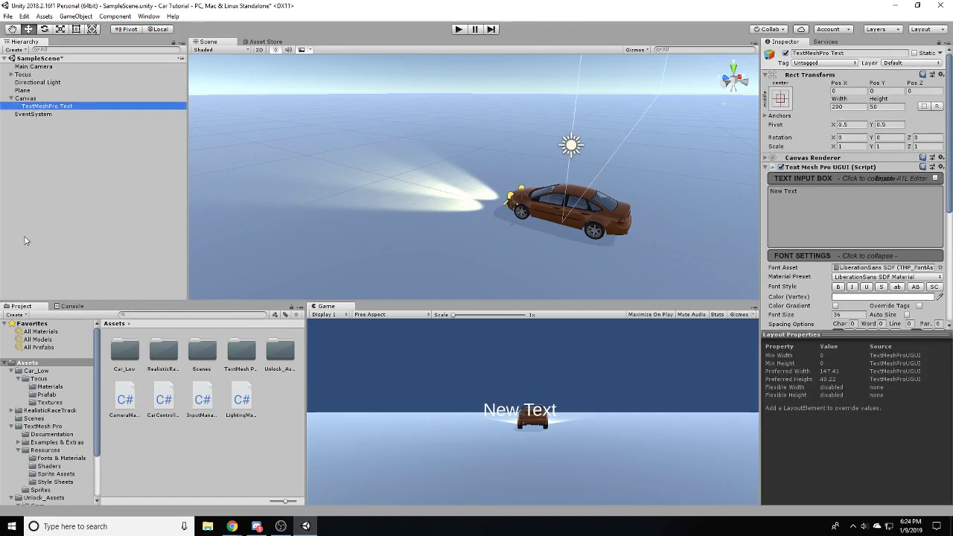
mouse_move(45, 143)
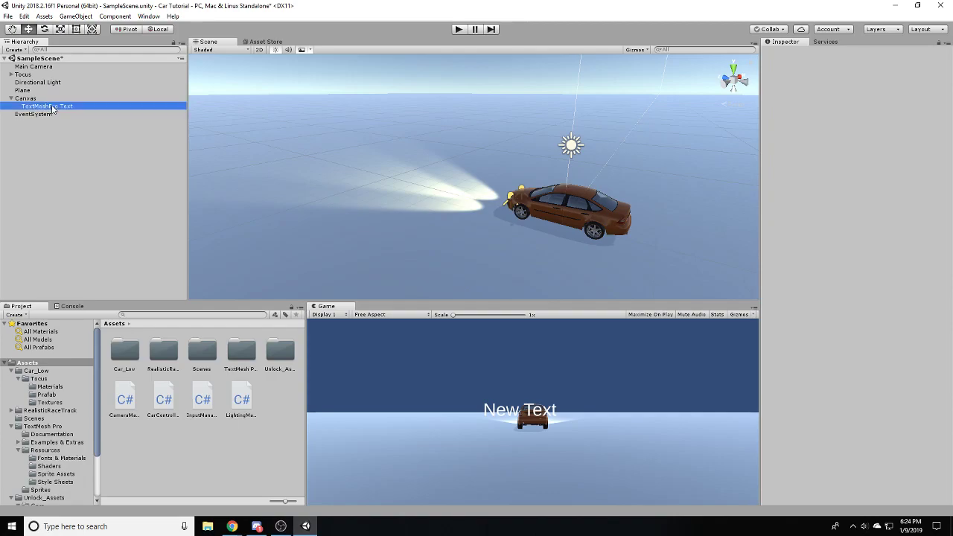
click(47, 106)
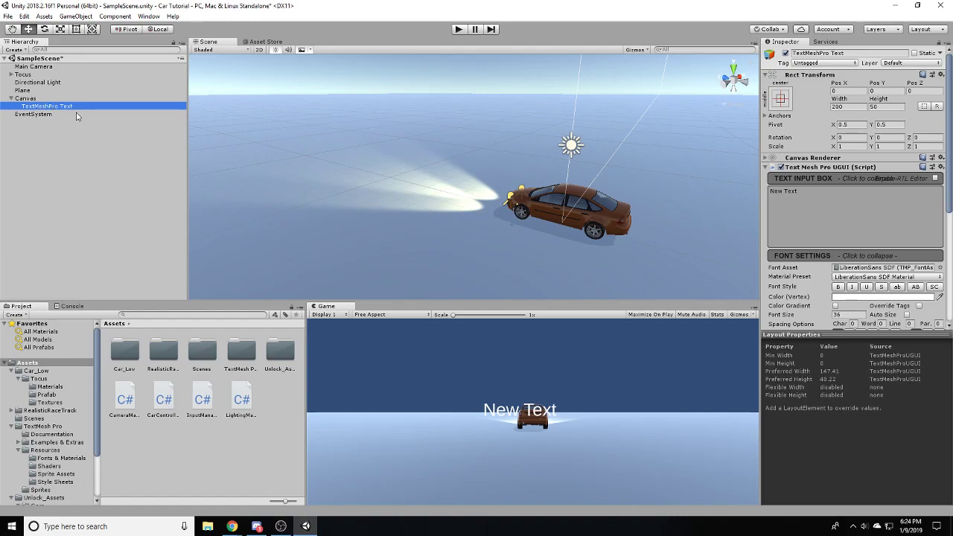
mouse_move(47, 137)
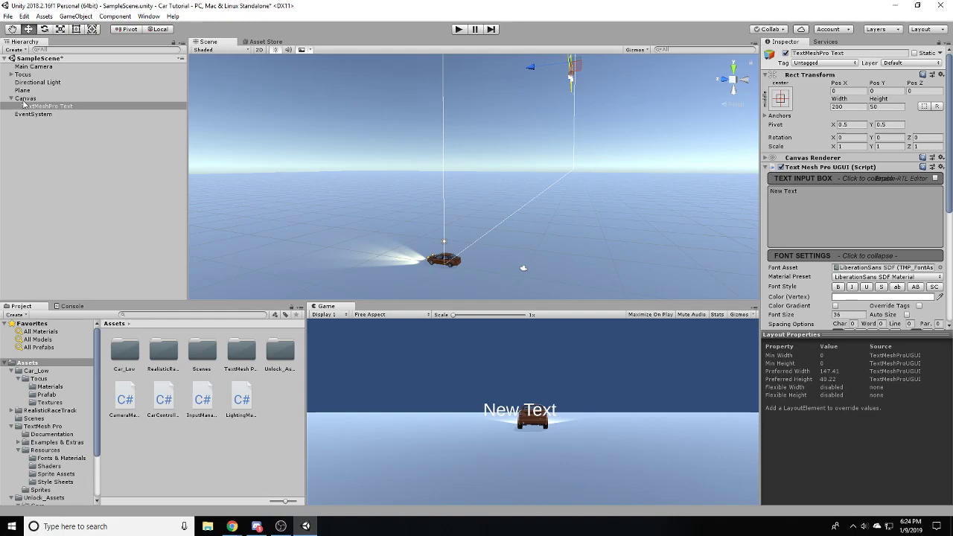
mouse_move(70, 137)
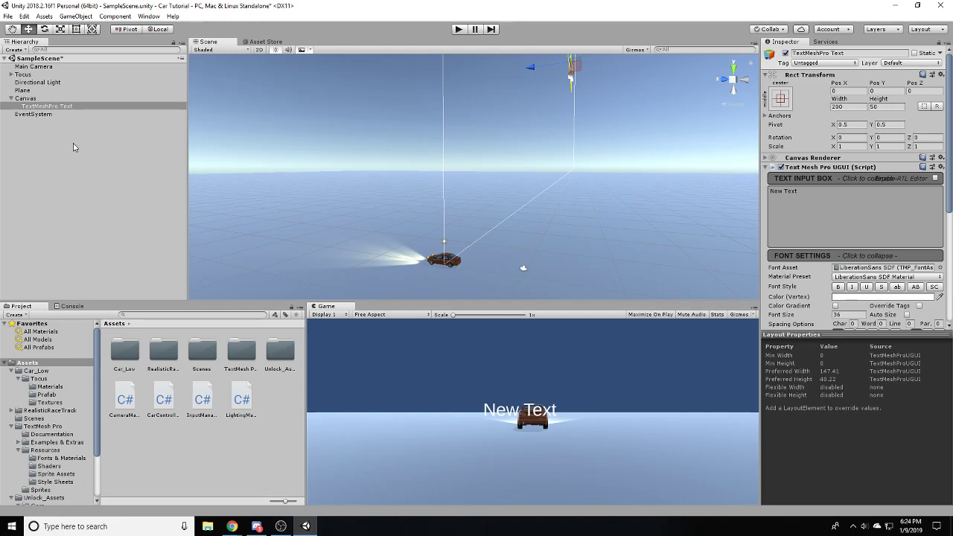
mouse_move(55, 193)
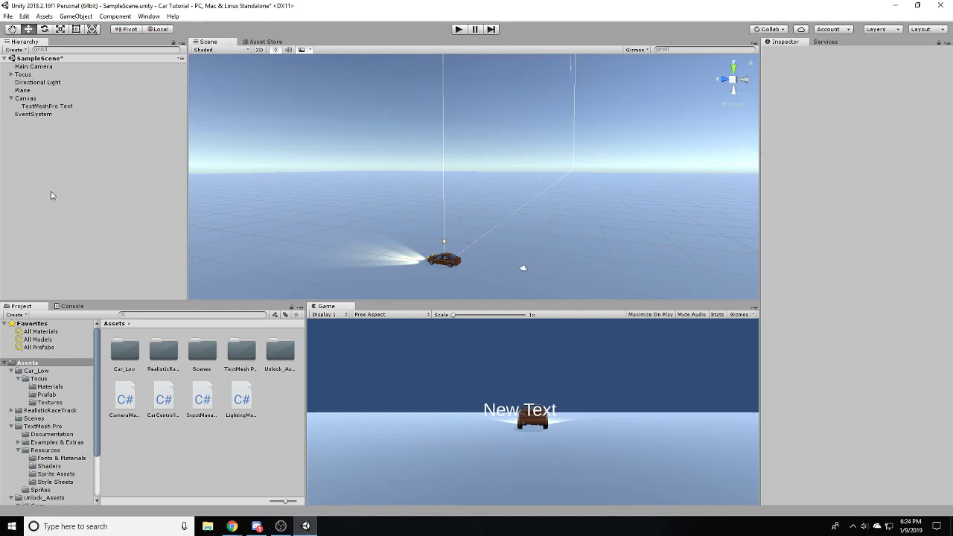
mouse_move(52, 146)
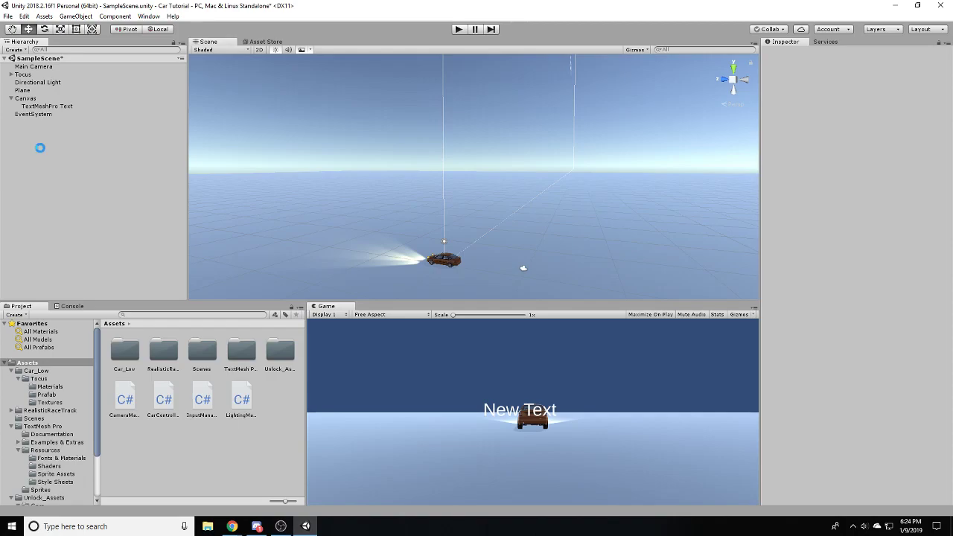
click(46, 106)
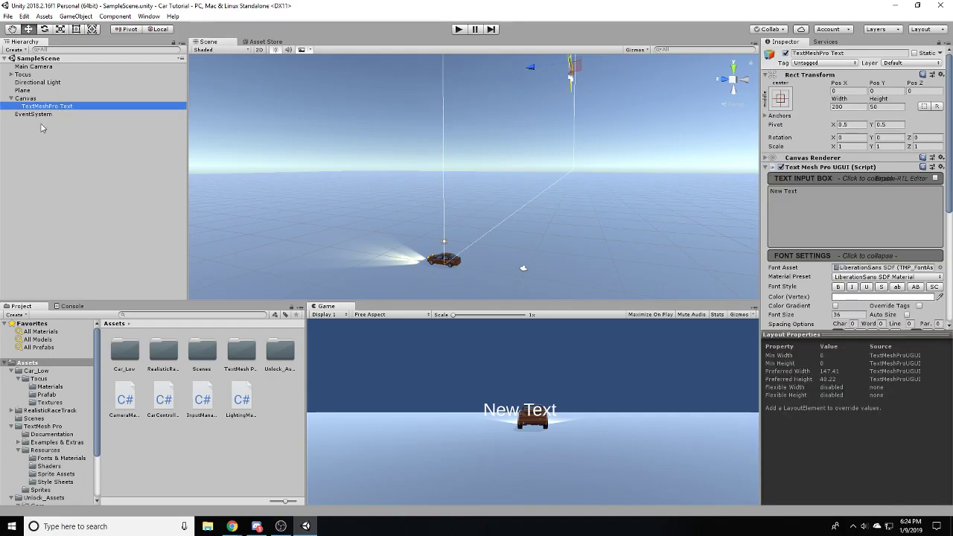
mouse_move(74, 106)
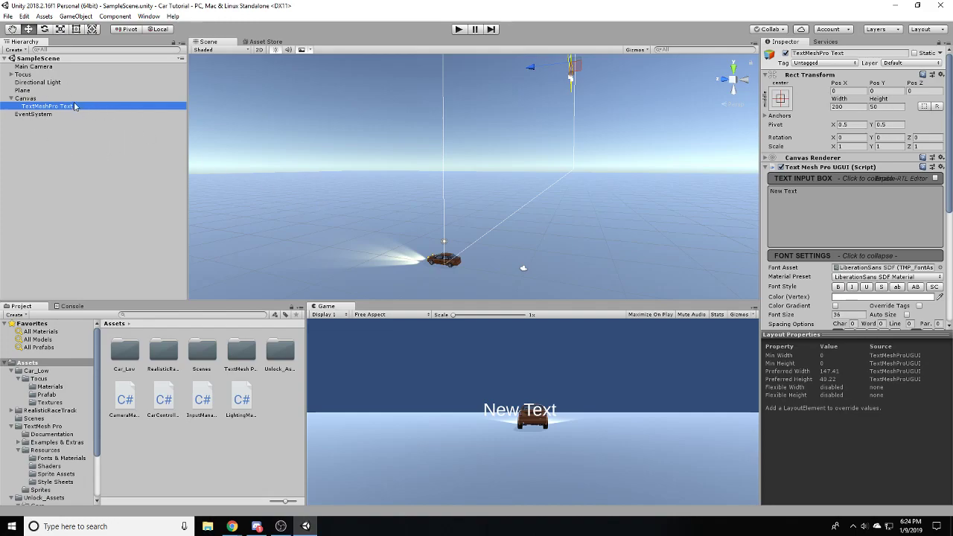
- Move the text label to the bottom-left corner with a negative Pos value of -26.37
scroll(down, 3)
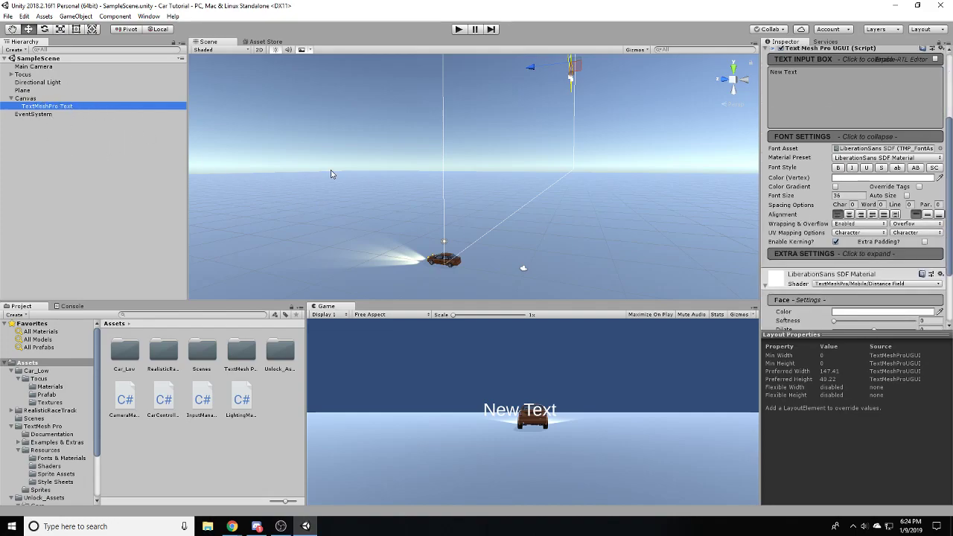
mouse_move(485, 408)
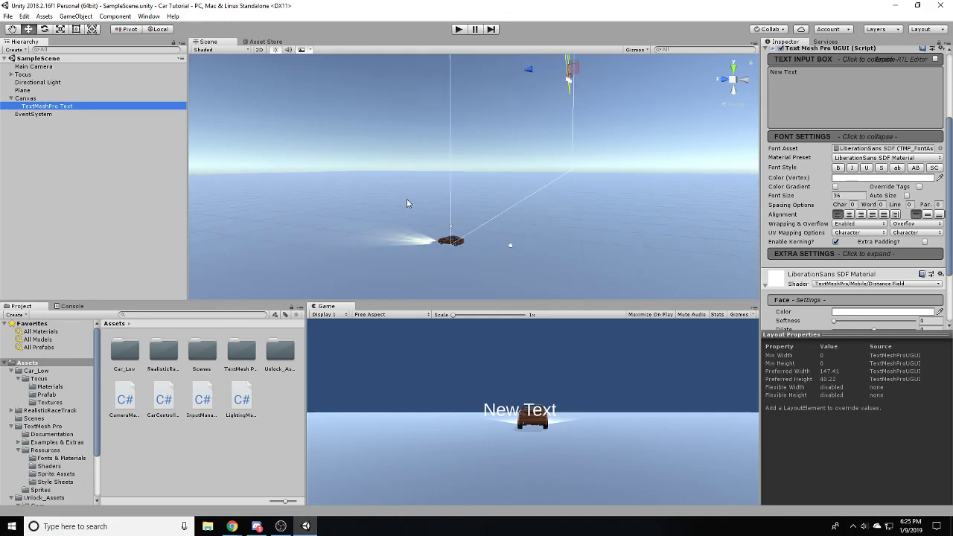
click(27, 98)
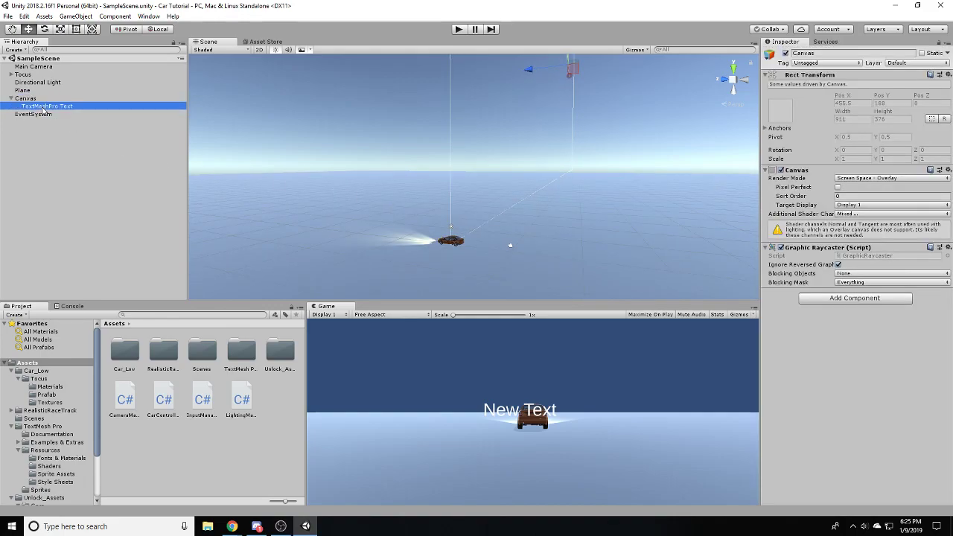
click(47, 105)
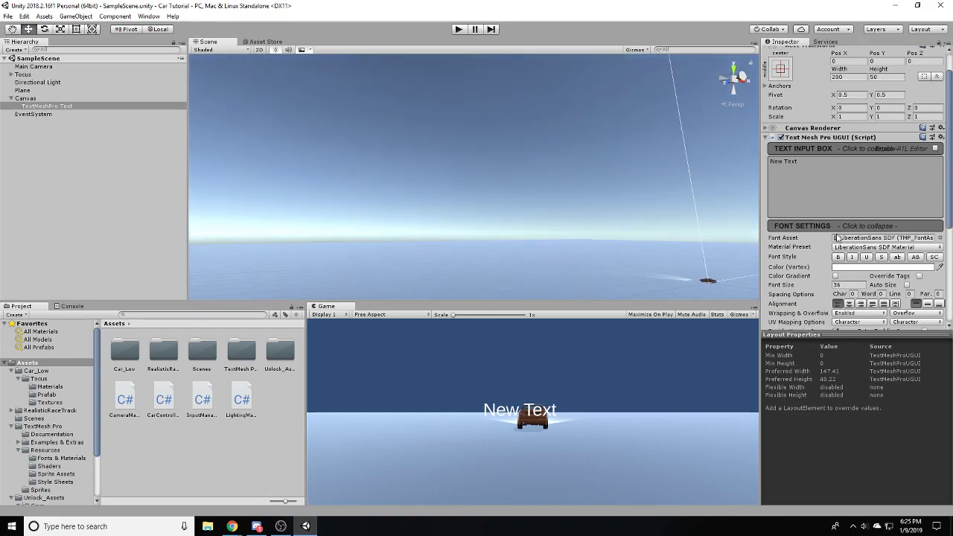
scroll(up, 3)
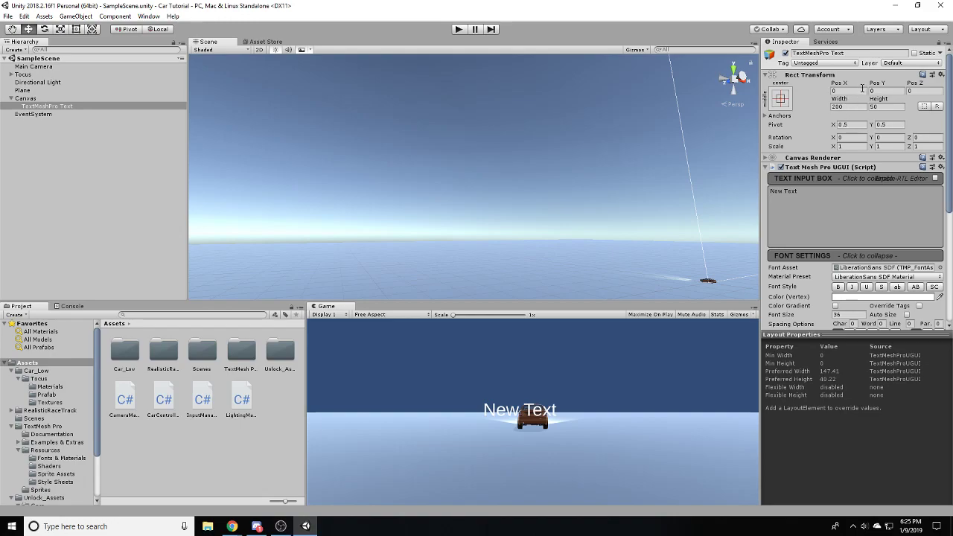
text(-26.37)
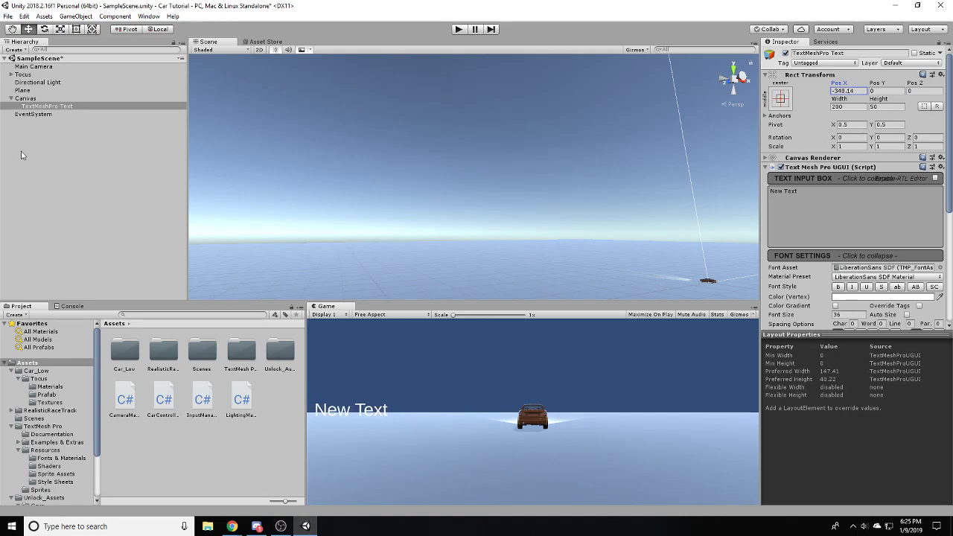
- Preview the label placement in Play mode, then stop
click(460, 29)
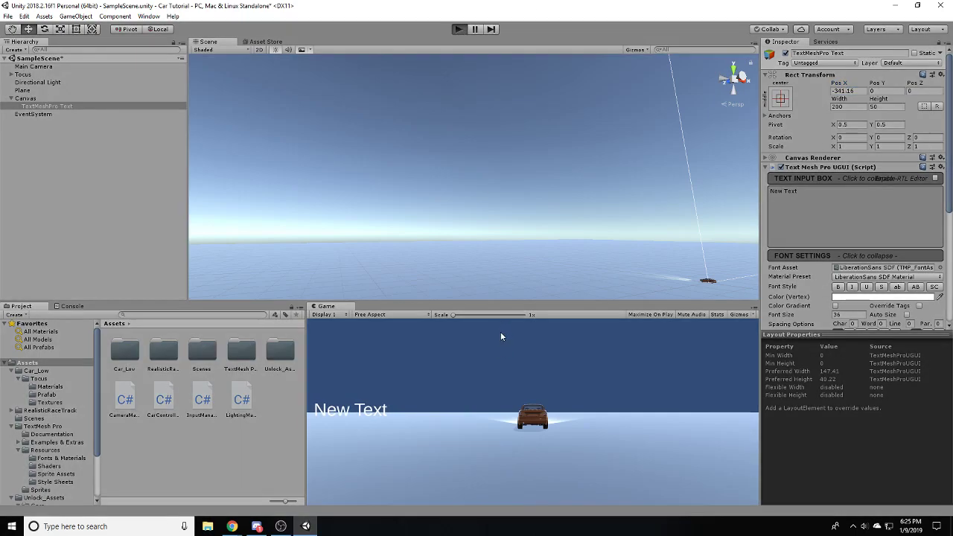
click(459, 29)
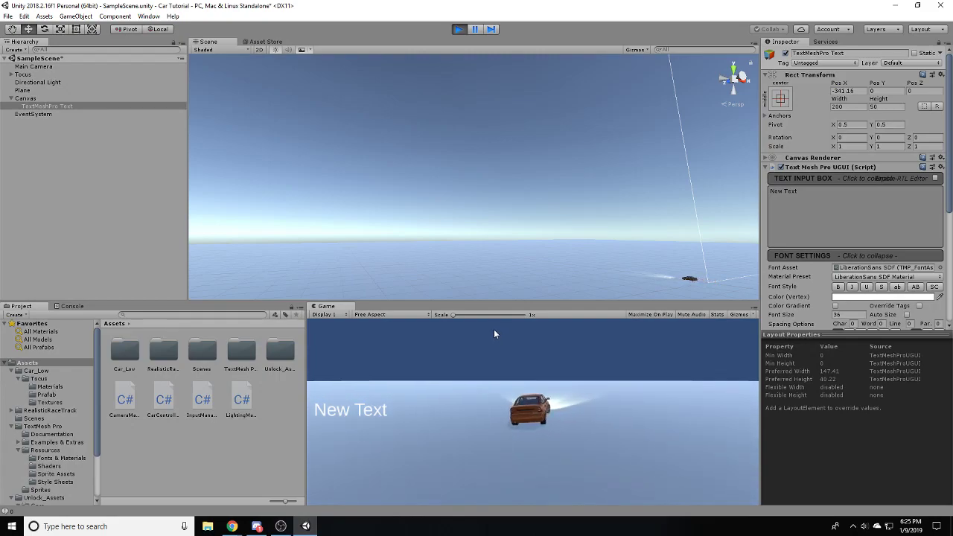
click(459, 29)
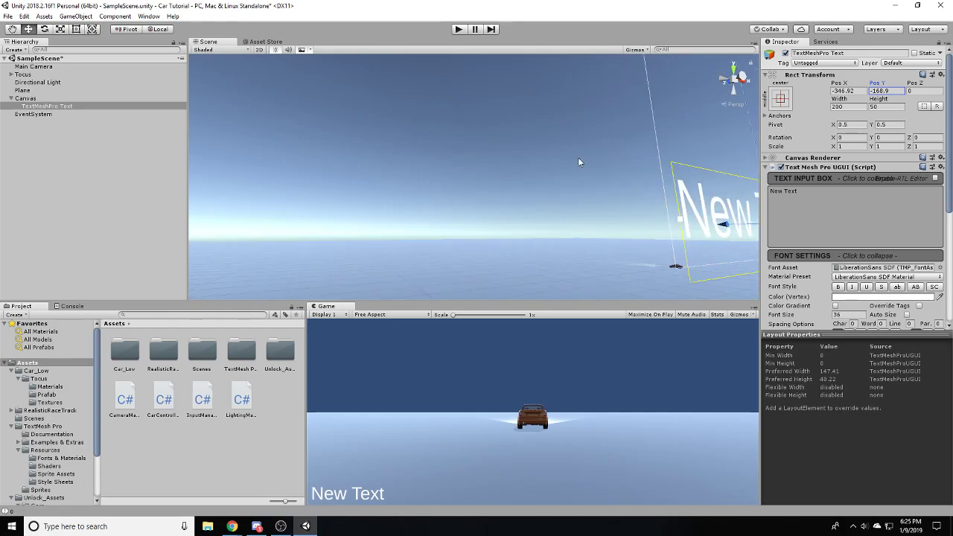
- Make the label text green and bold with font size 48
scroll(down, 3)
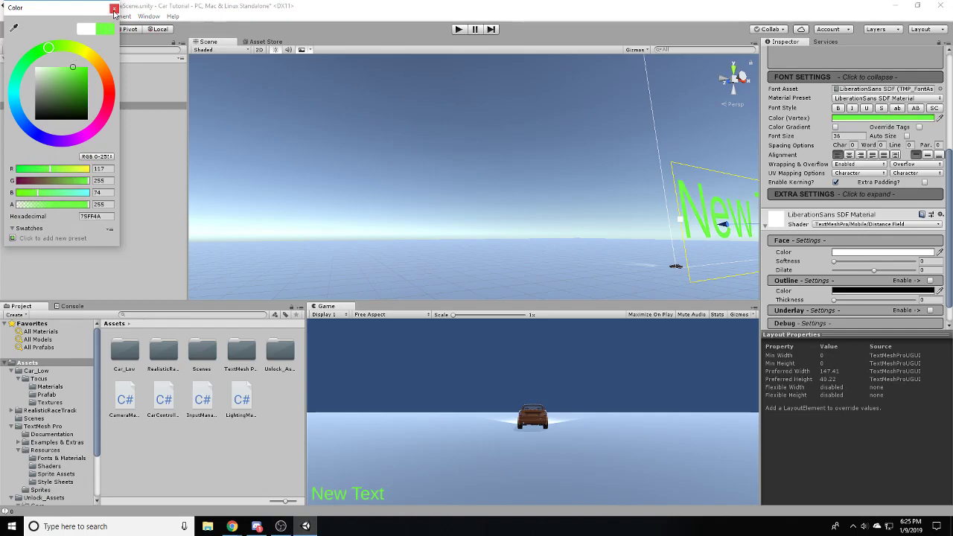
click(114, 8)
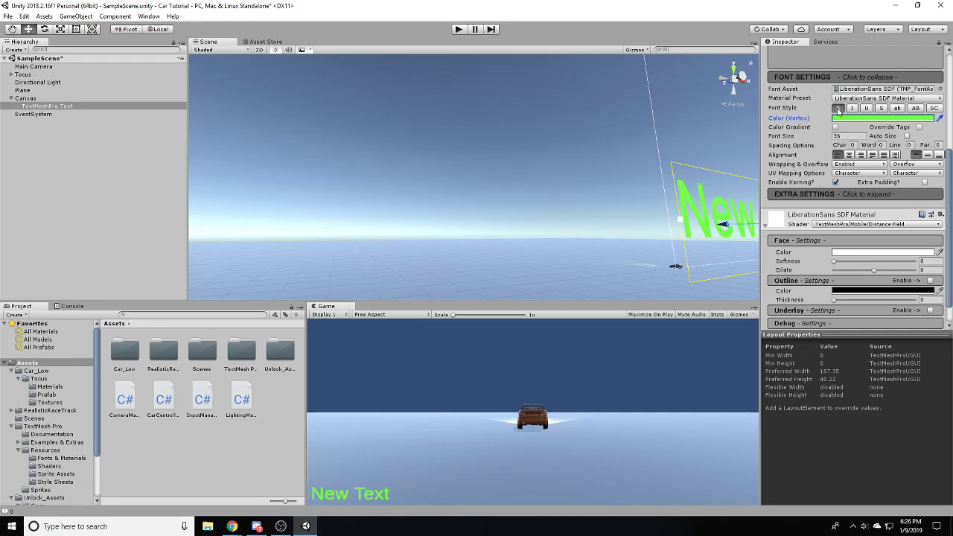
click(839, 108)
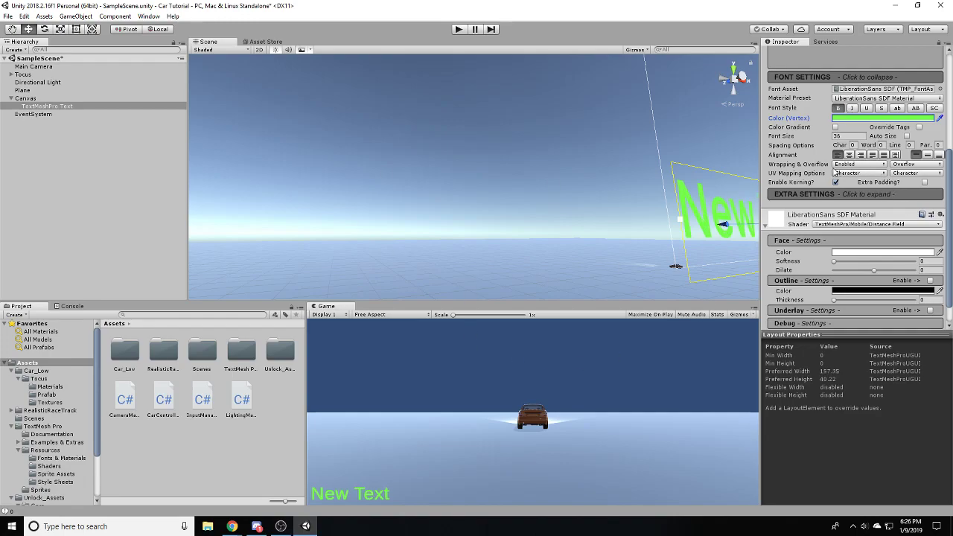
mouse_move(631, 230)
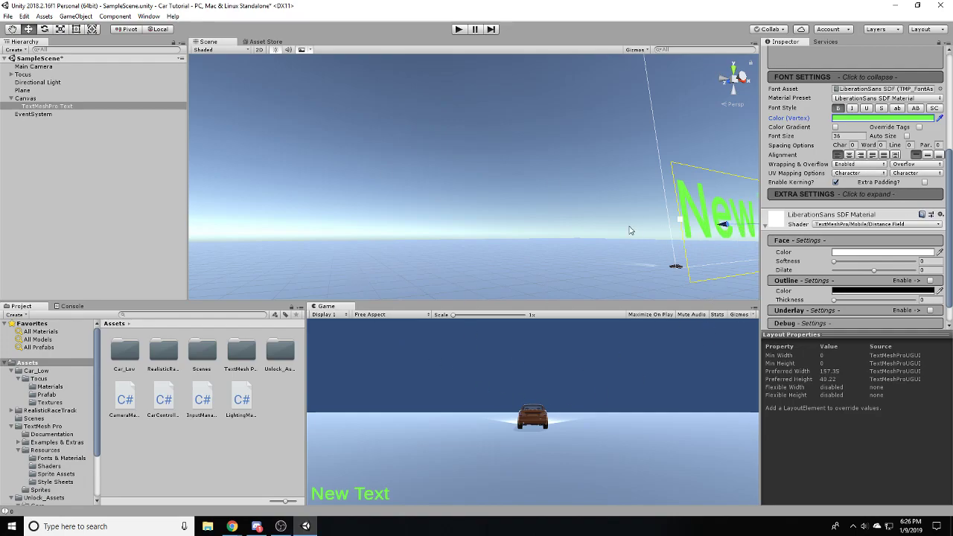
mouse_move(512, 308)
text(48)
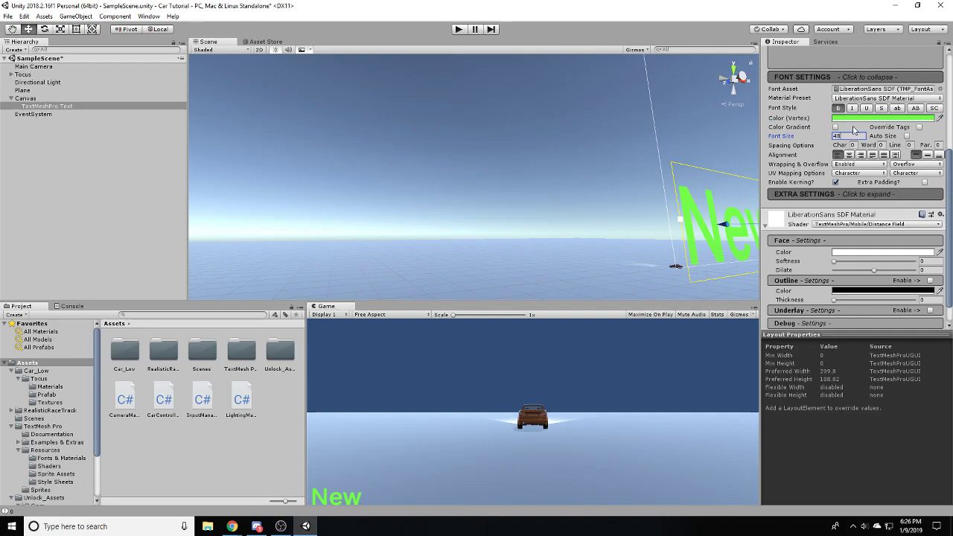
scroll(up, 3)
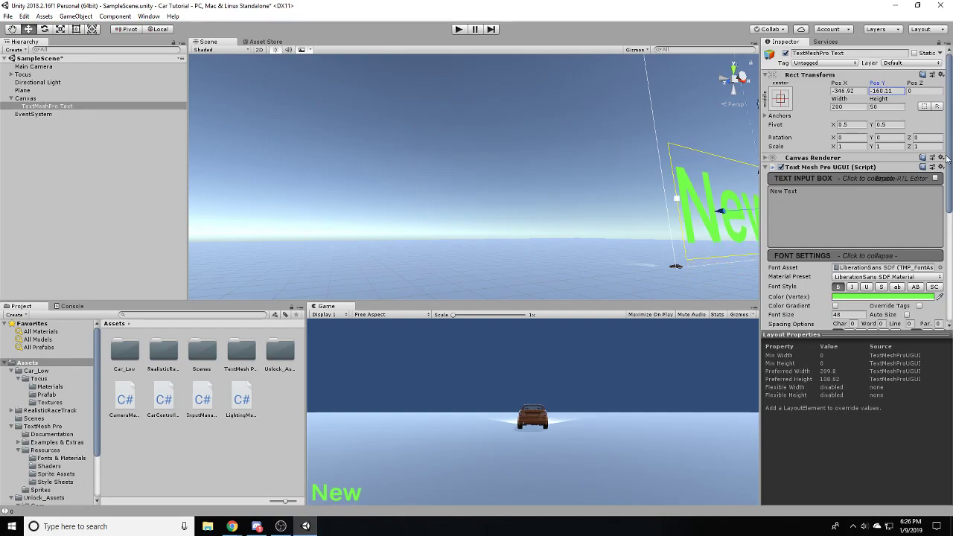
- Save SampleScene with the full green bold 'New Text' label showing bottom-left
scroll(down, 3)
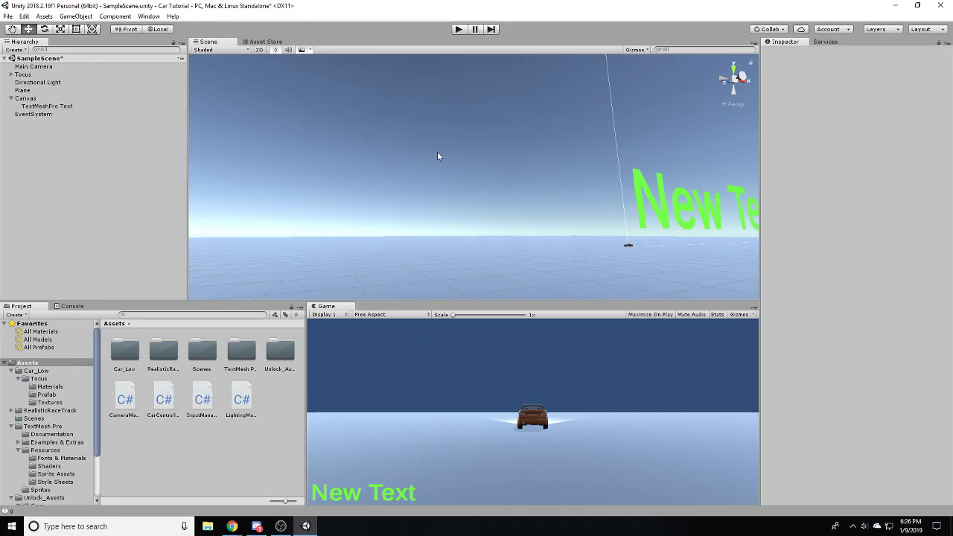
mouse_move(440, 384)
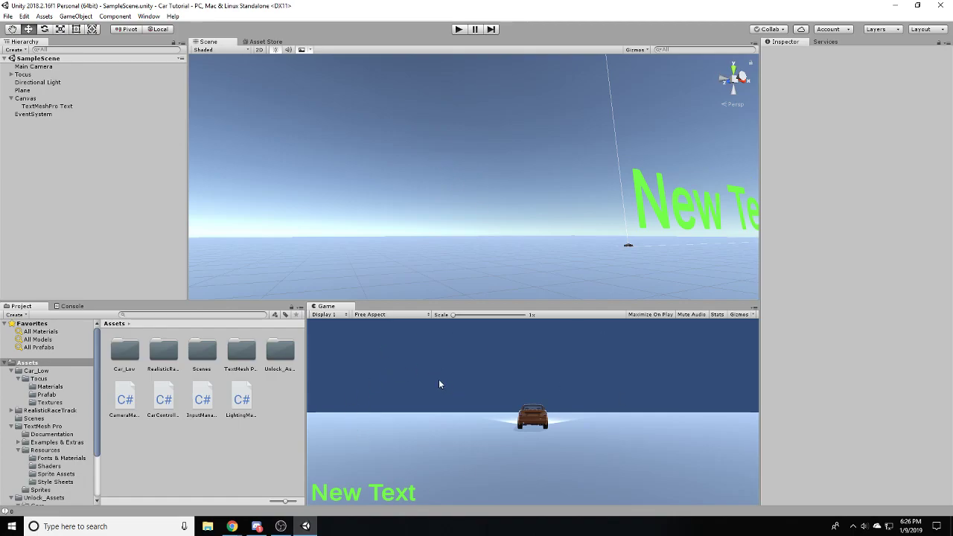
mouse_move(45, 123)
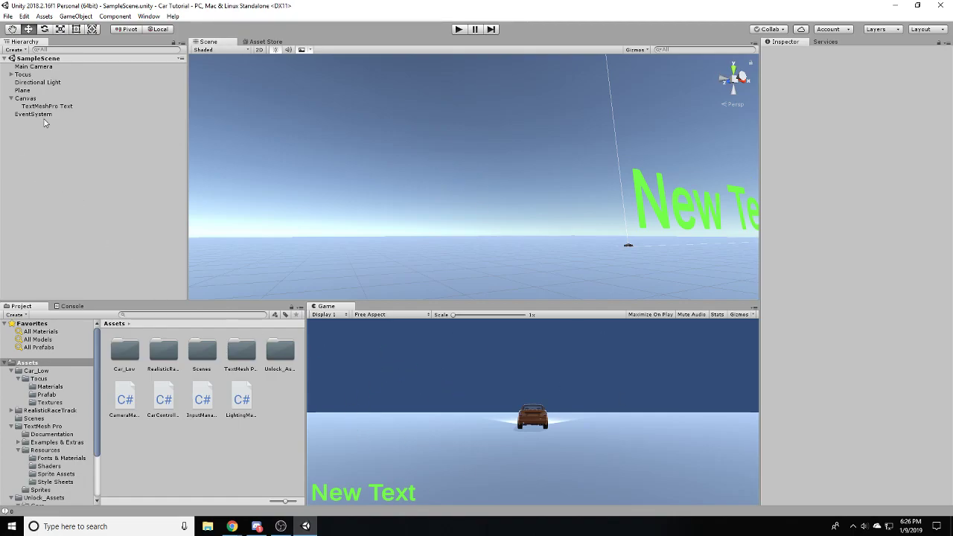
- Select the TextMeshPro Text object and replace its text with '0 MPH'
click(33, 114)
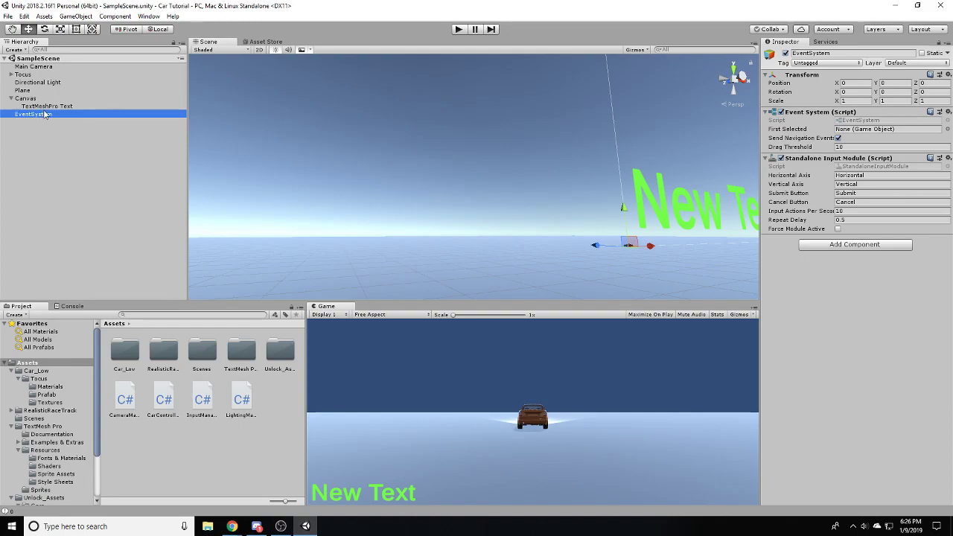
click(47, 106)
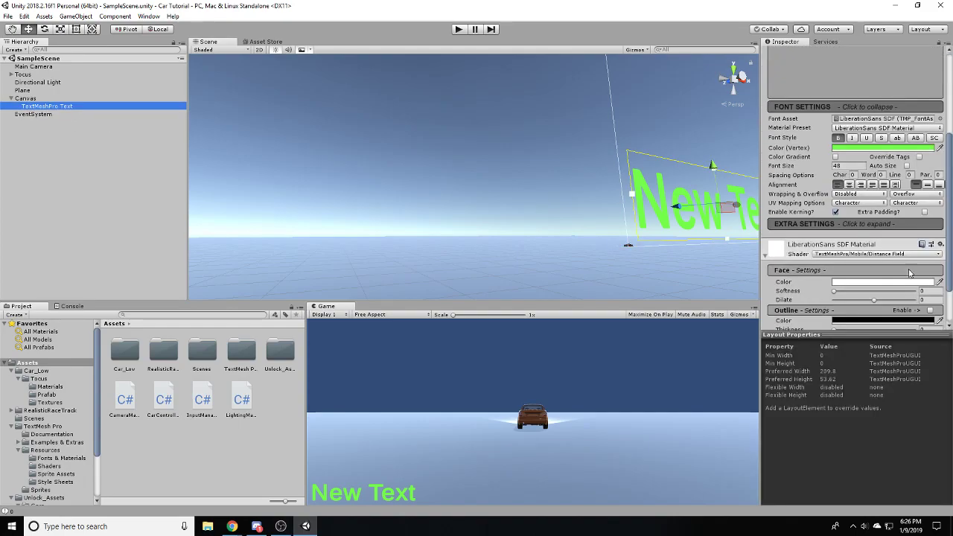
mouse_move(863, 160)
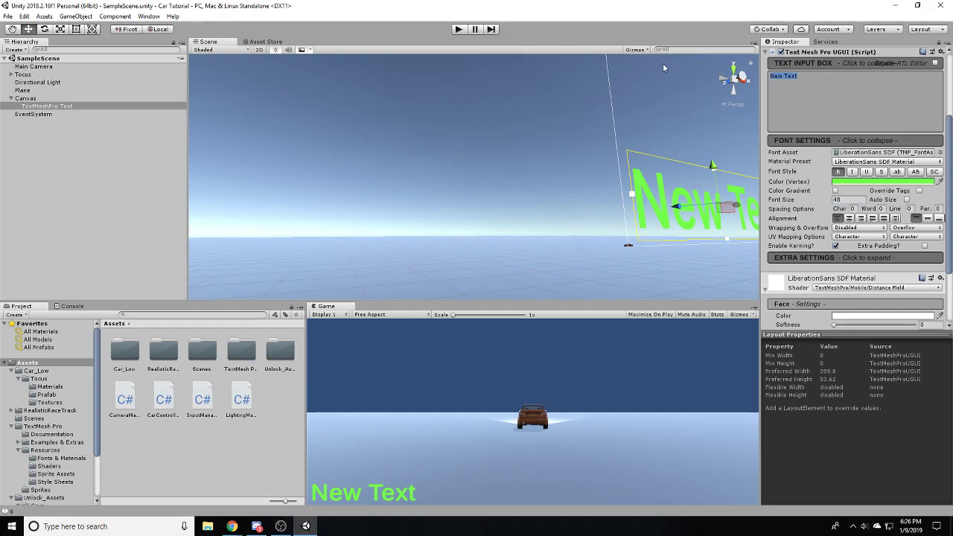
text(0MPH)
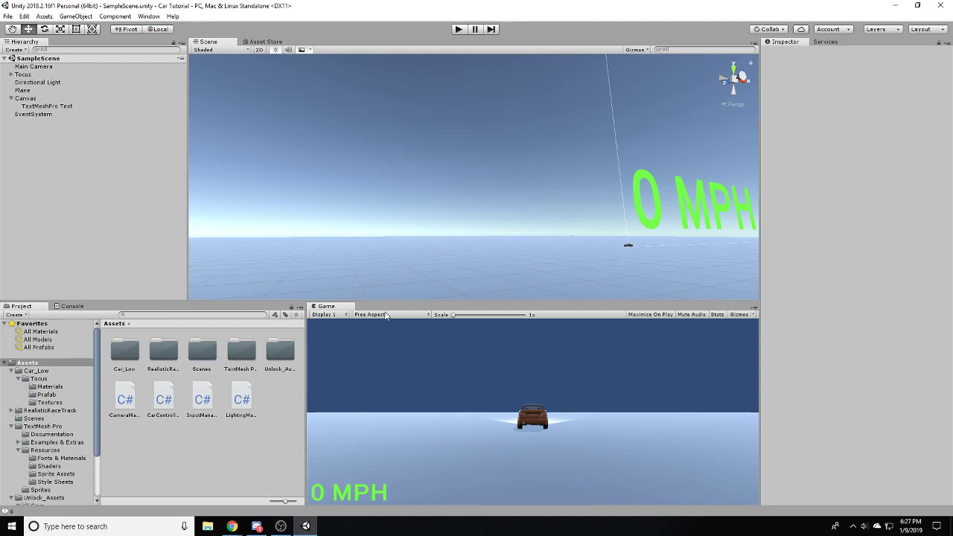
mouse_move(442, 390)
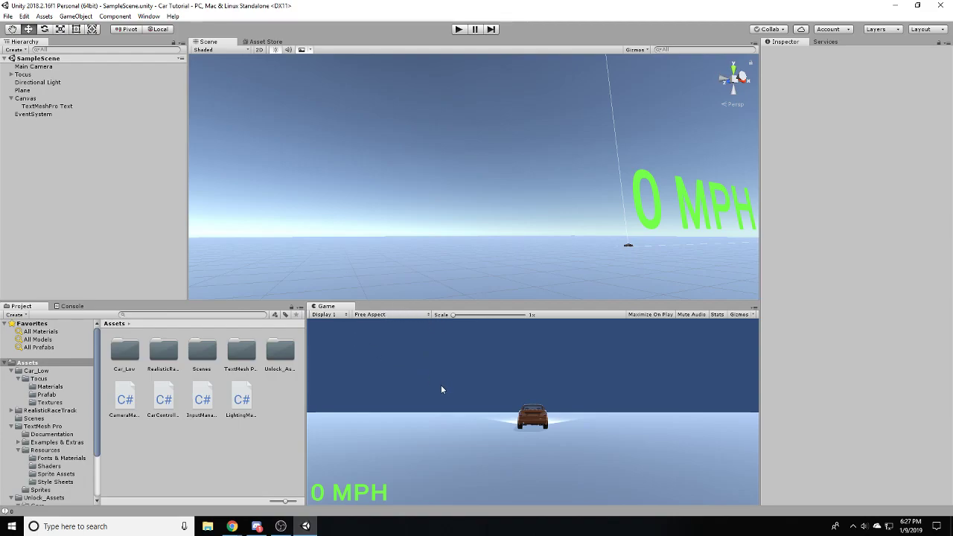
mouse_move(290, 103)
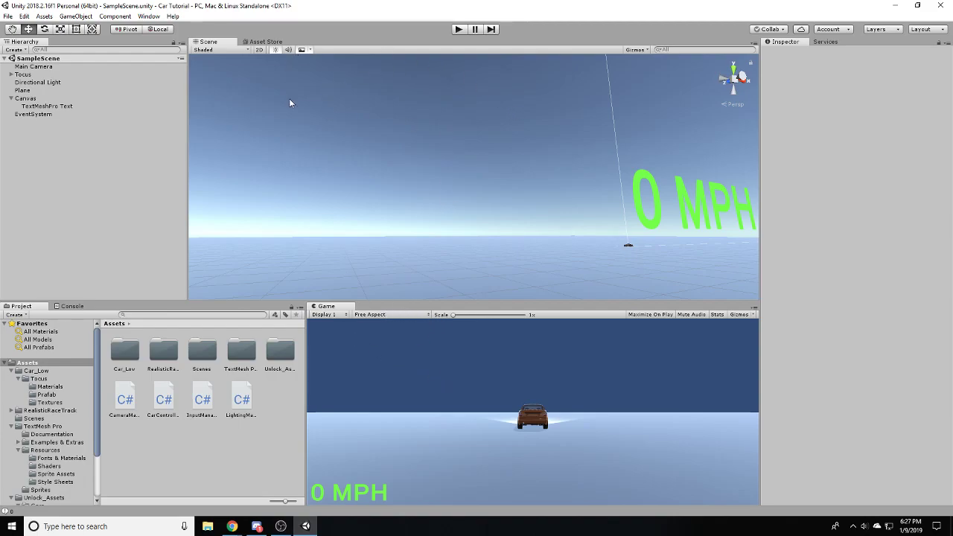
mouse_move(377, 229)
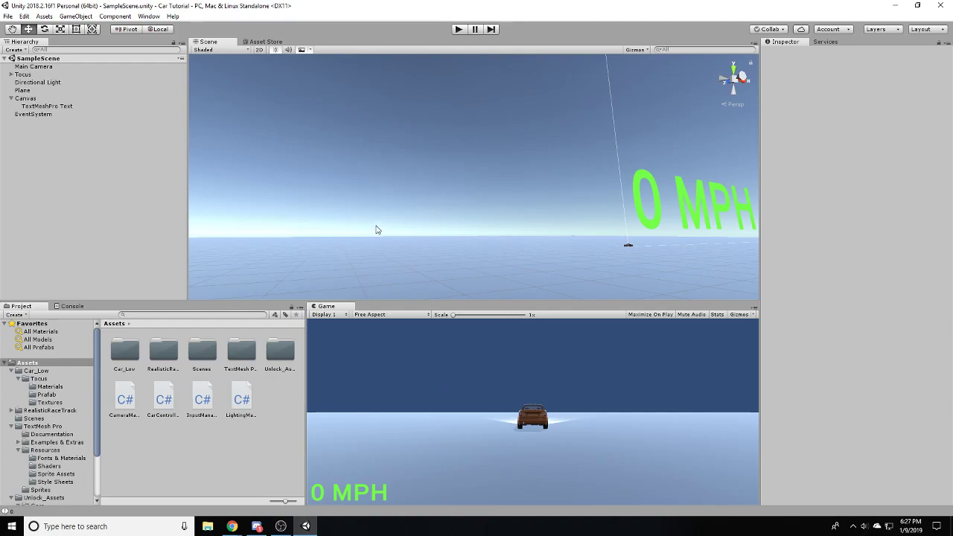
mouse_move(373, 239)
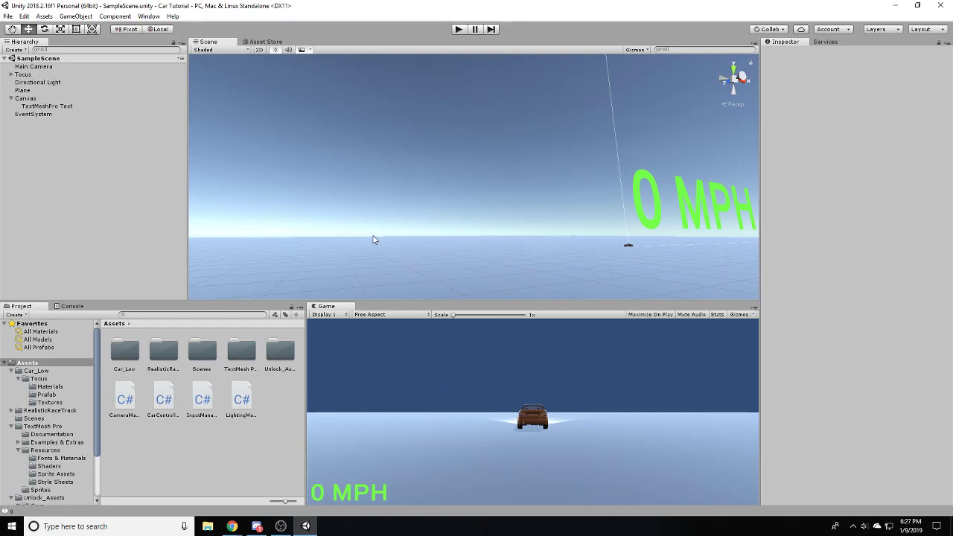
mouse_move(352, 333)
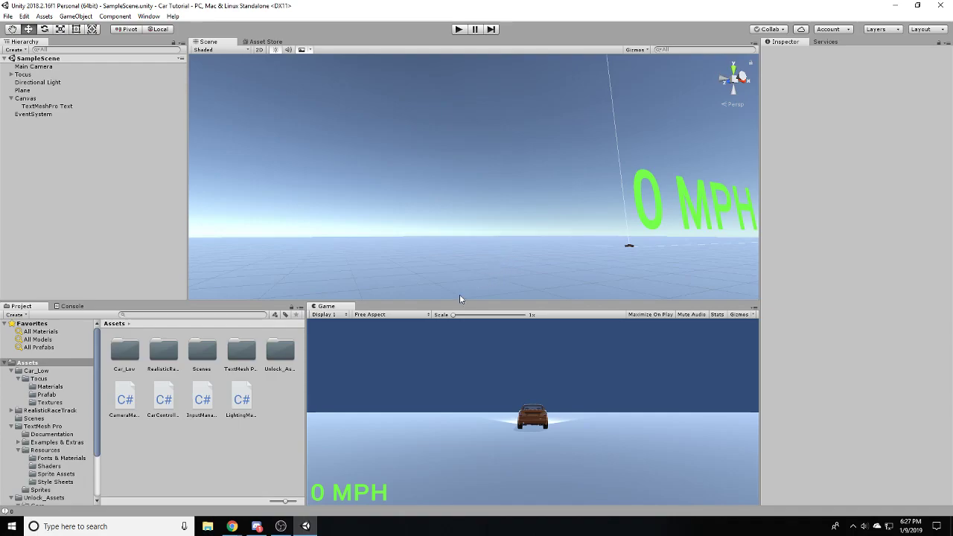
mouse_move(318, 475)
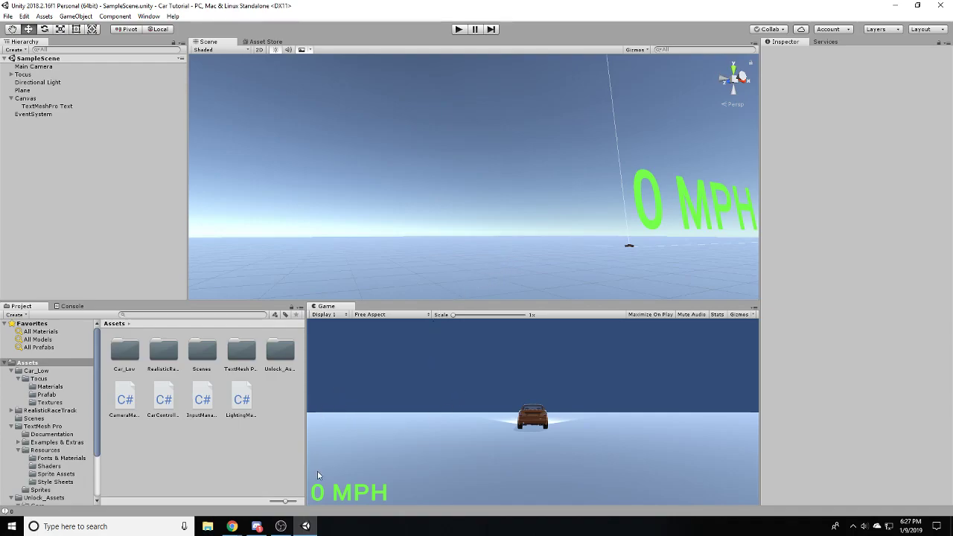
mouse_move(330, 123)
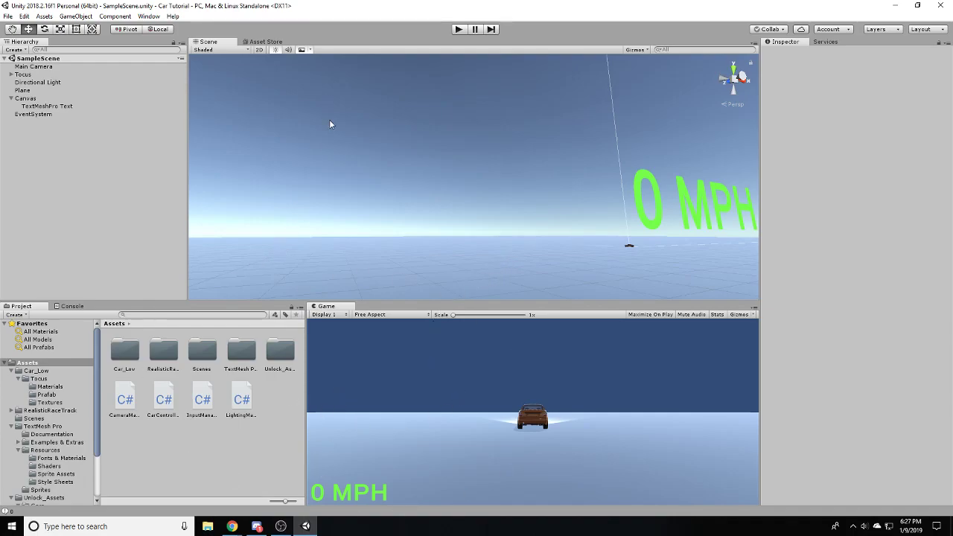
mouse_move(58, 108)
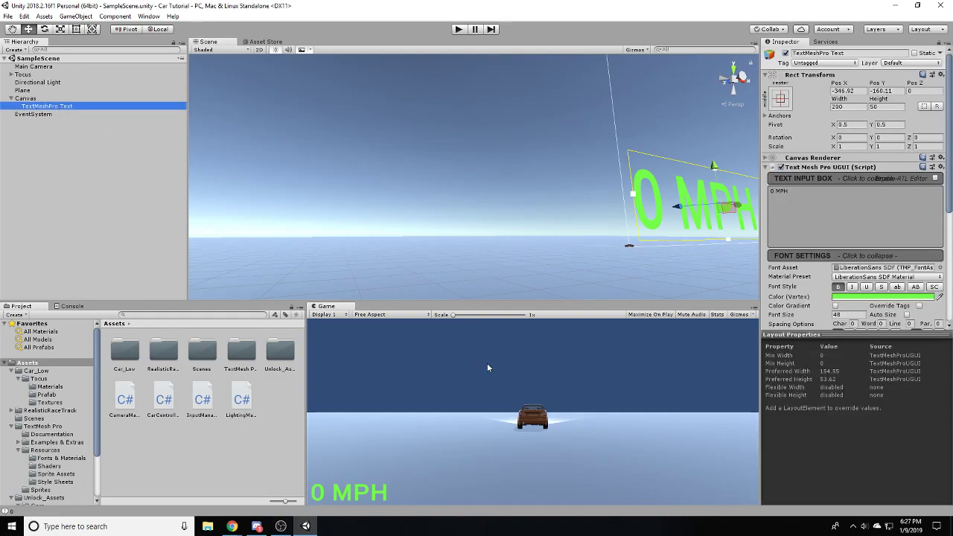
mouse_move(245, 456)
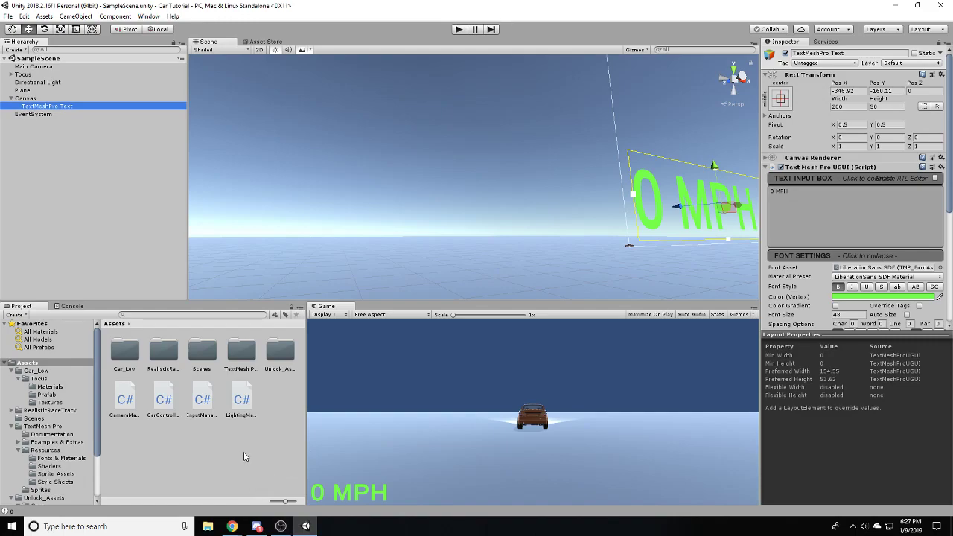
- Create a new C# script in Assets named UIManager
right_click(245, 454)
text(UIManager)
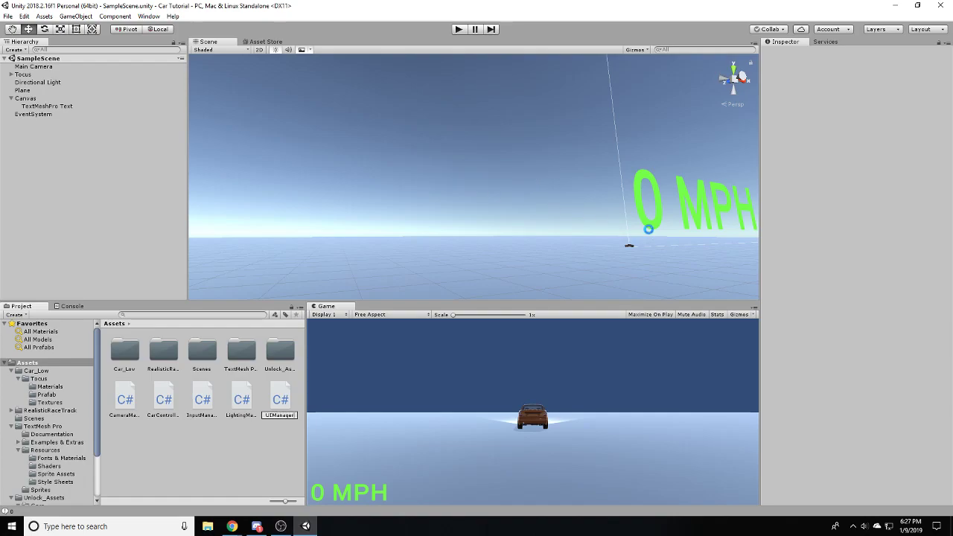
click(280, 398)
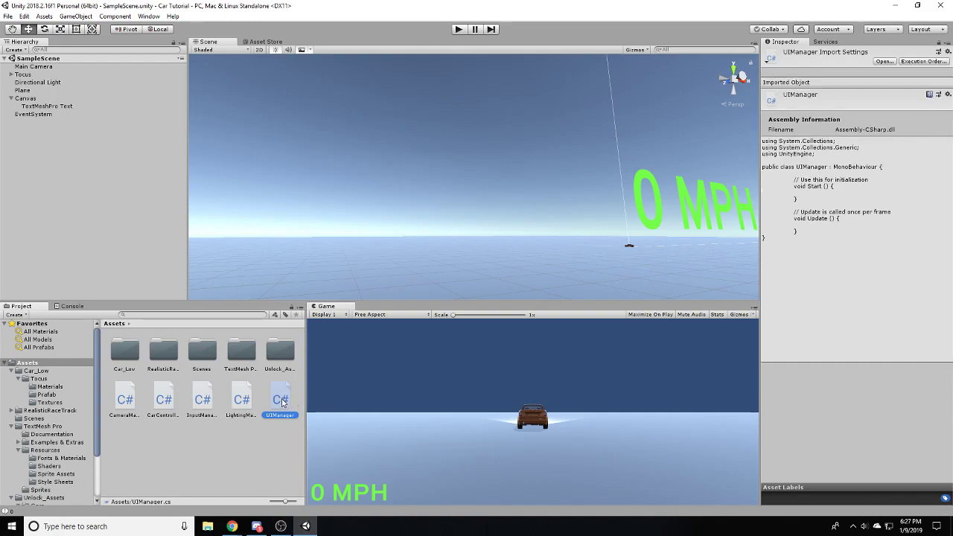
- Open UIManager.cs in Visual Studio, compare it with CarController.cs, then return to Unity
double_click(280, 399)
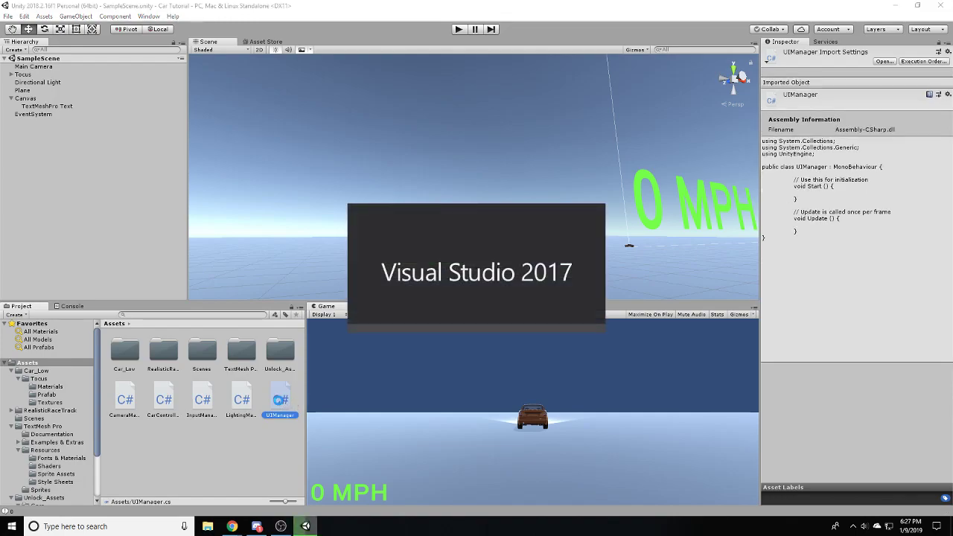
double_click(280, 399)
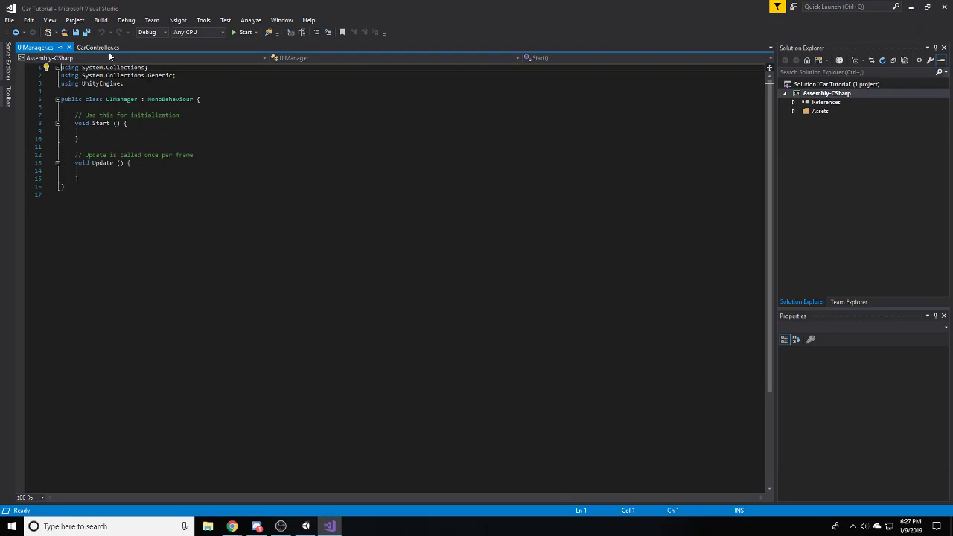
click(98, 48)
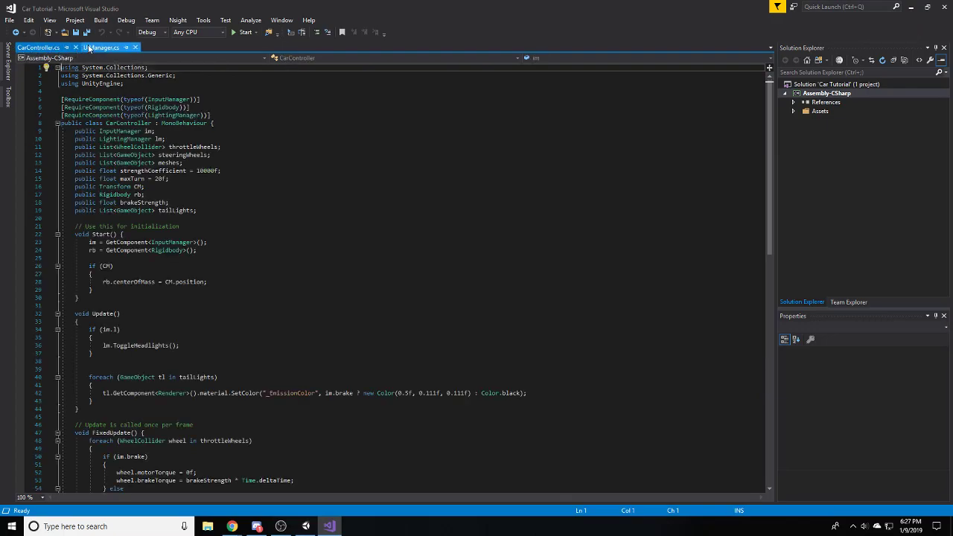
click(102, 47)
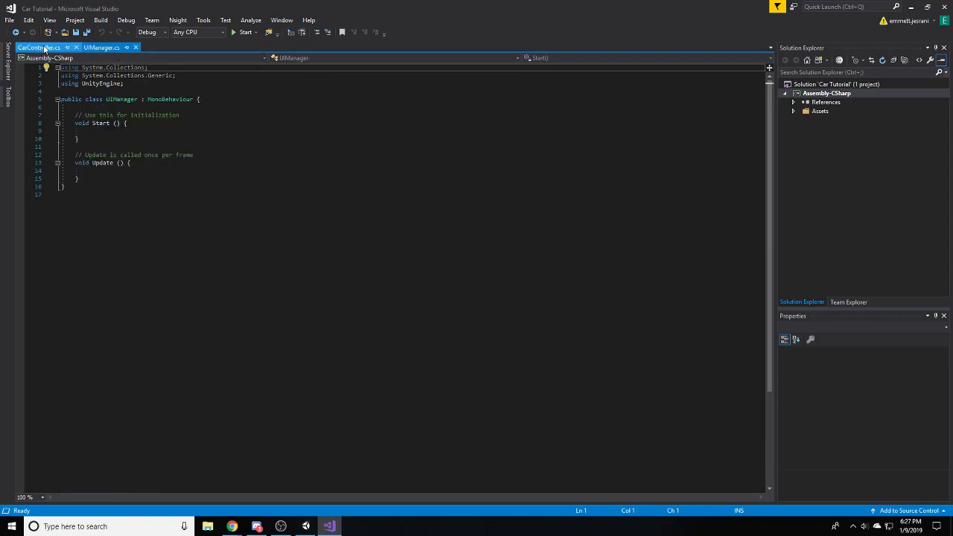
click(100, 47)
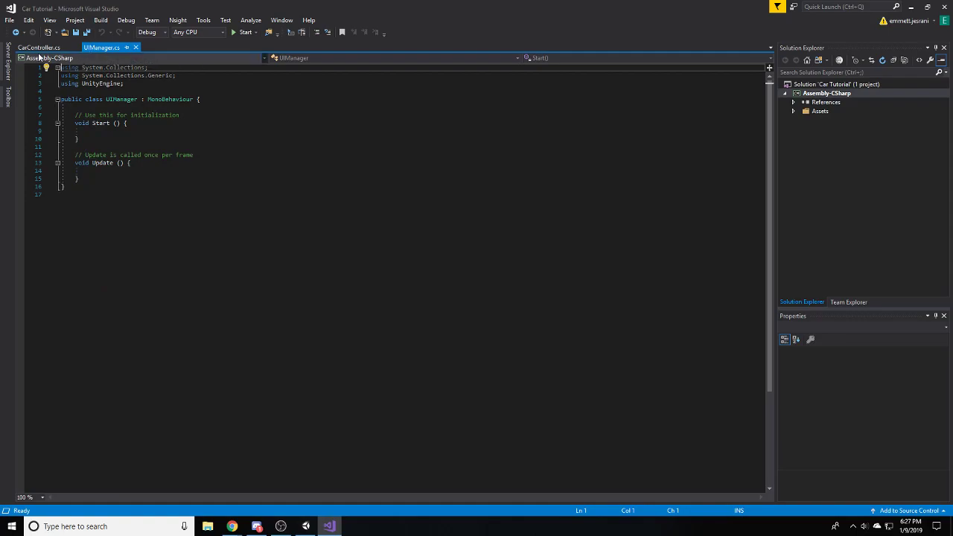
click(38, 47)
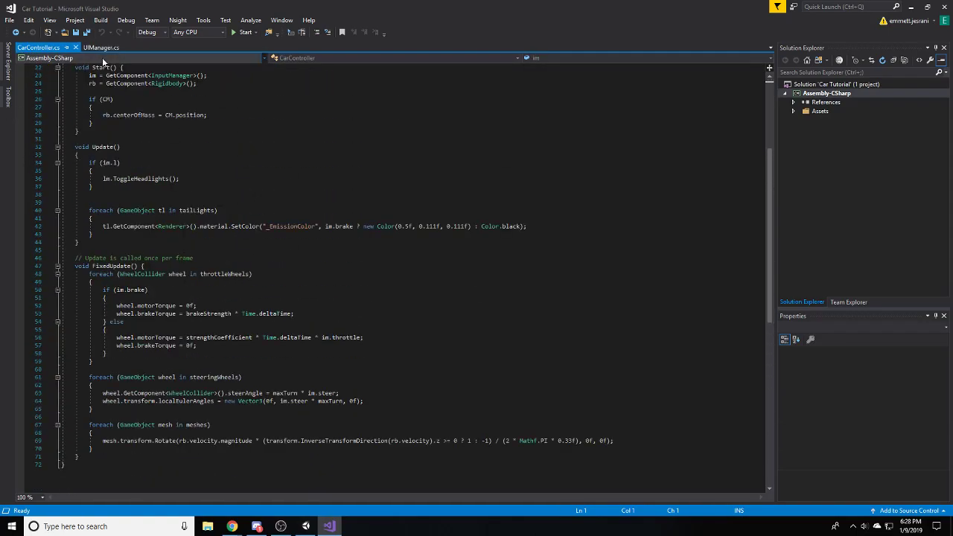
click(101, 47)
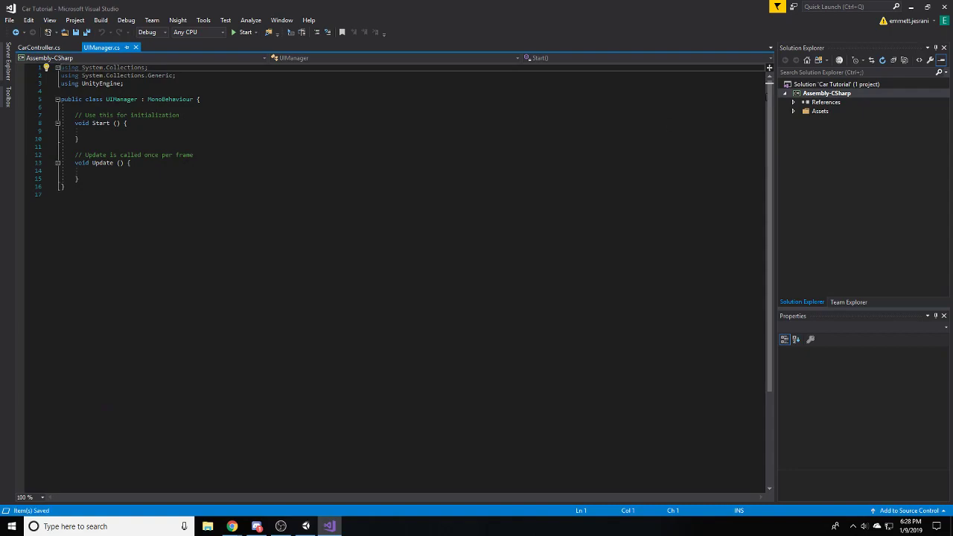
click(328, 527)
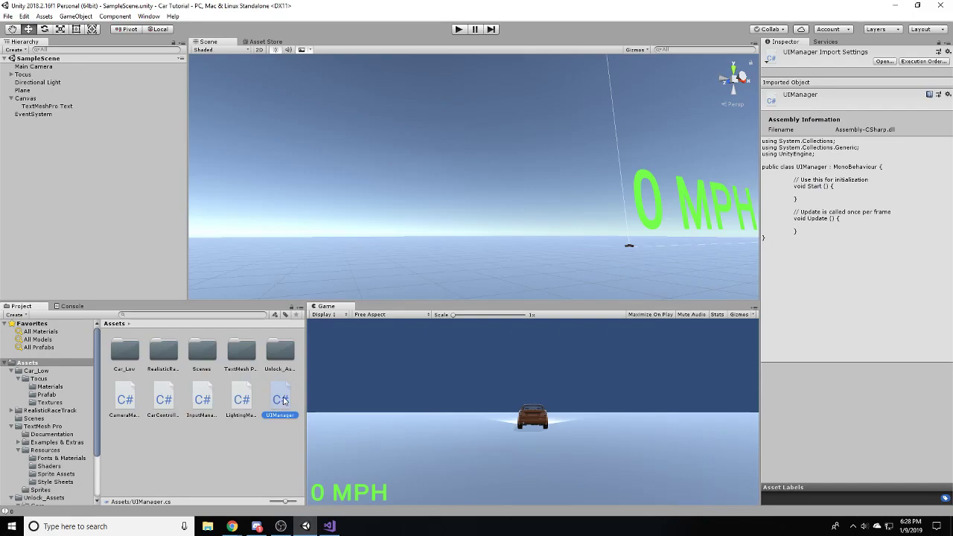
- Drag UIManager onto the Canvas and confirm its UI Manager component
click(101, 183)
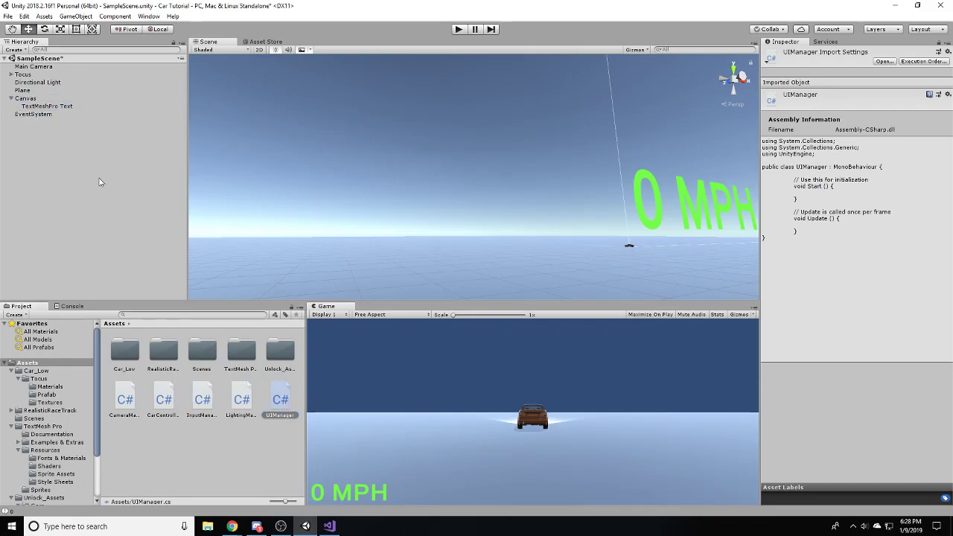
click(27, 98)
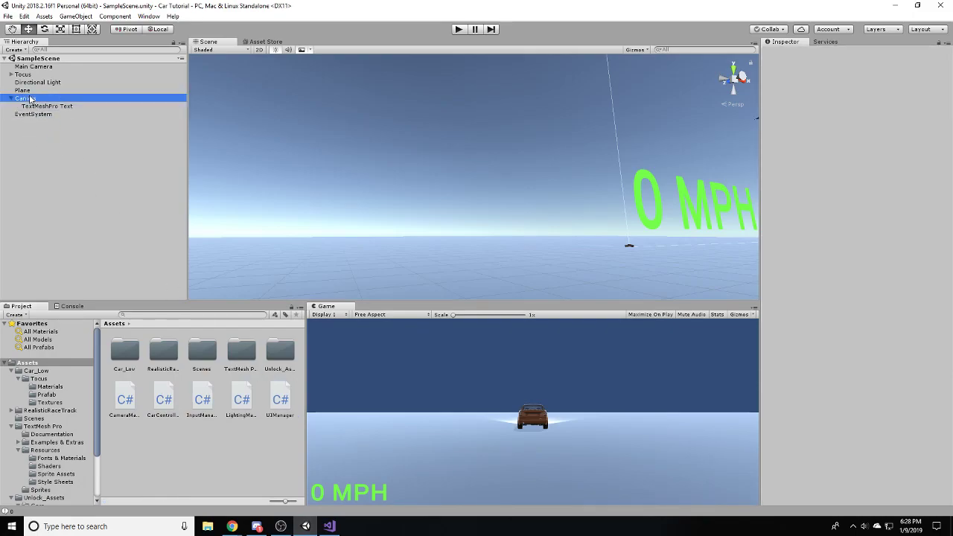
click(26, 99)
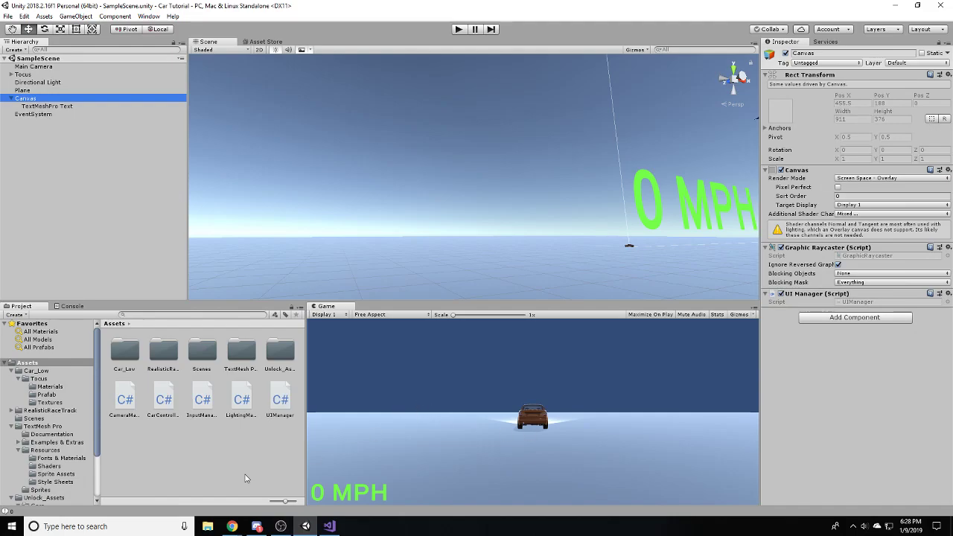
mouse_move(540, 458)
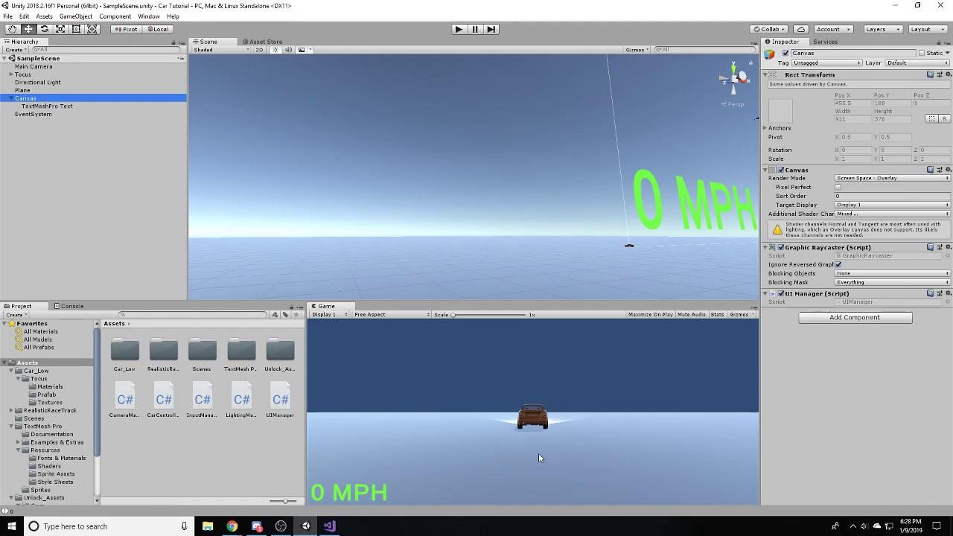
mouse_move(324, 482)
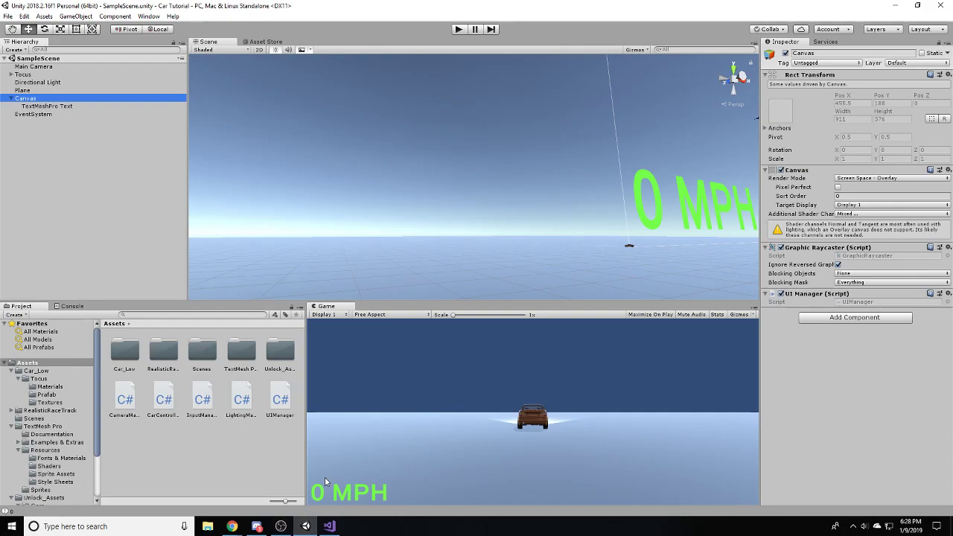
click(329, 527)
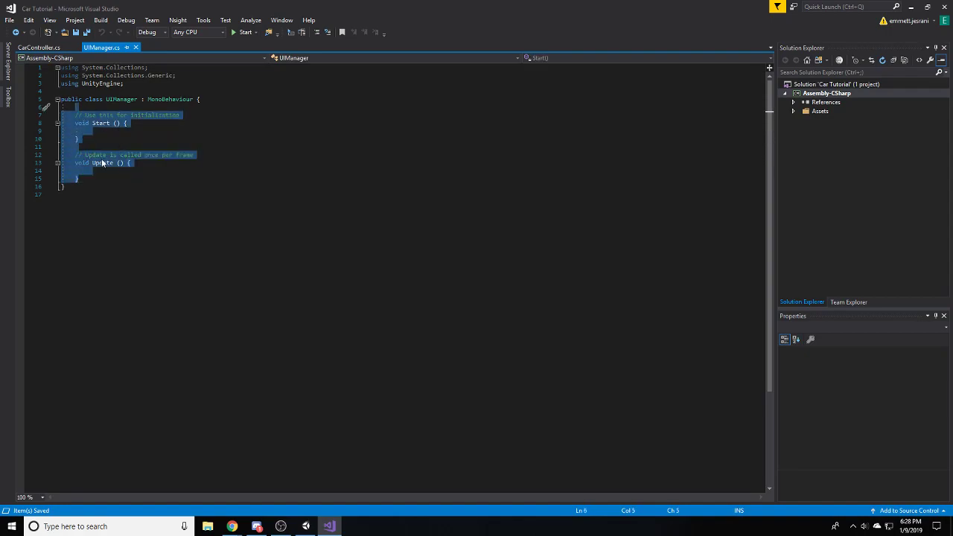
- Delete UIManager's Start and Update methods and add 'public UIManager uim;' to CarController
key(Delete)
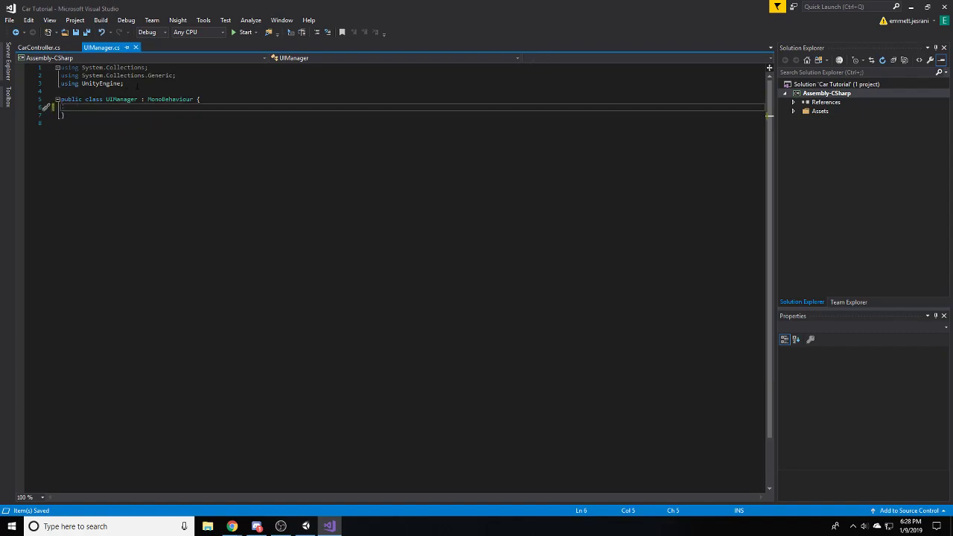
click(38, 47)
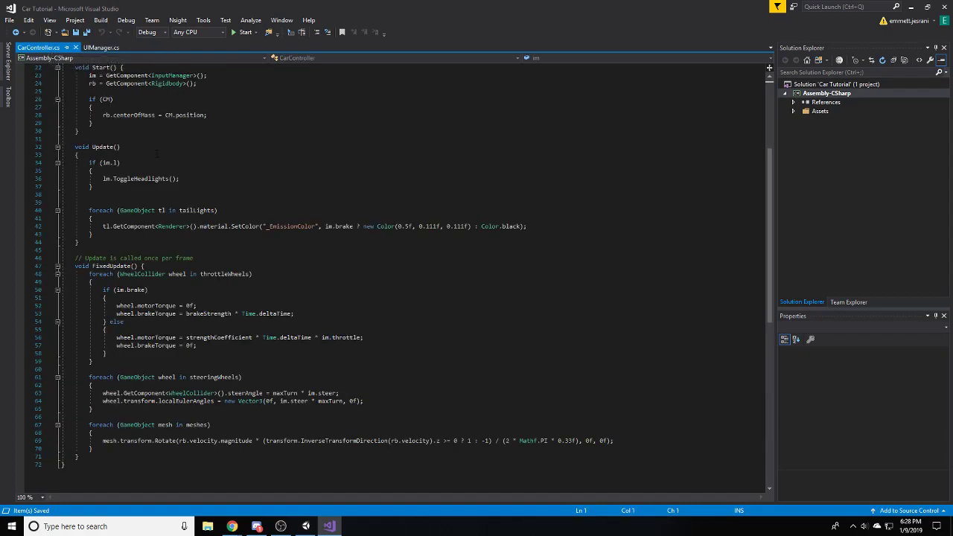
scroll(up, 3)
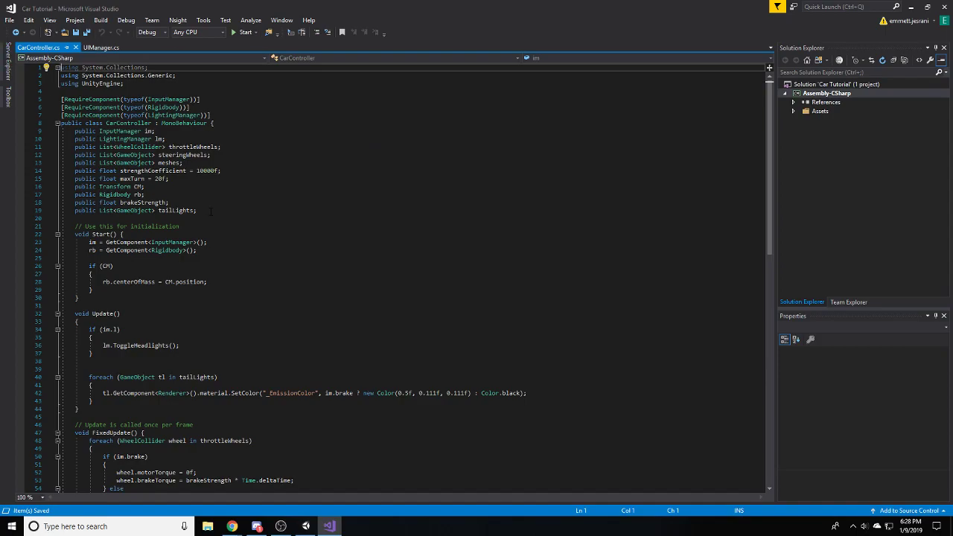
text(pbu)
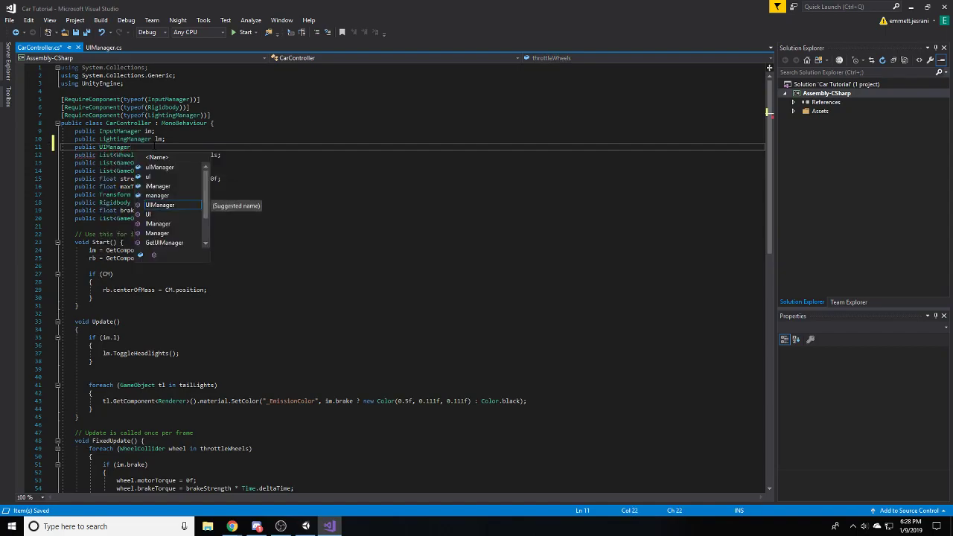
text(uim;)
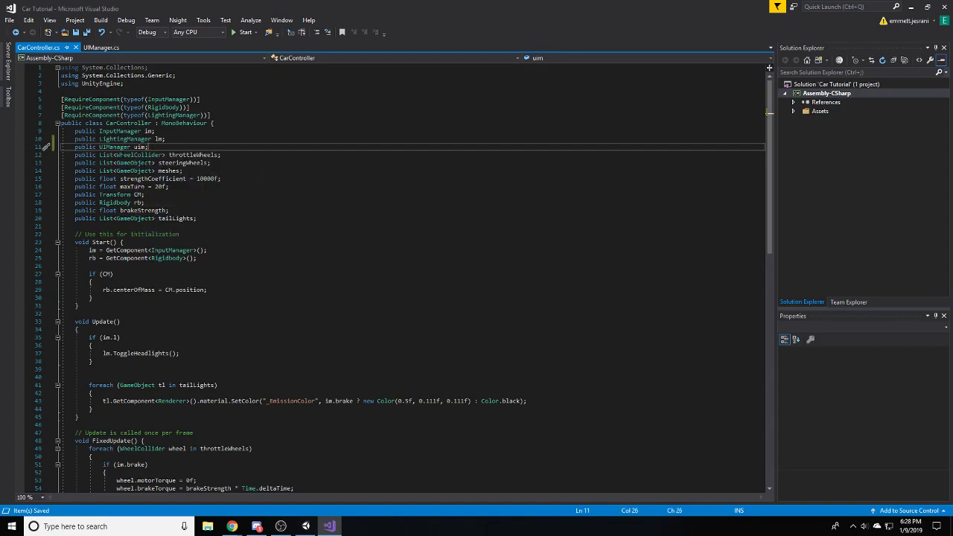
scroll(down, 3)
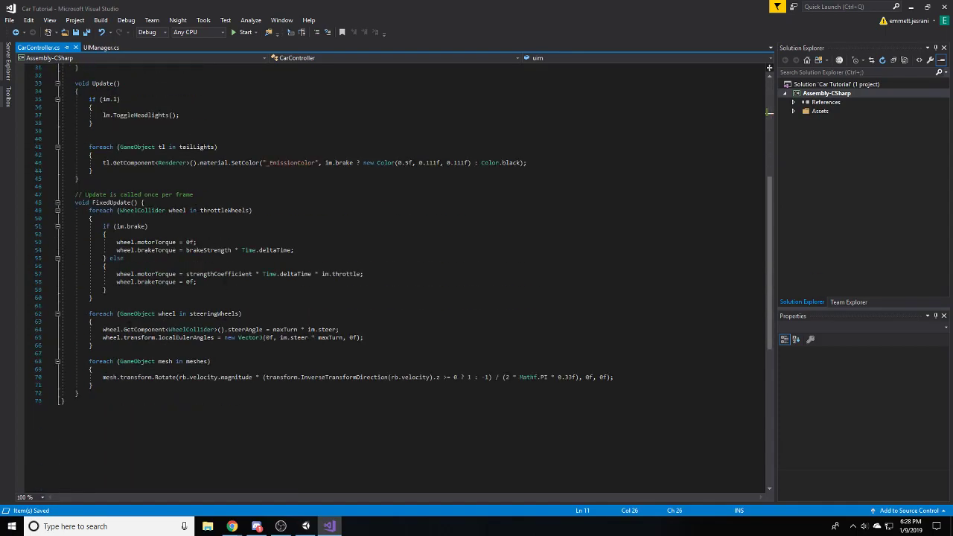
scroll(up, 3)
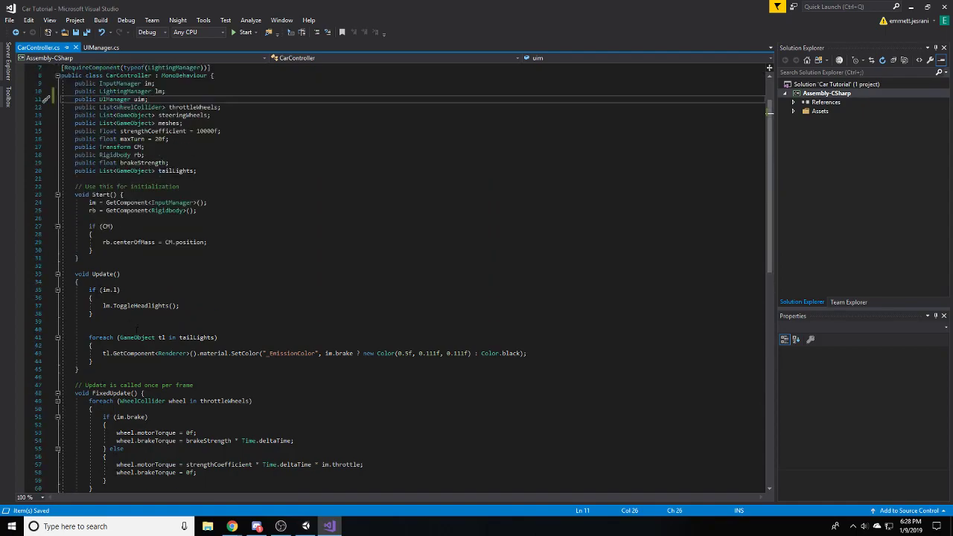
scroll(up, 3)
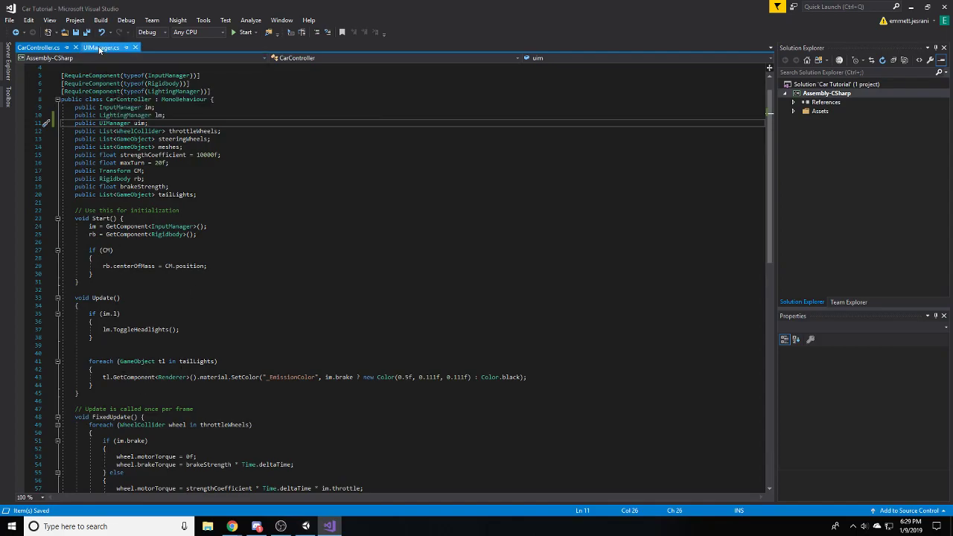
- In UIManager, add 'using TMPro;' and a public TextMeshProUGUI text field
click(101, 47)
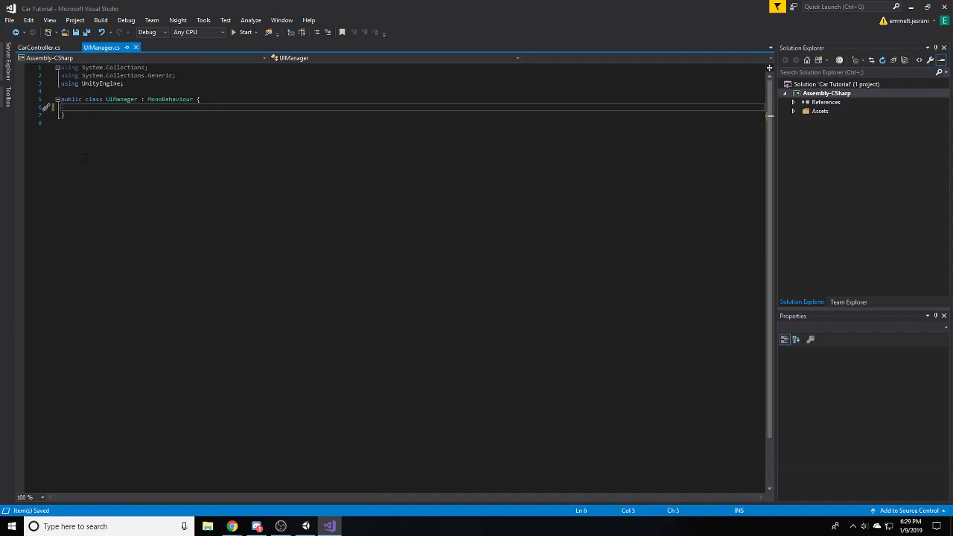
mouse_move(51, 167)
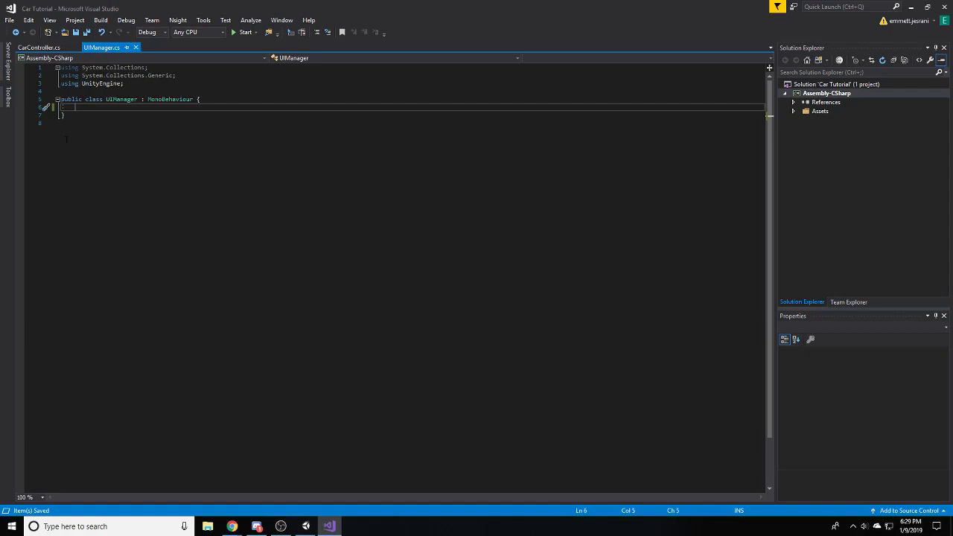
text(public)
text(using)
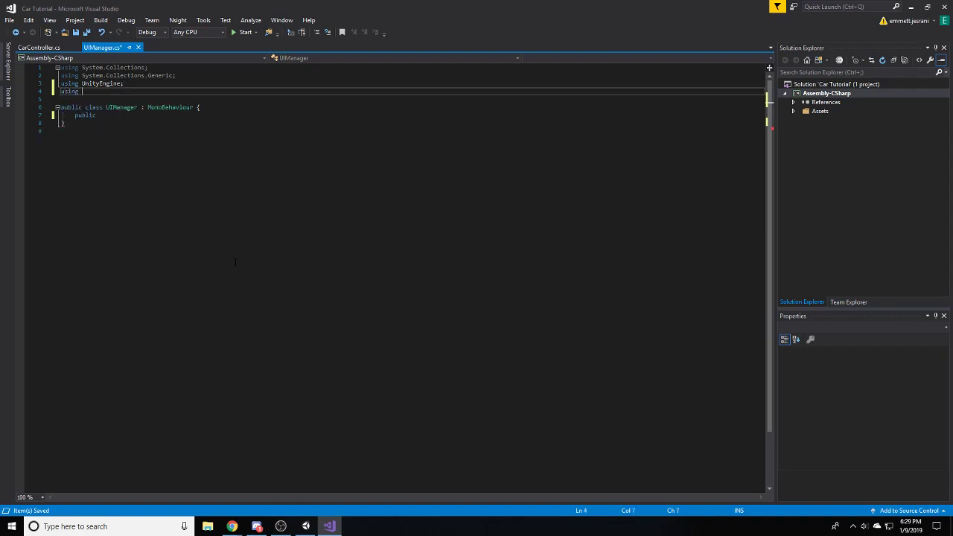
text(TMPro;)
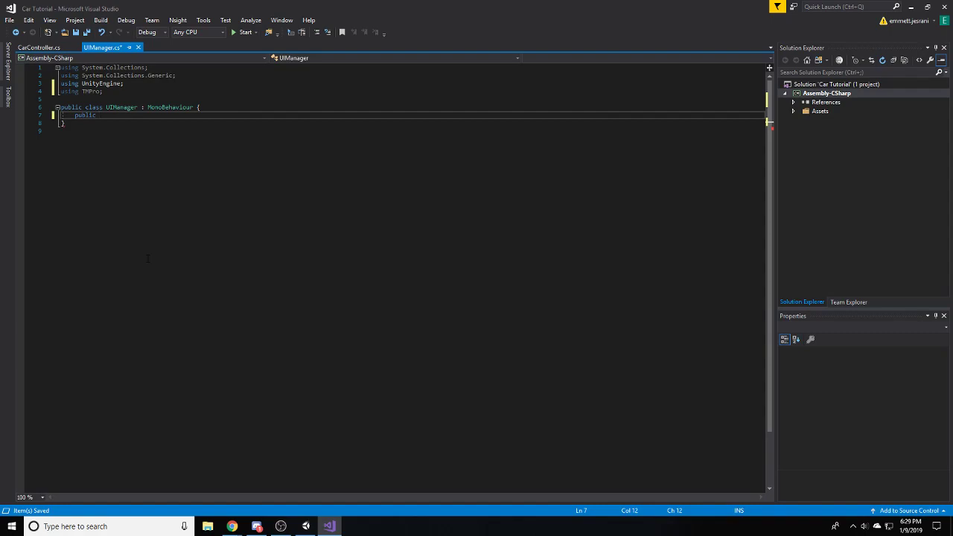
text(TextMeshProUGUI)
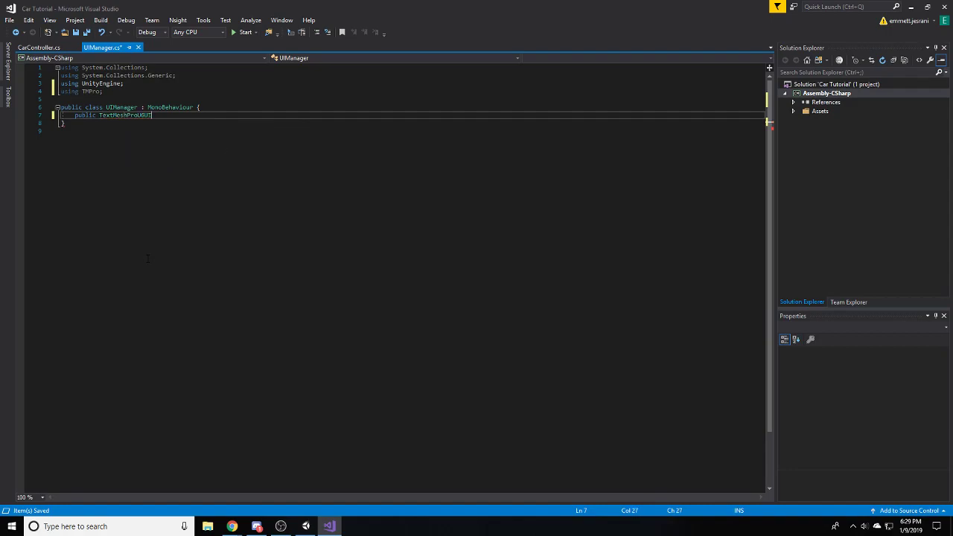
text(test;)
text(pu)
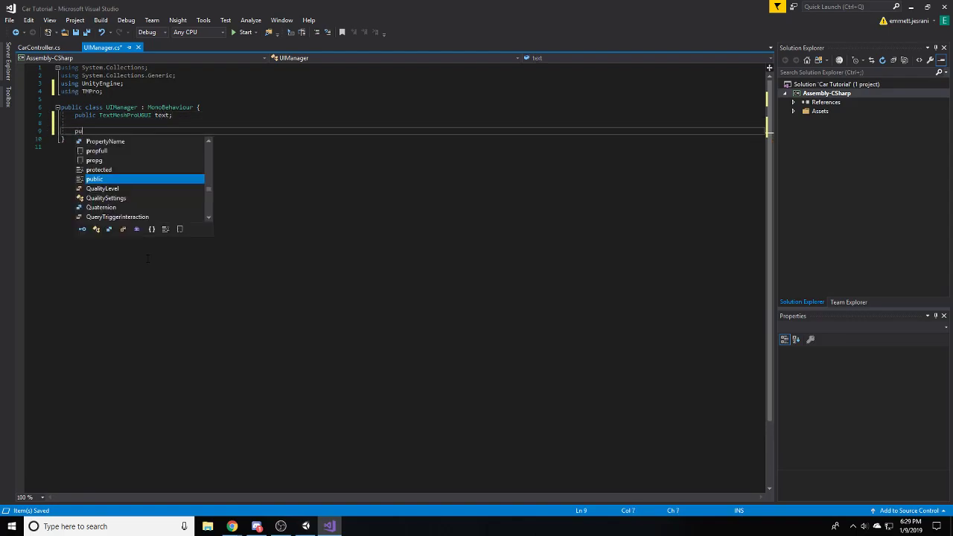
- Declare an empty public static changeText(float speed) method and save the script
text(blic static void)
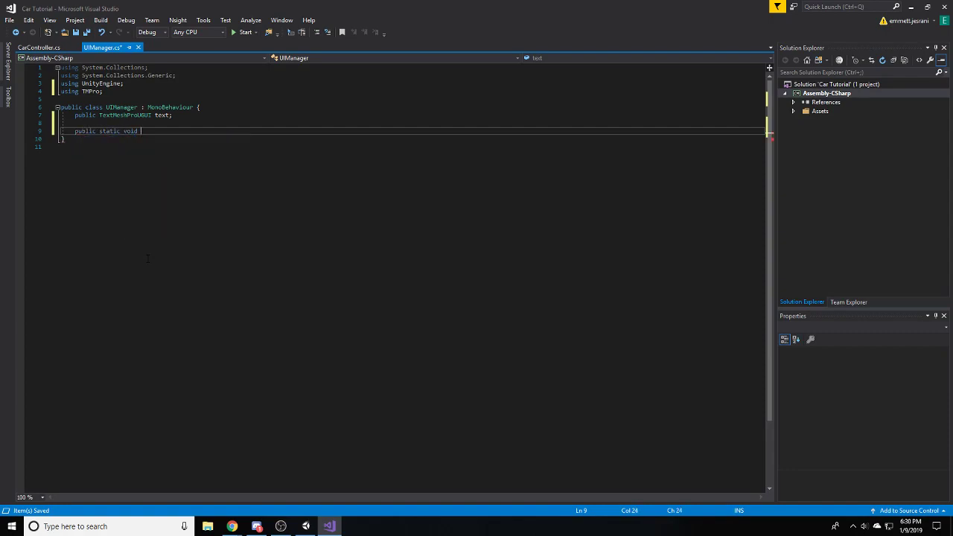
text(T)
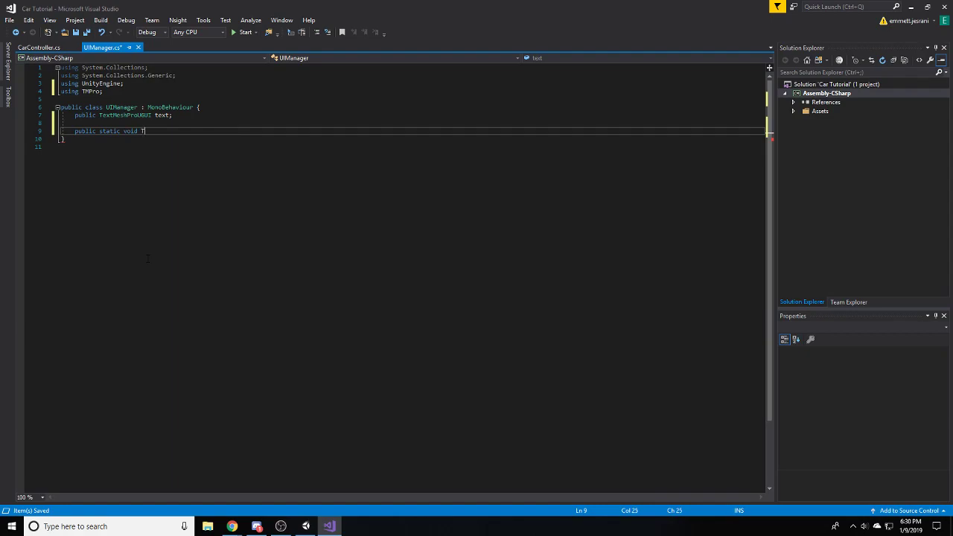
key(Backspace)
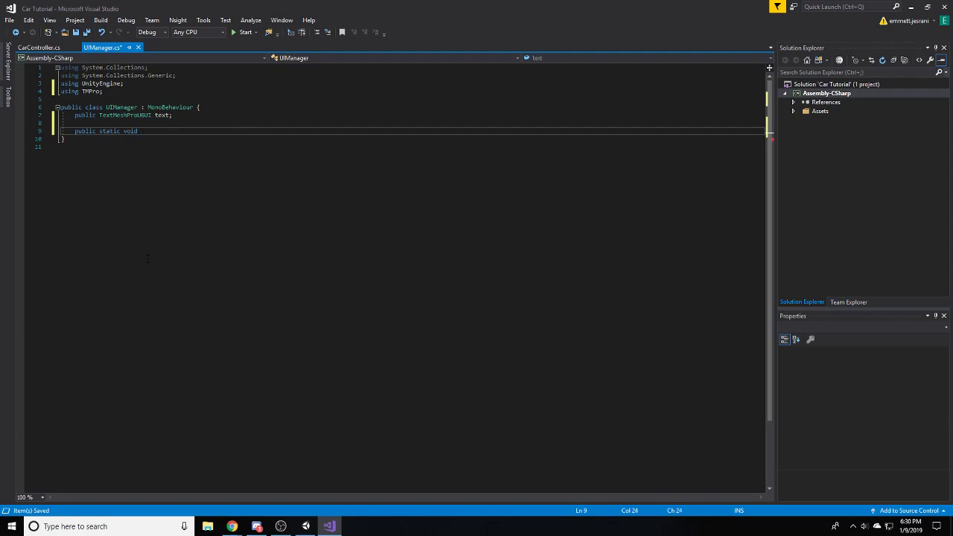
text(changeTEx)
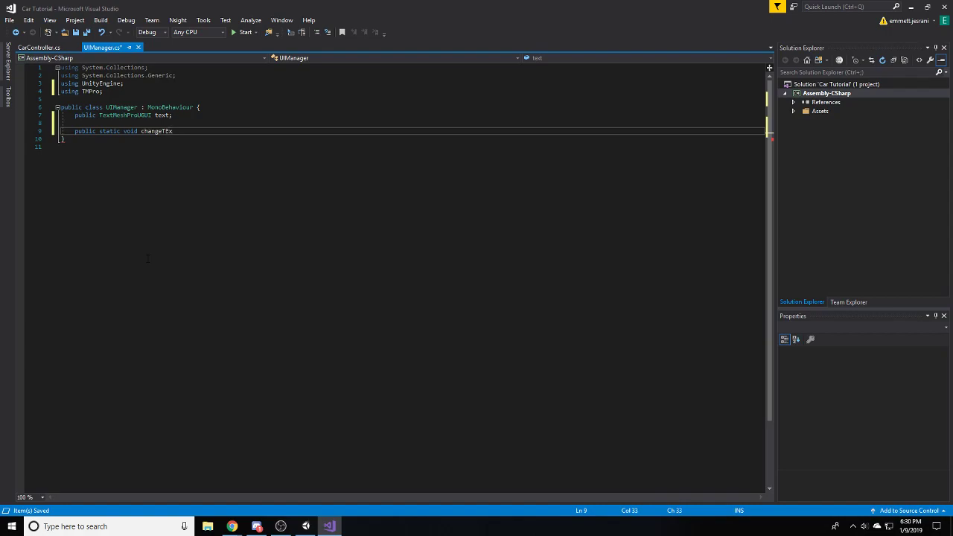
text(t)
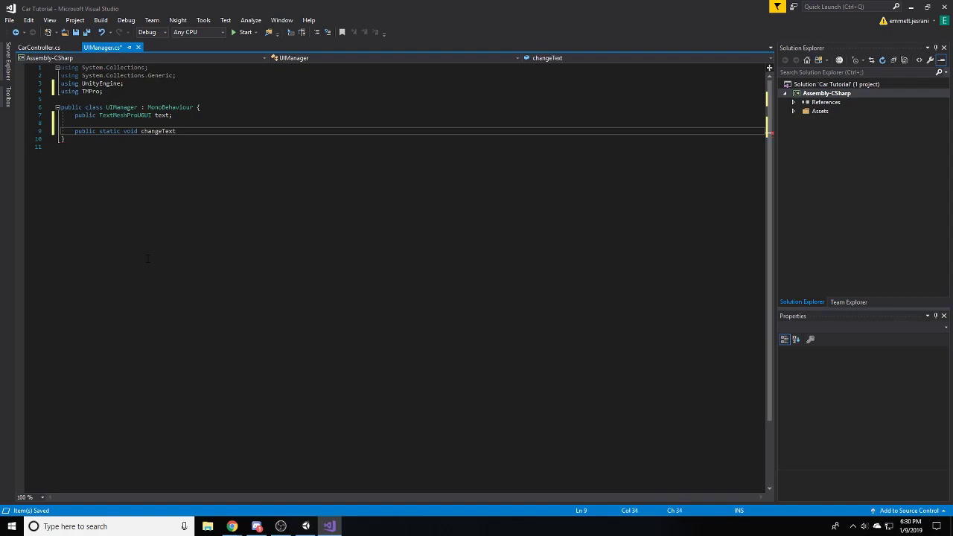
double_click(157, 131)
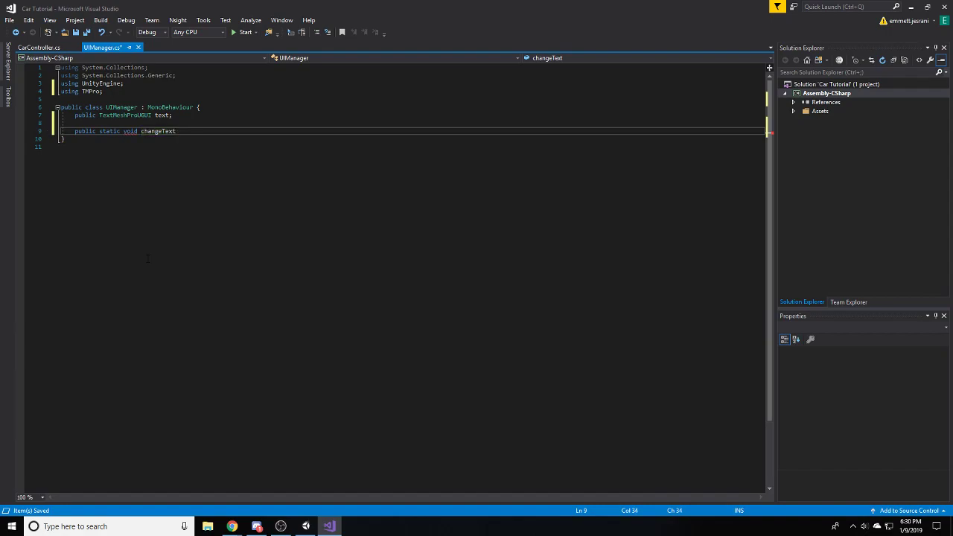
text(())
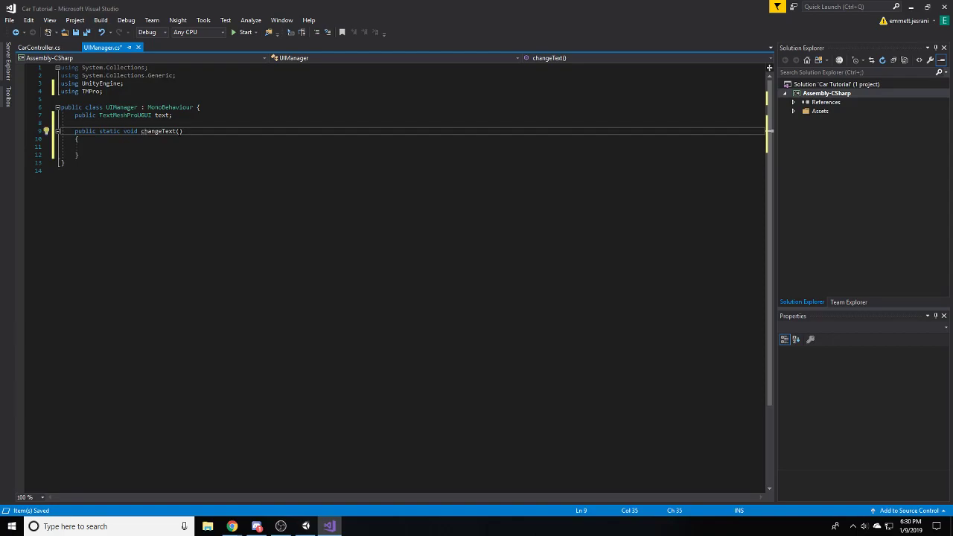
text(float)
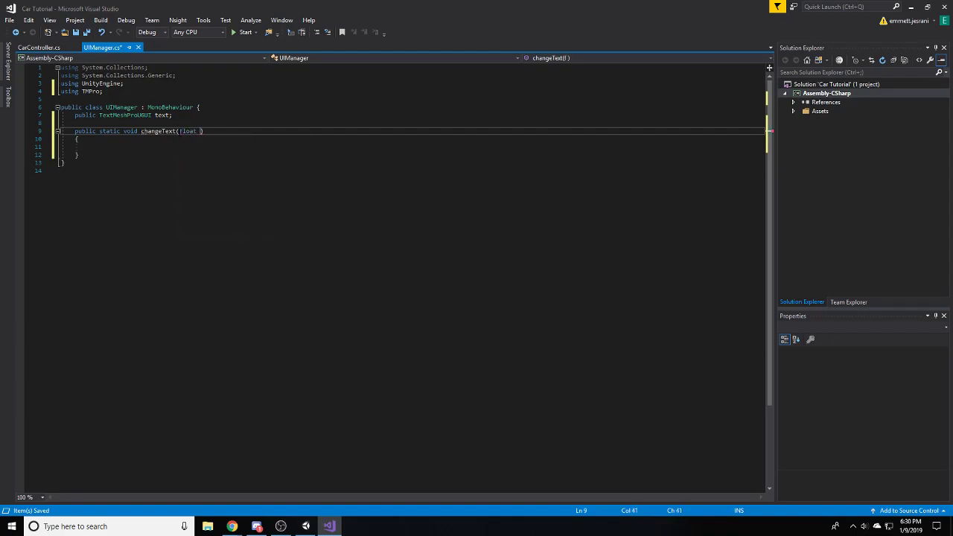
text(speed)
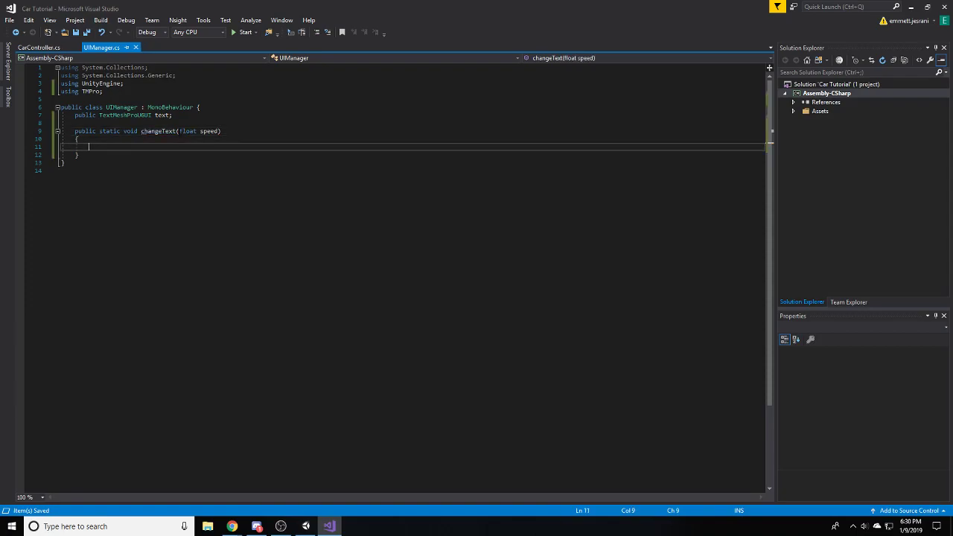
click(38, 47)
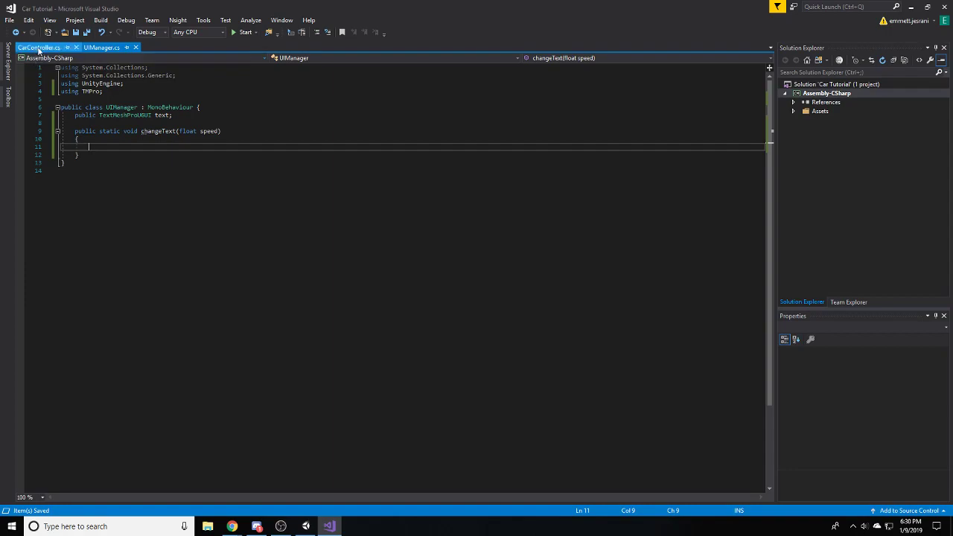
- Add uim.changeText(); at the end of CarController's Update, making changeText public virtual
click(38, 47)
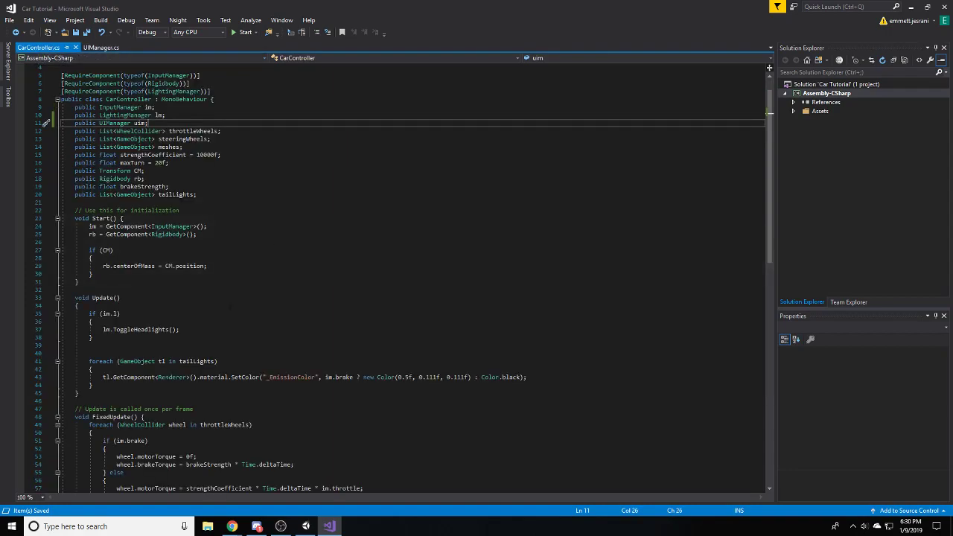
click(90, 274)
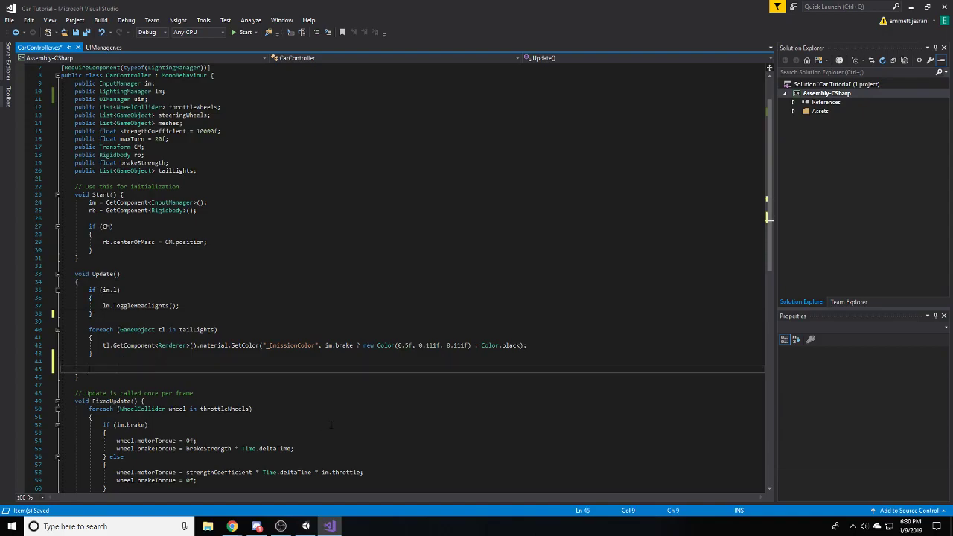
text(uim)
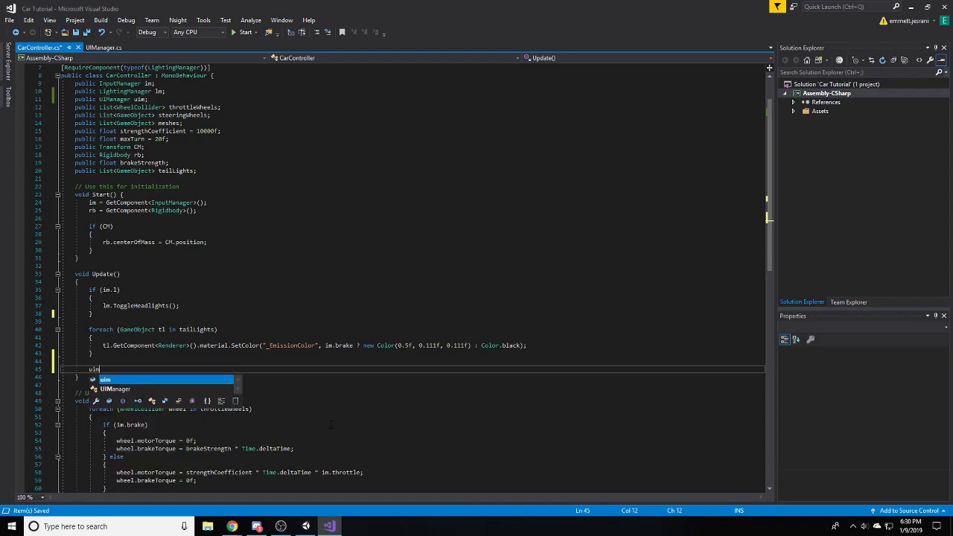
text(.)
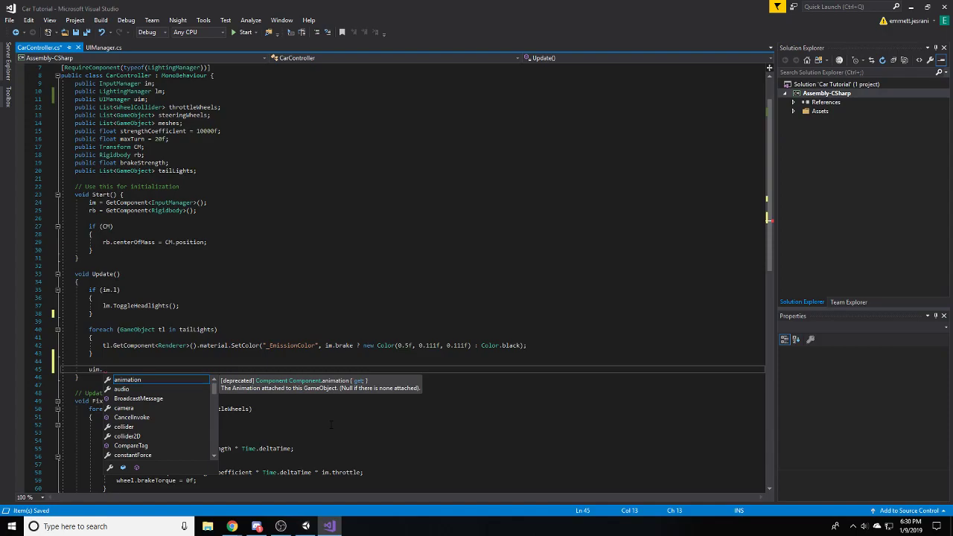
text(chan)
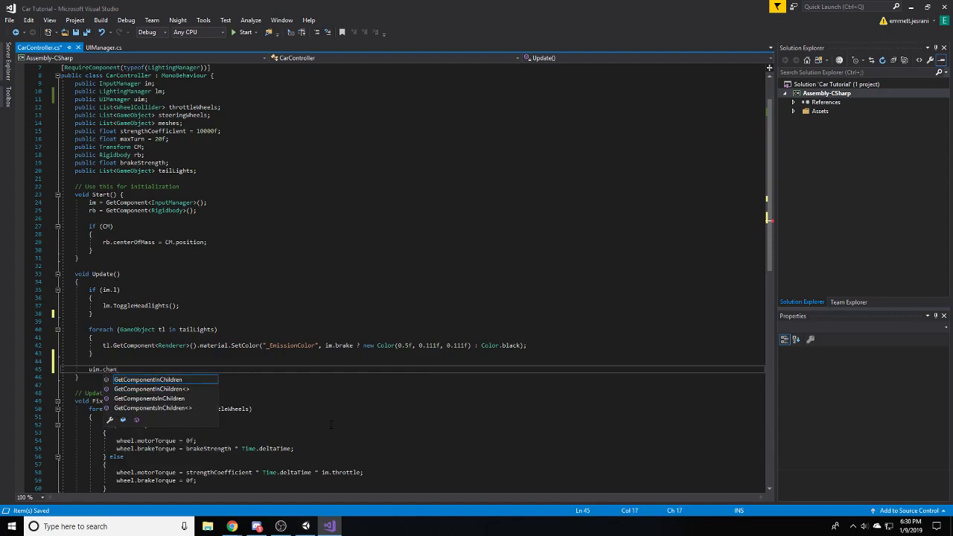
click(104, 47)
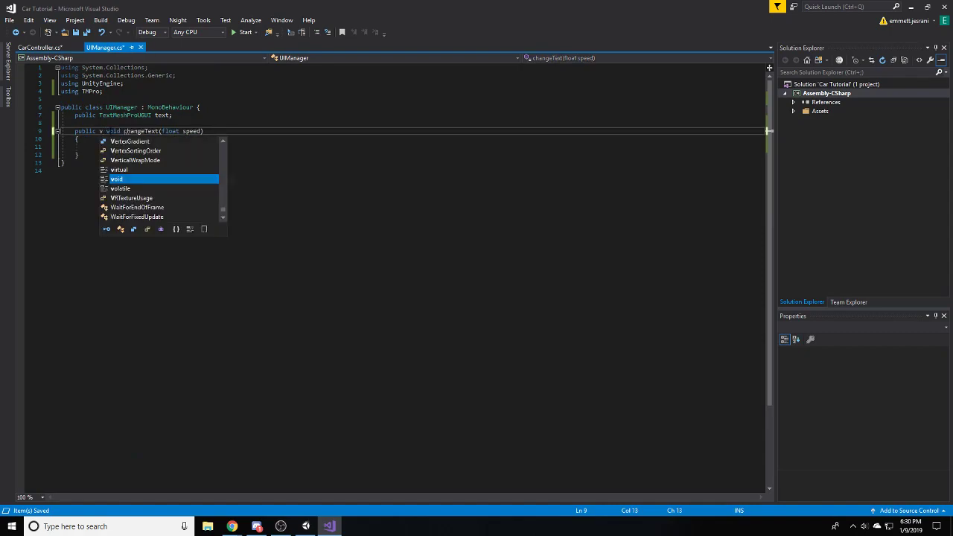
text(virtual)
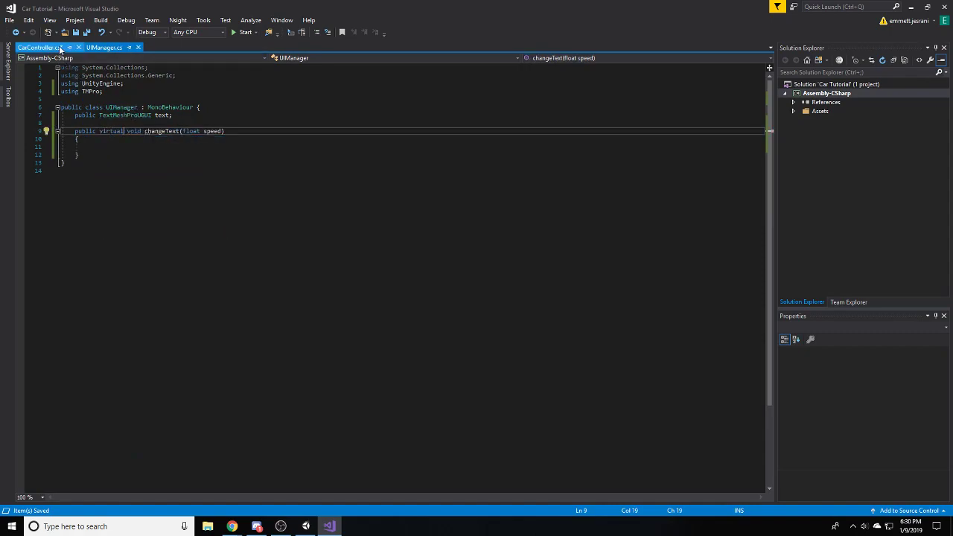
click(38, 47)
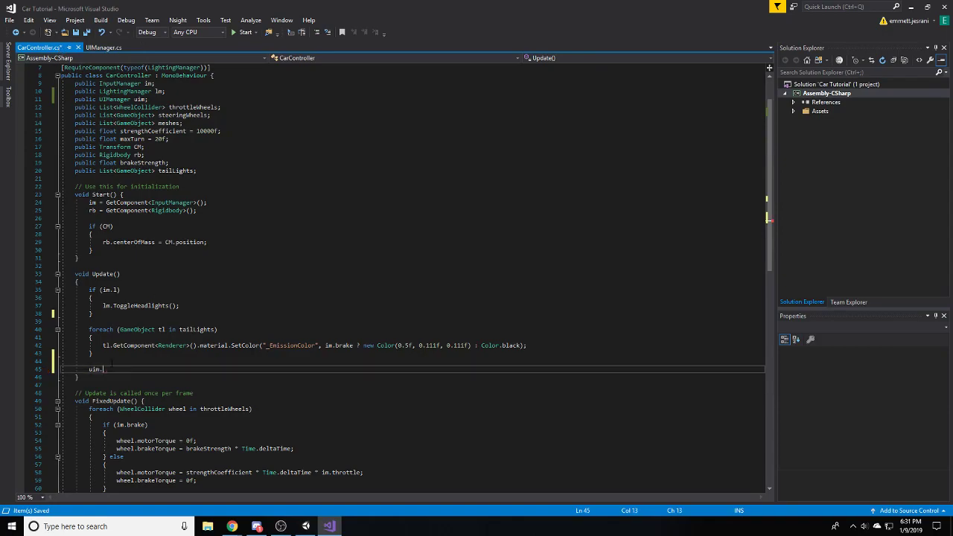
text(changeText)
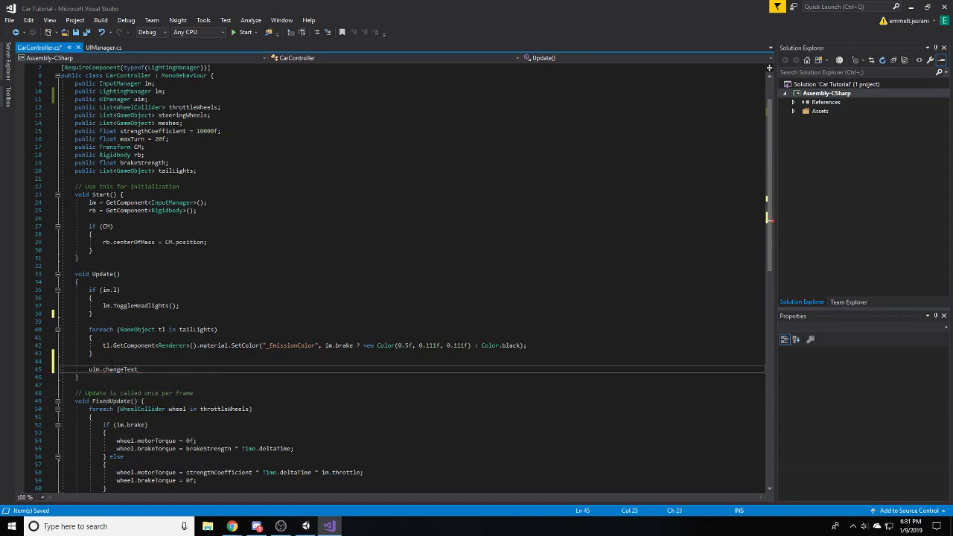
text(())
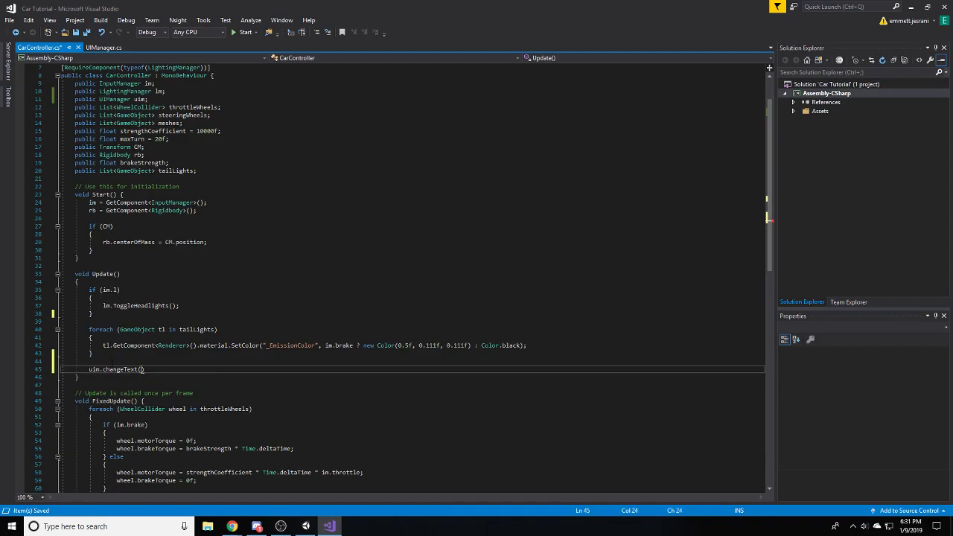
text(;)
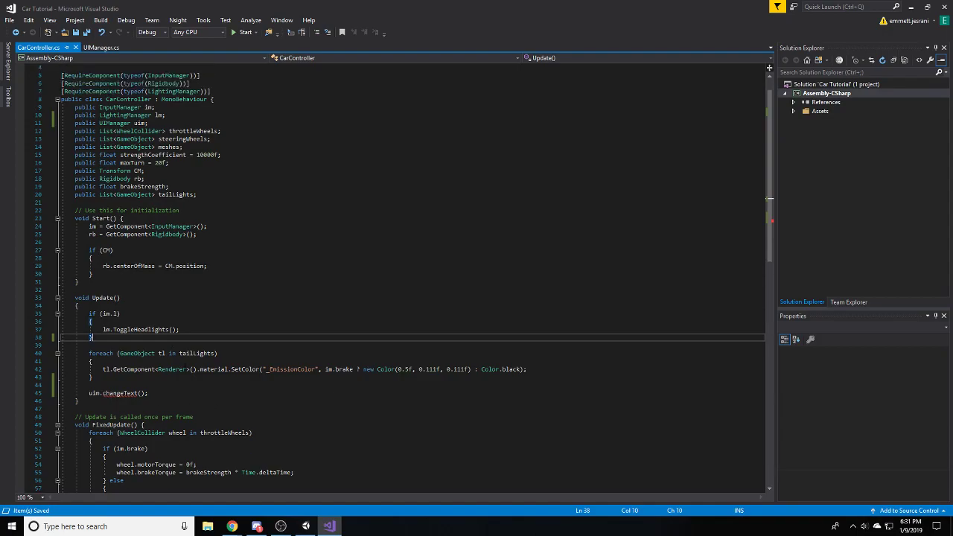
- Pass transform.InverseTransformVector(rb.velocity).z as the argument to uim.changeText
click(119, 393)
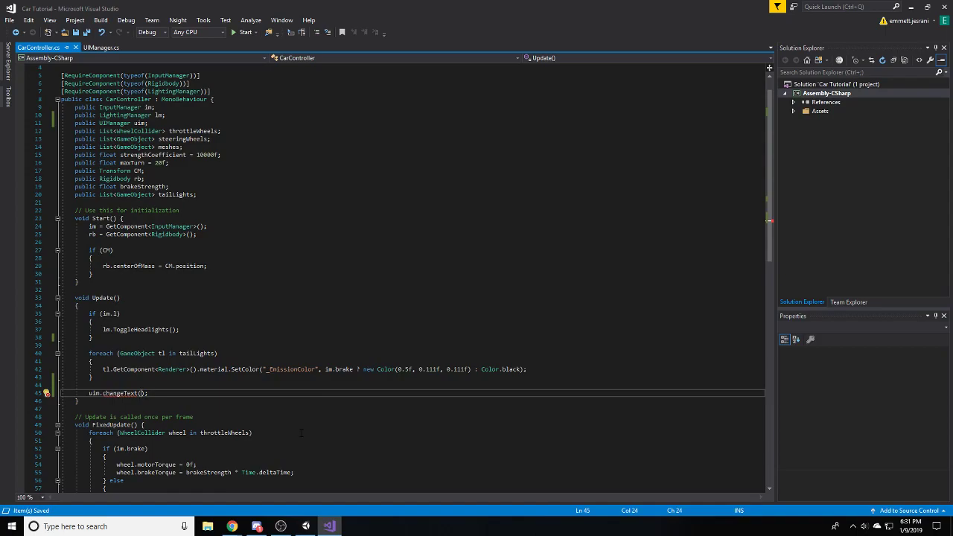
text(rb.velocity))
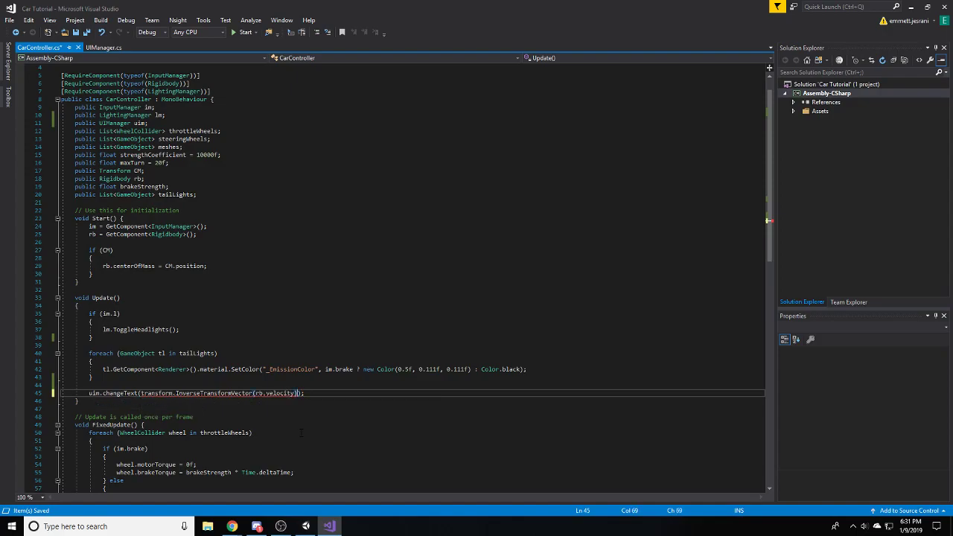
text(z)
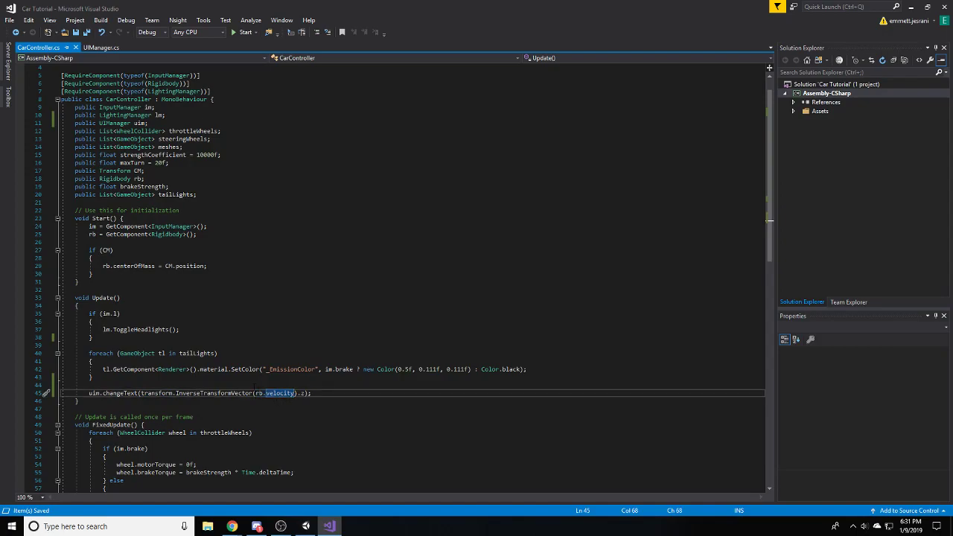
click(285, 393)
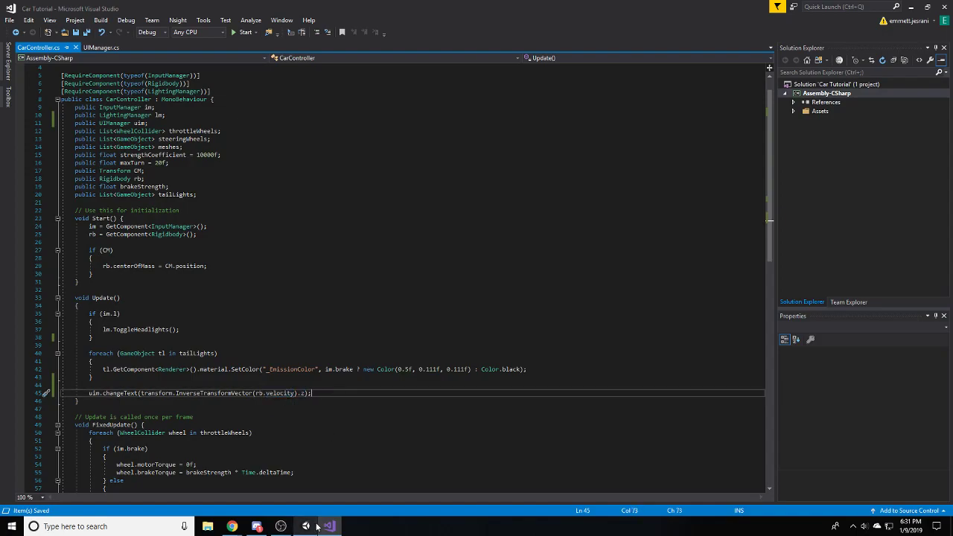
click(305, 527)
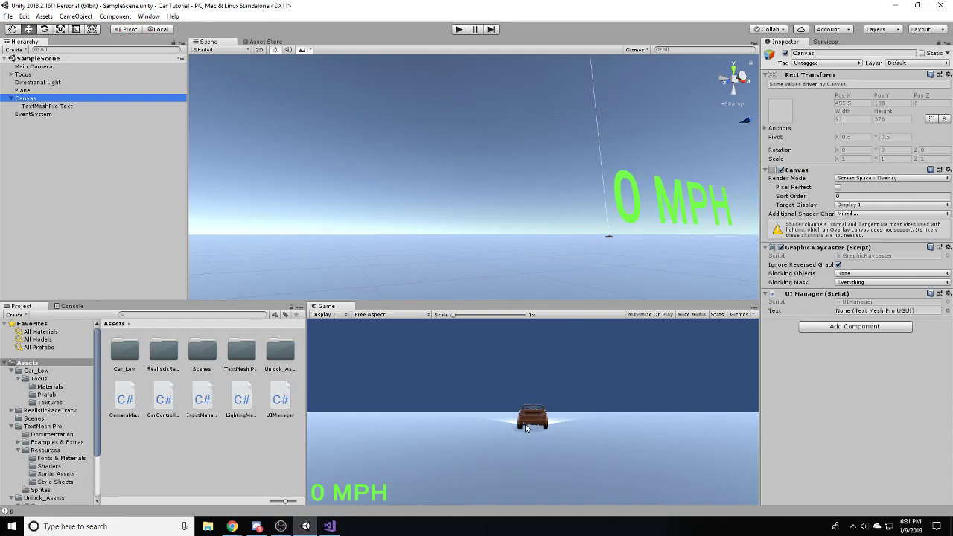
mouse_move(524, 470)
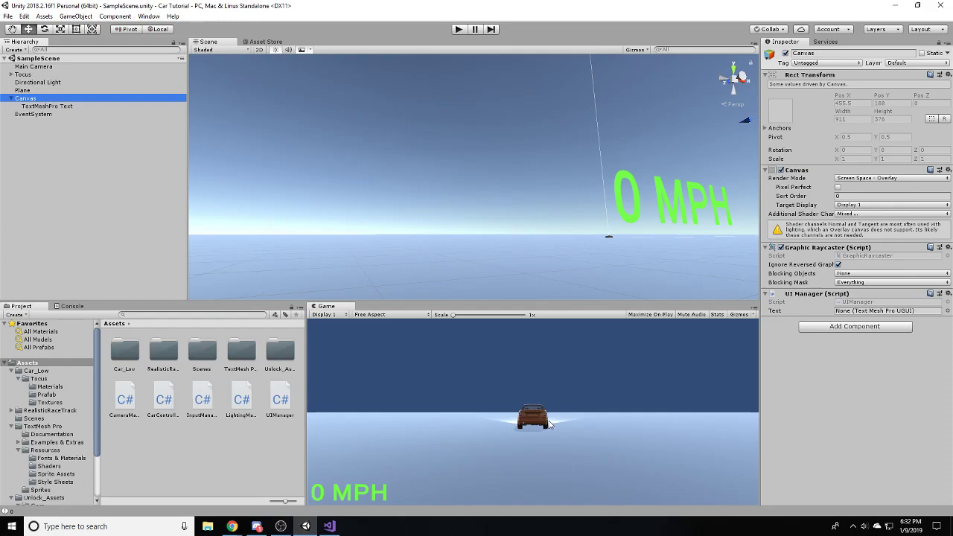
mouse_move(547, 446)
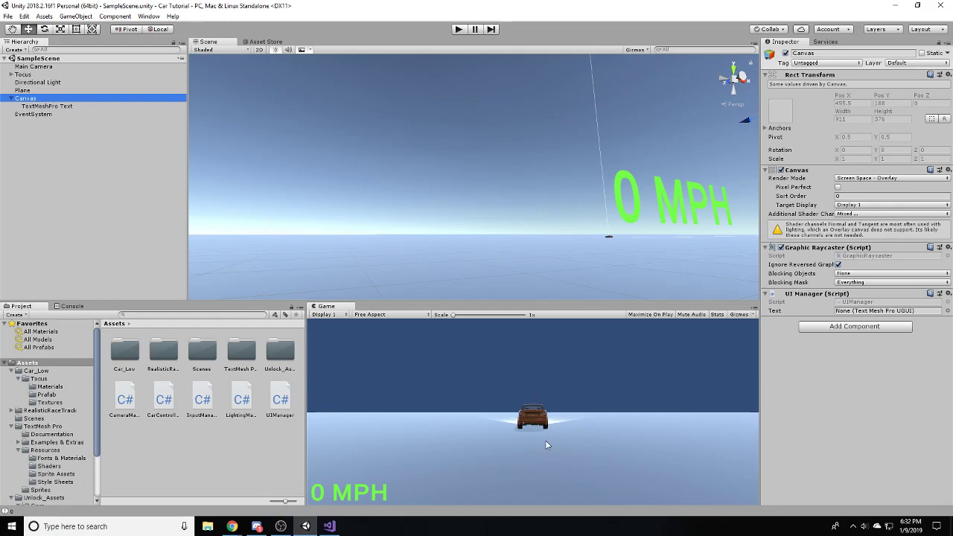
mouse_move(532, 463)
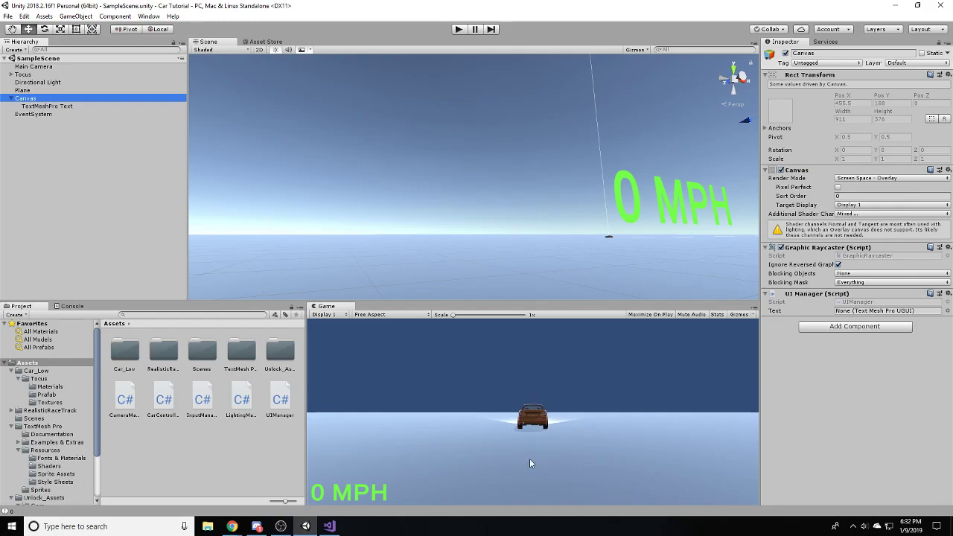
click(328, 527)
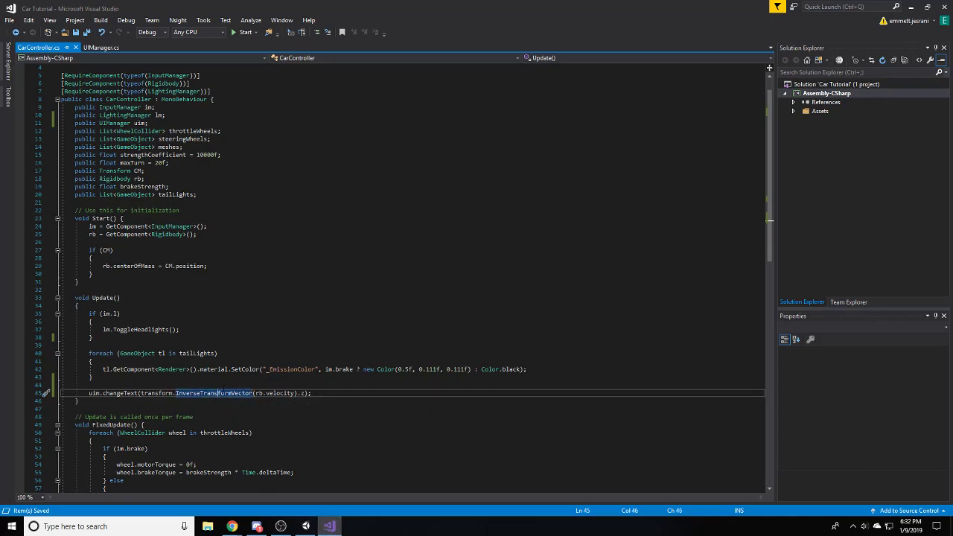
mouse_move(195, 393)
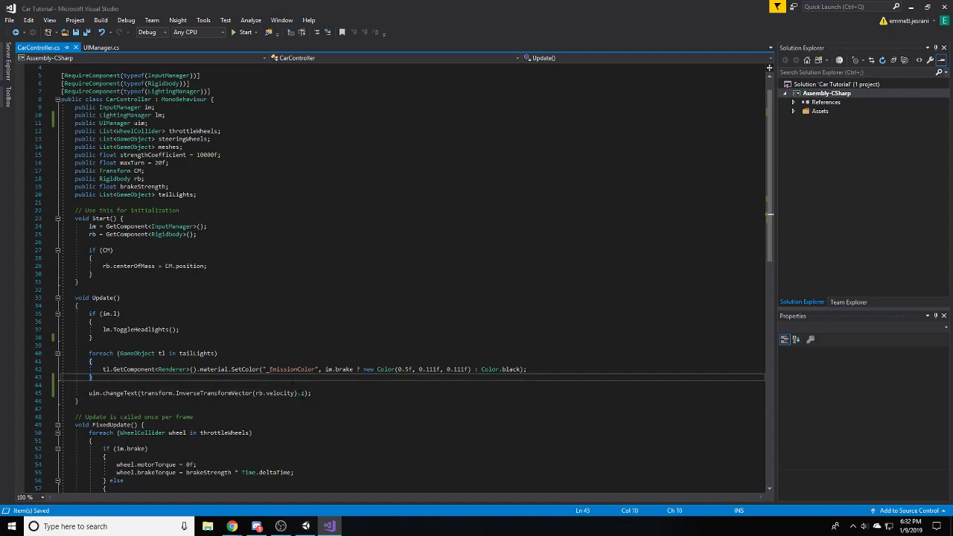
- Start a line in UIManager's changeText reading 'float s = speed *'
click(102, 47)
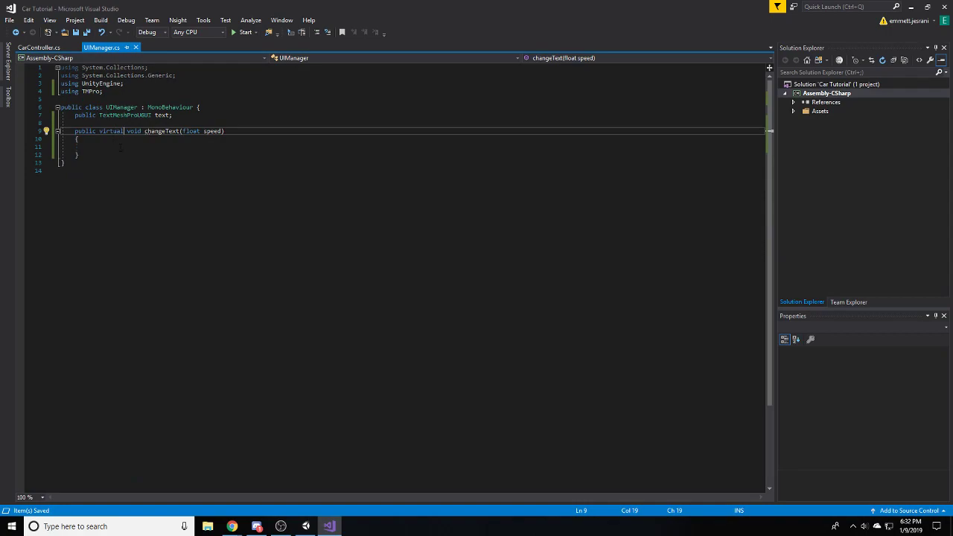
click(89, 146)
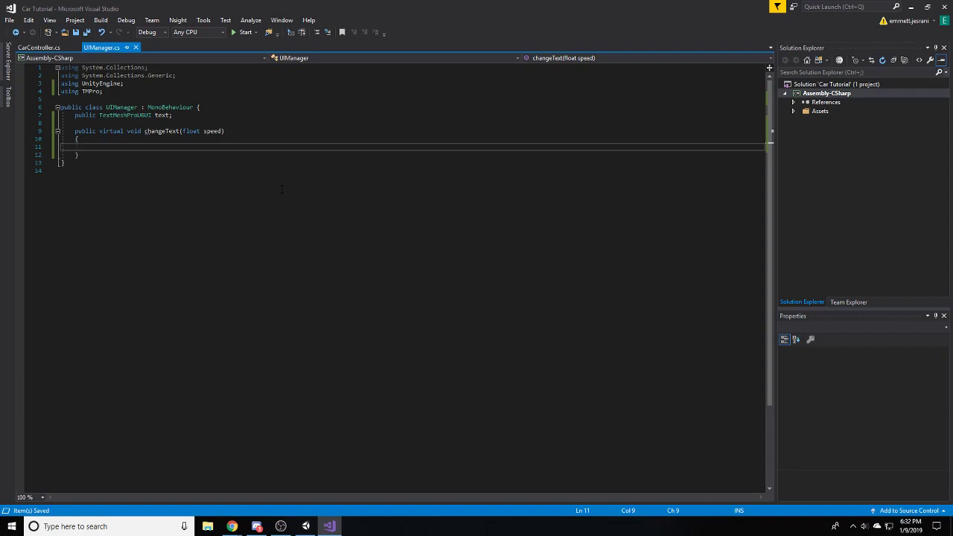
text(float)
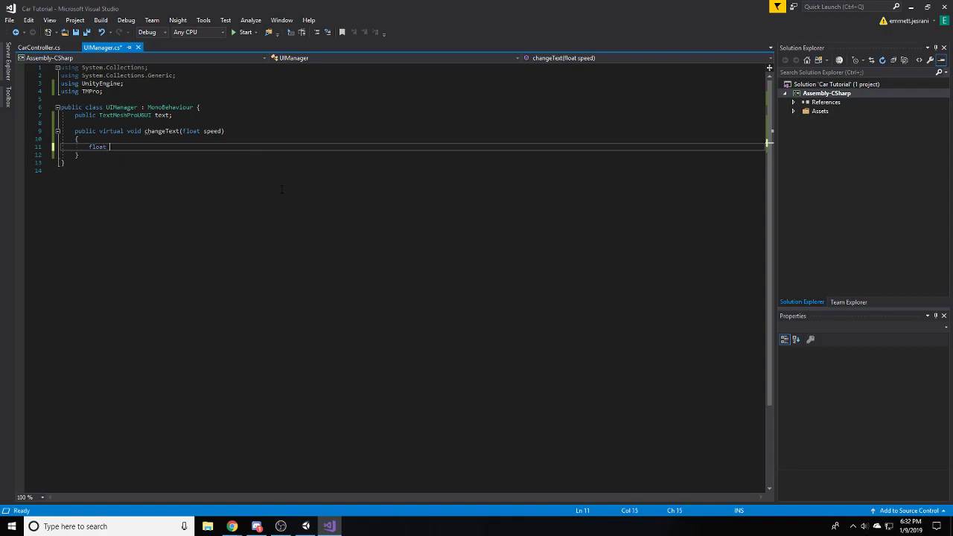
text(s =)
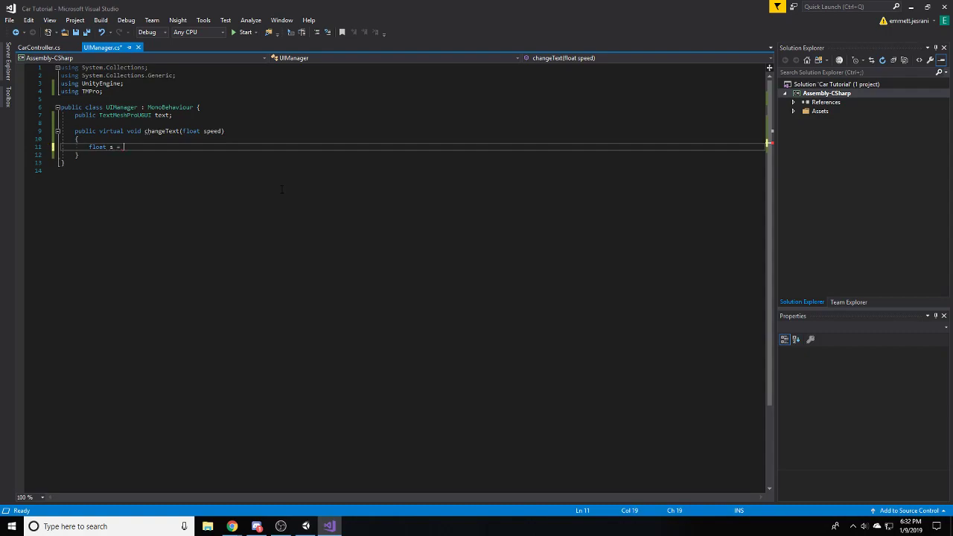
text(speed *)
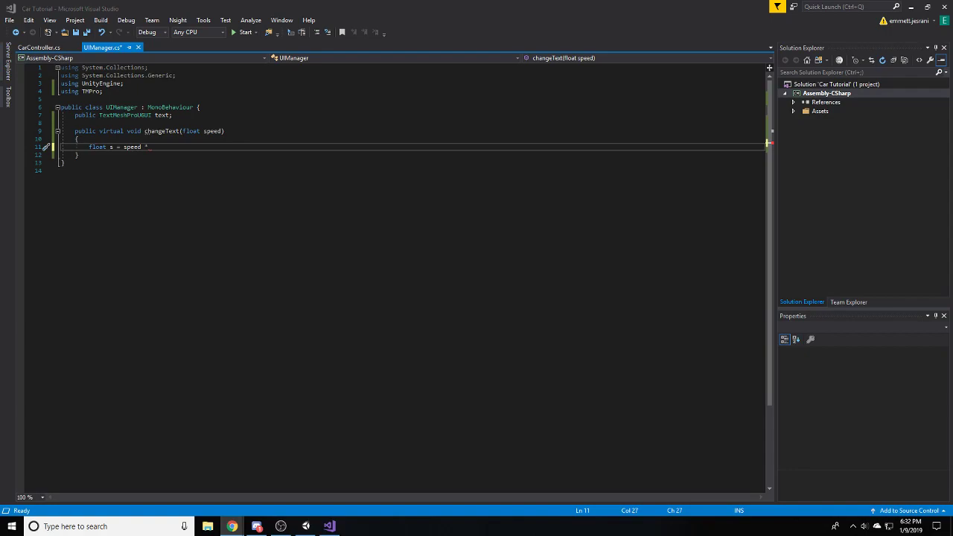
- Google the meters-per-second to mph factor and paste 2.23694f after 'speed *'
click(232, 526)
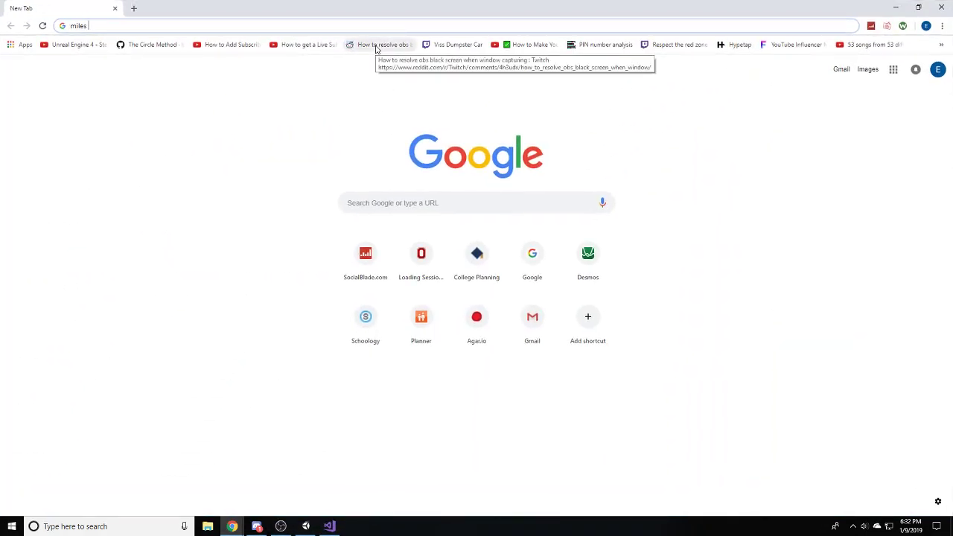
text(per hour to)
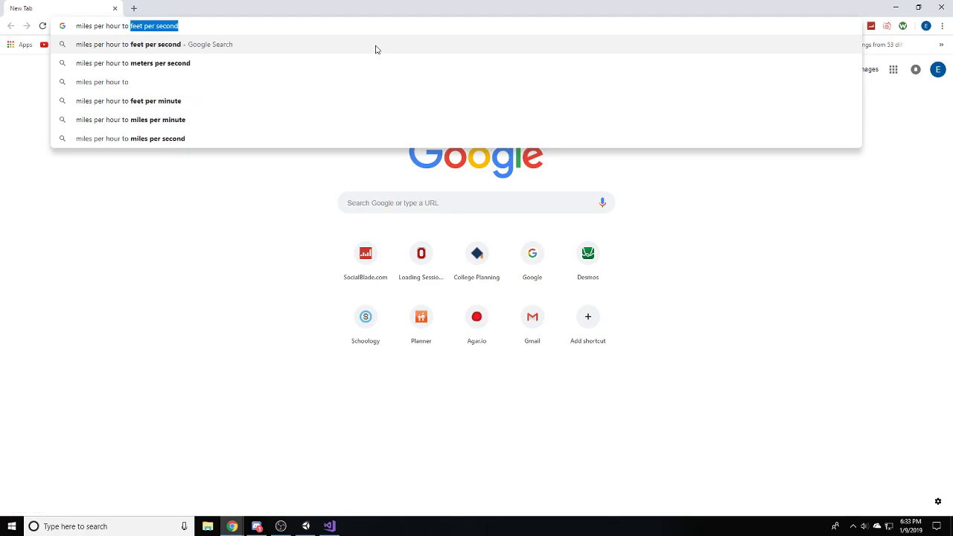
text(velocity)
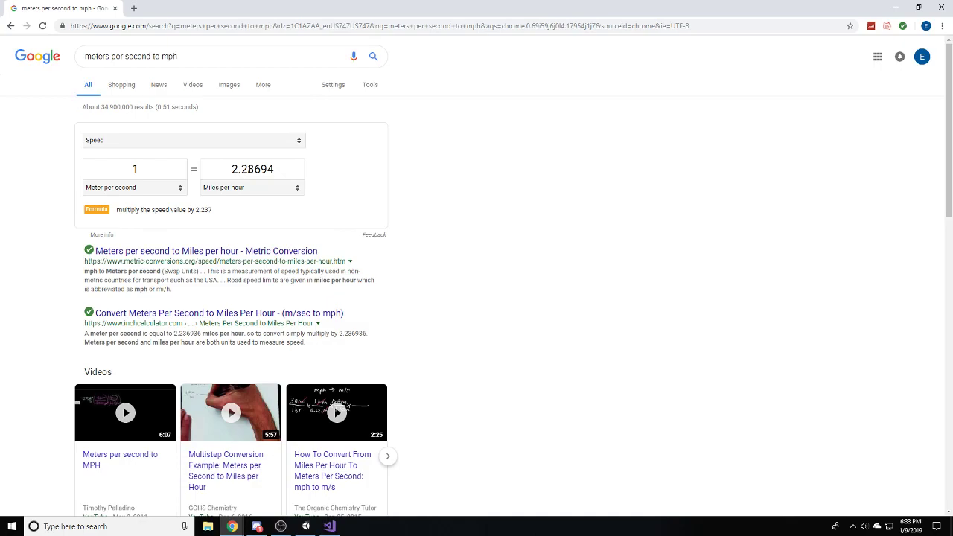
double_click(252, 170)
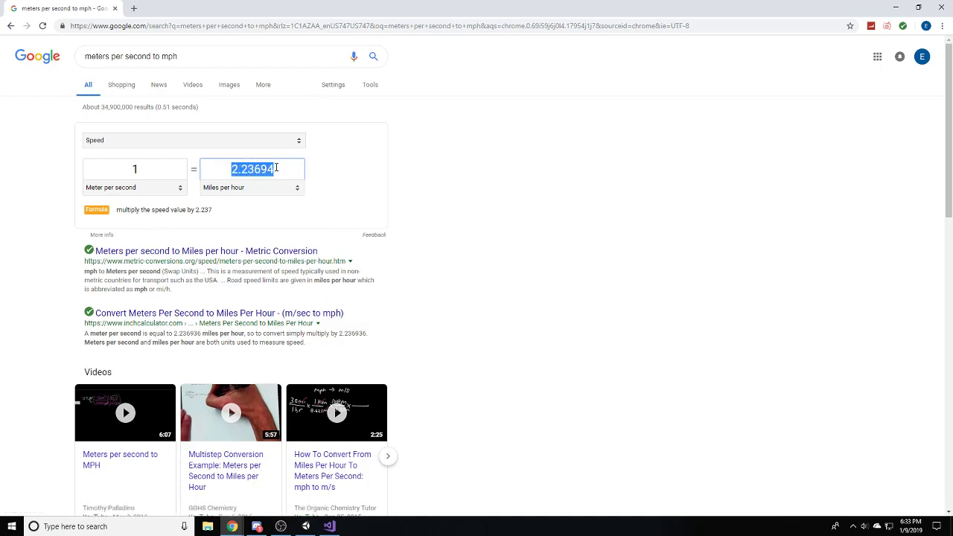
mouse_move(331, 289)
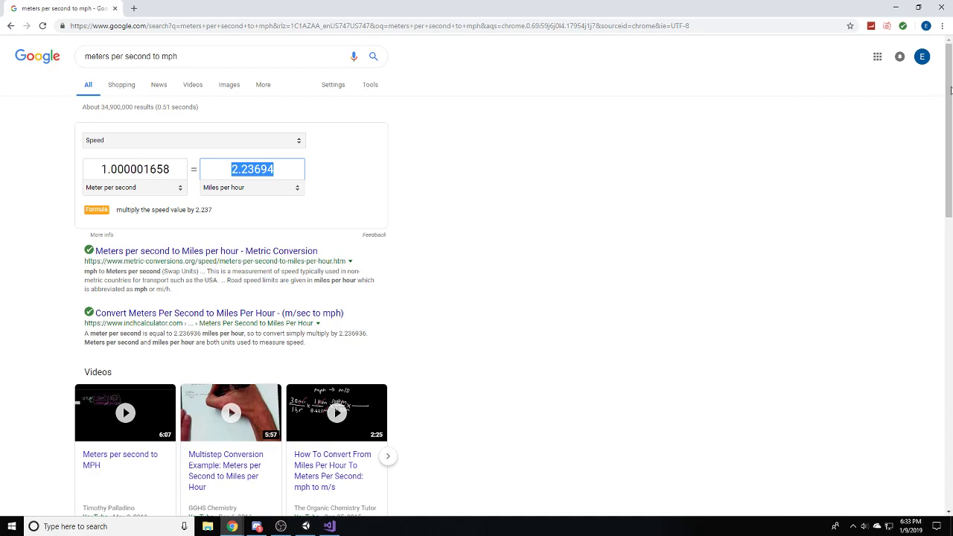
click(328, 527)
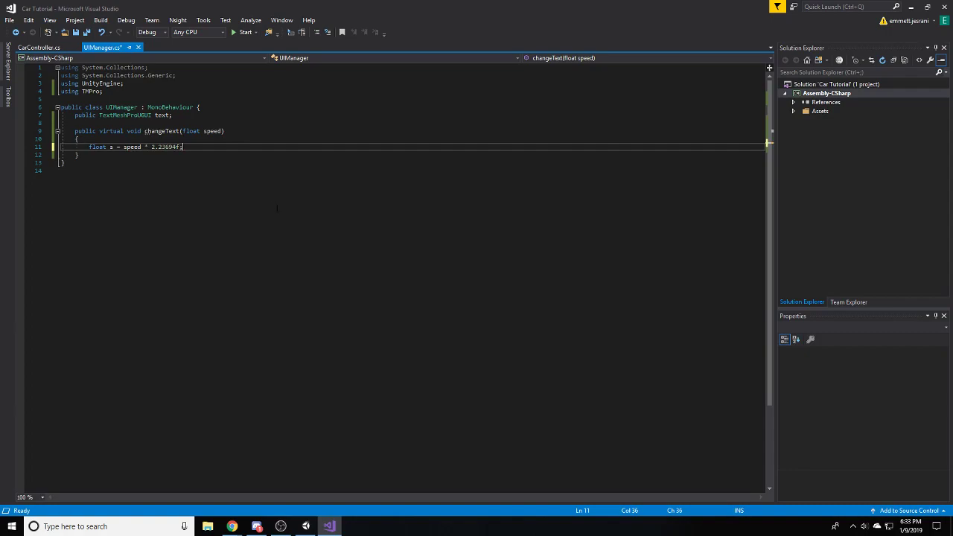
- Save, then add a text.text = "" line containing MPH to changeText
key(ctrl+s)
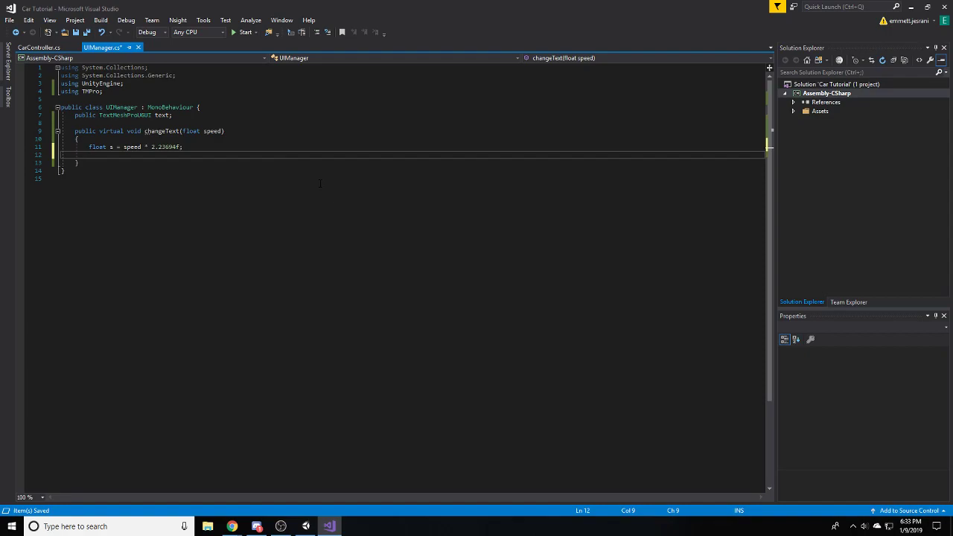
text(text.text)
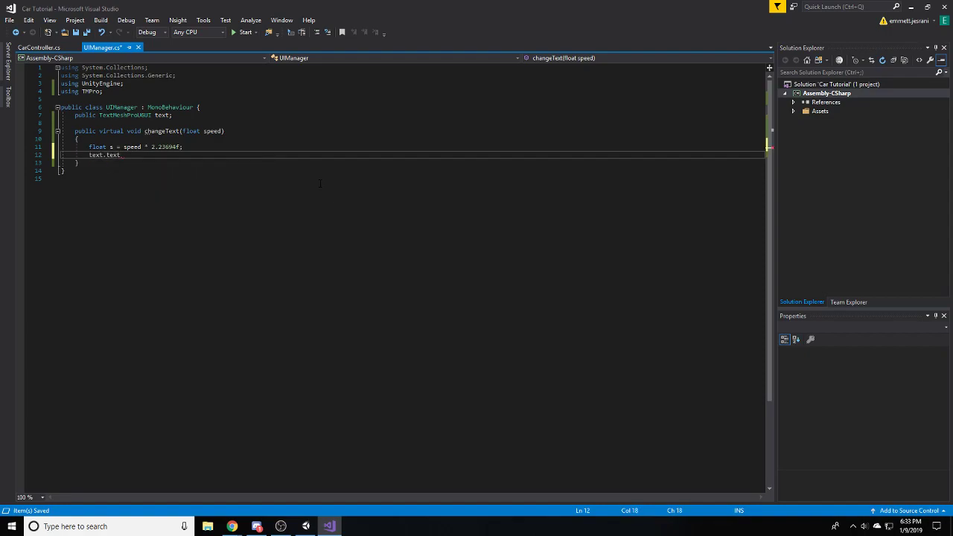
text(= "";)
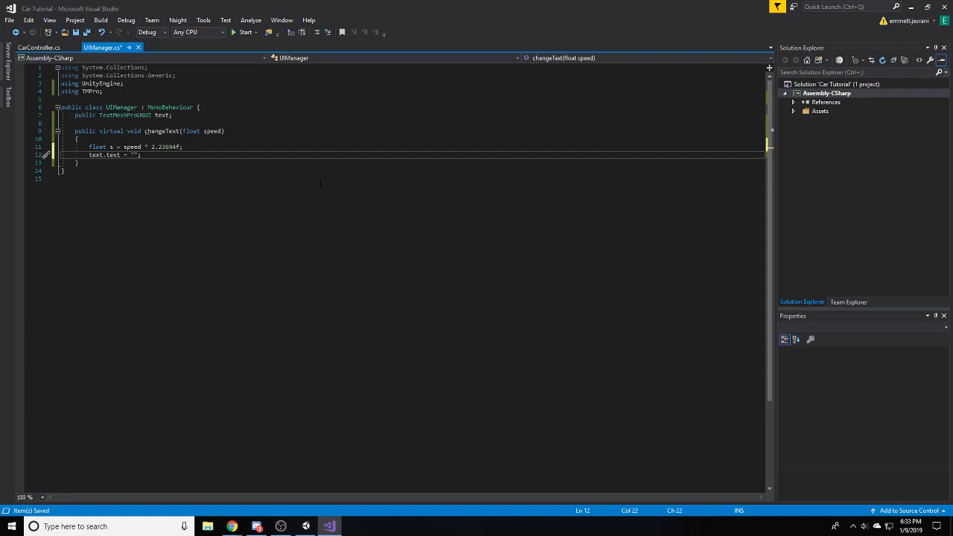
text(MPH)
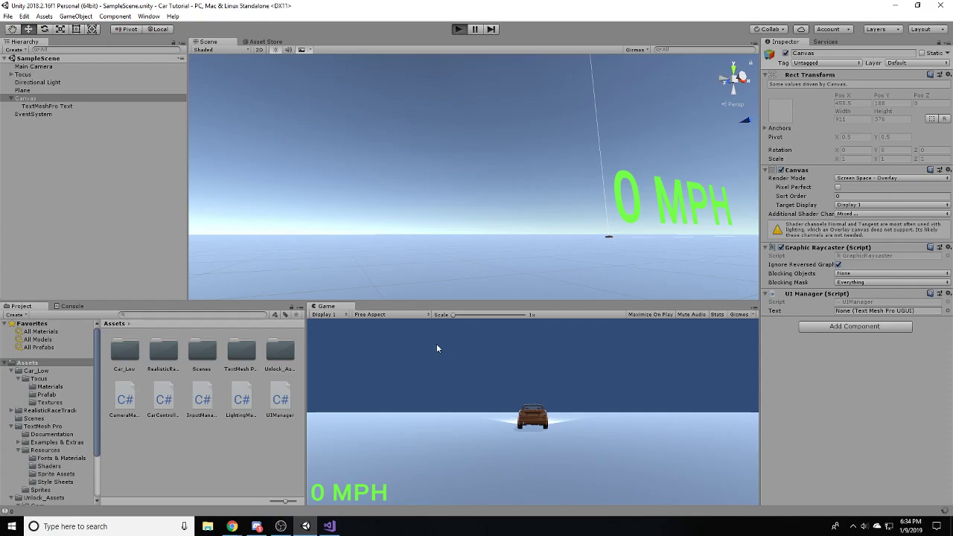
- Briefly run the scene, then select Tocus and scroll to its Car Controller component
click(459, 29)
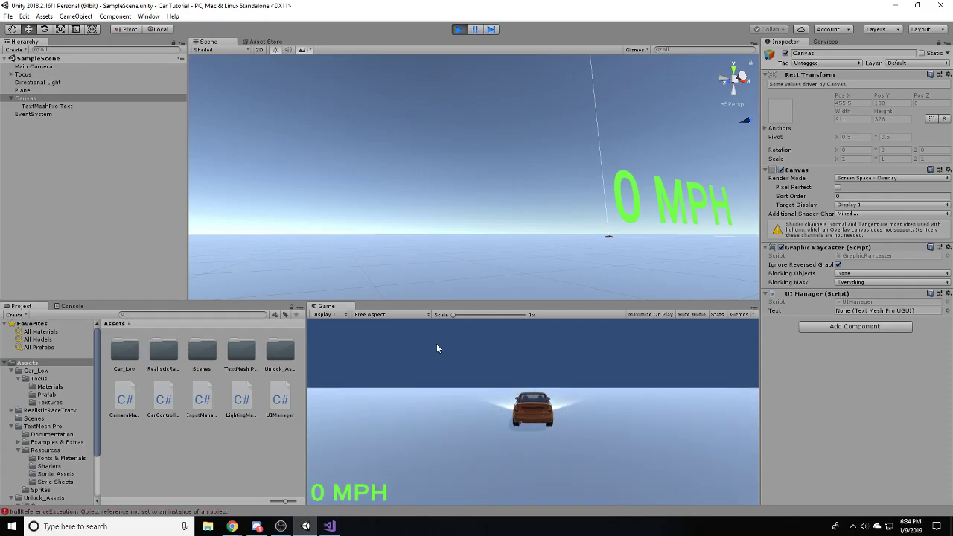
click(459, 29)
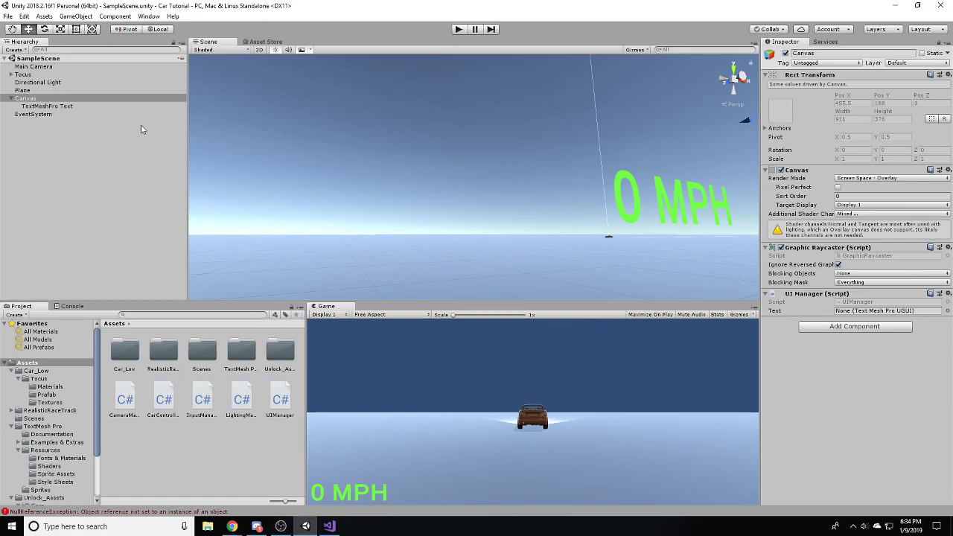
mouse_move(273, 191)
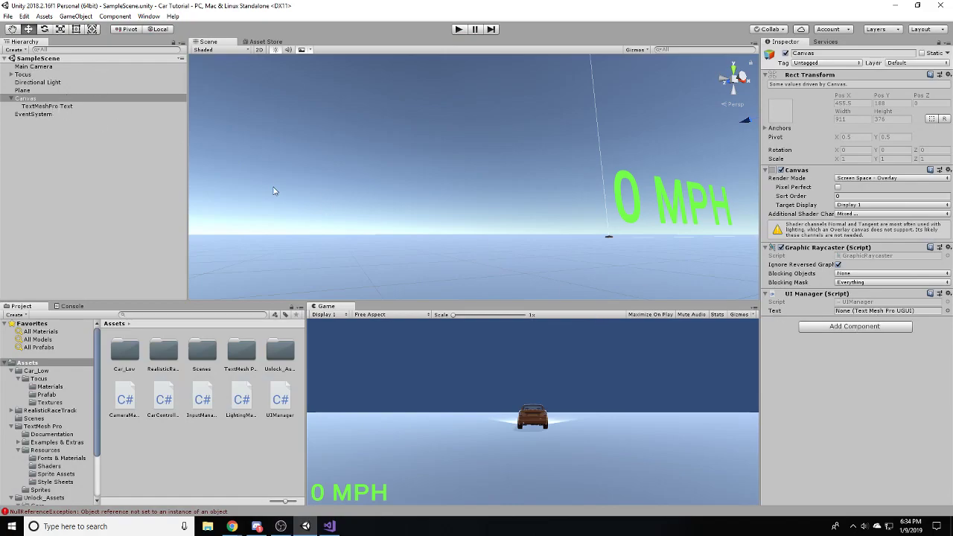
click(886, 311)
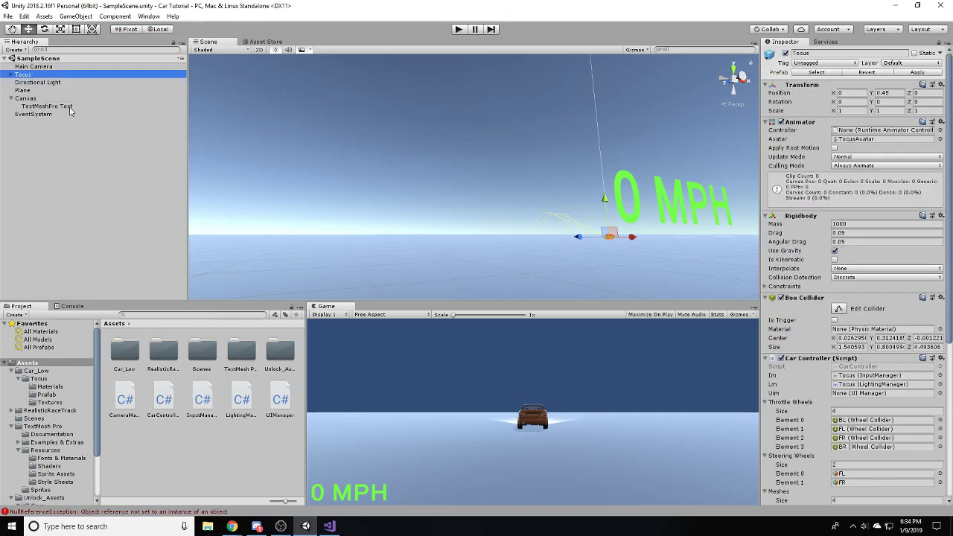
scroll(down, 3)
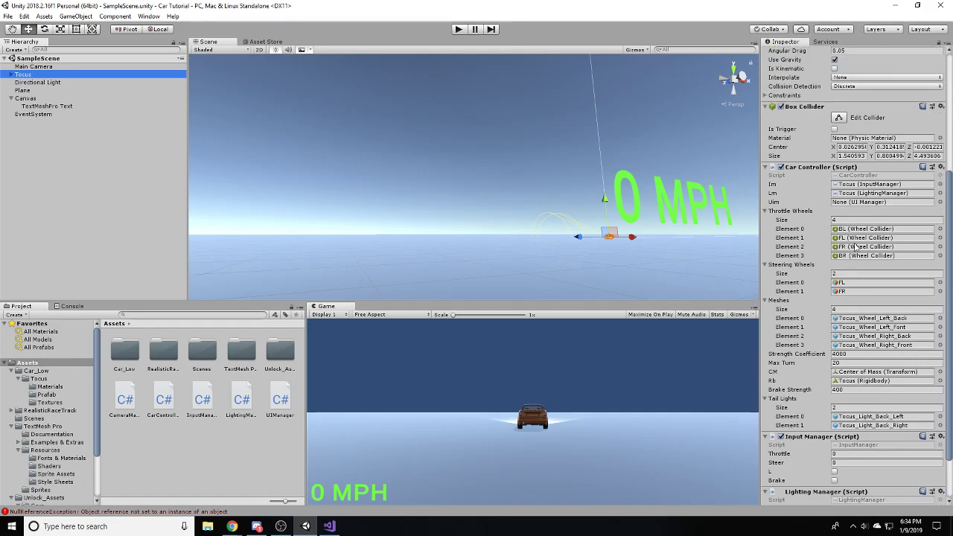
mouse_move(864, 302)
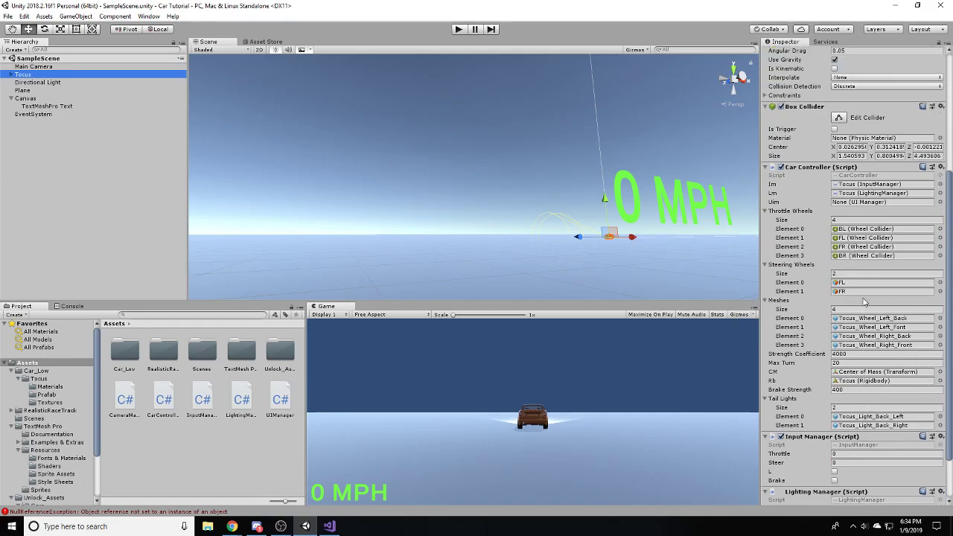
mouse_move(665, 231)
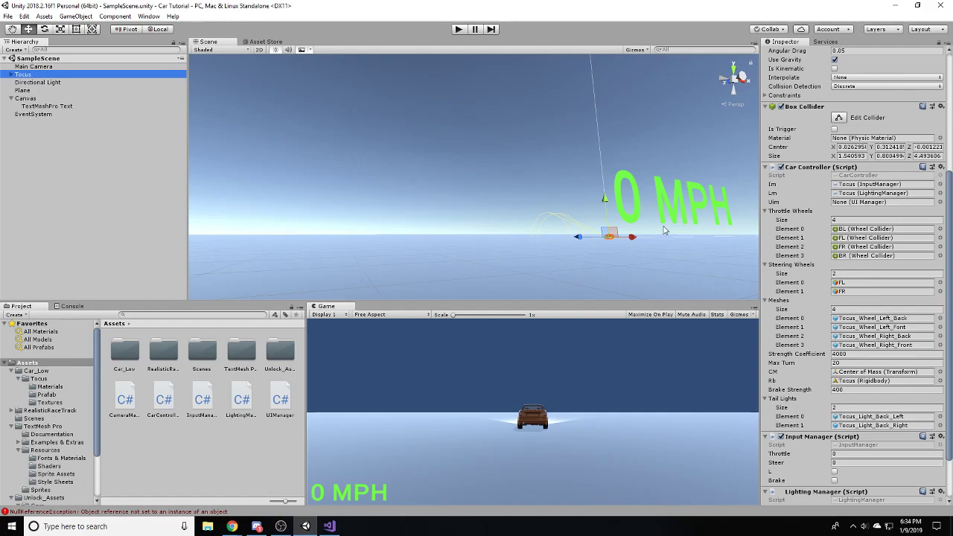
mouse_move(285, 393)
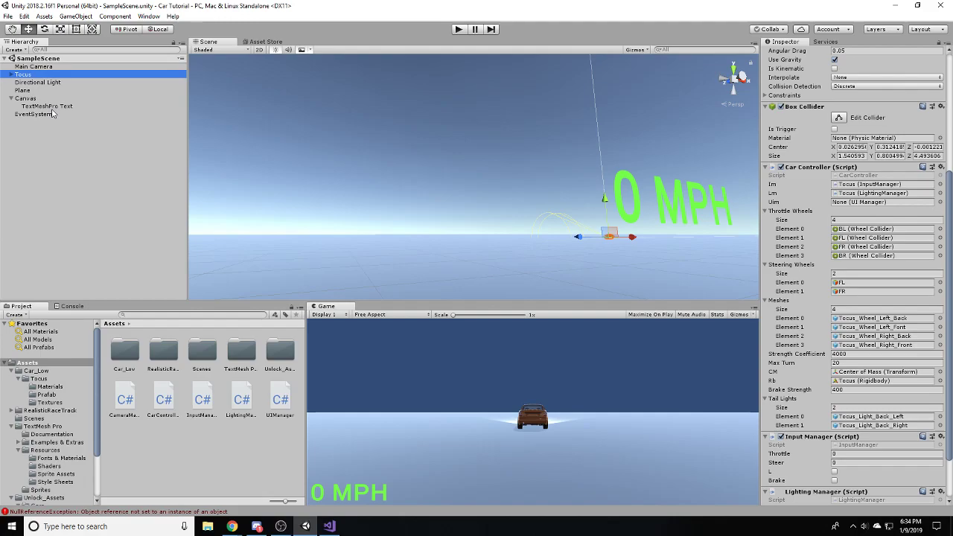
mouse_move(242, 132)
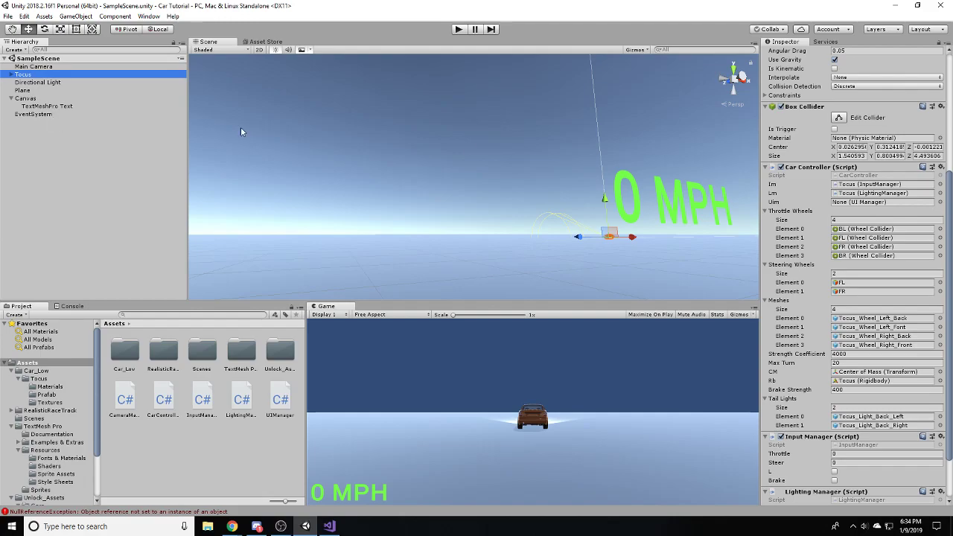
mouse_move(935, 200)
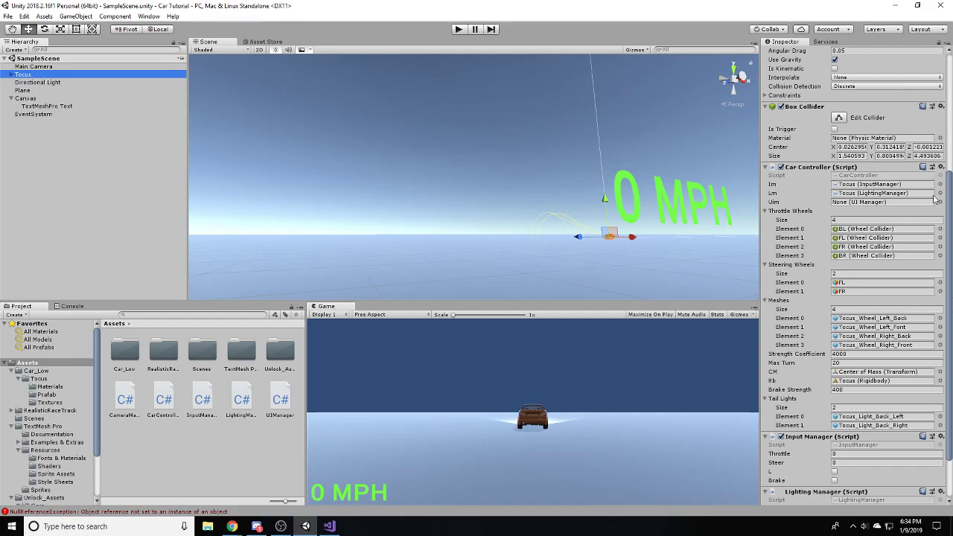
- Pick Canvas for the Car Controller's Uim field in the object picker
click(940, 202)
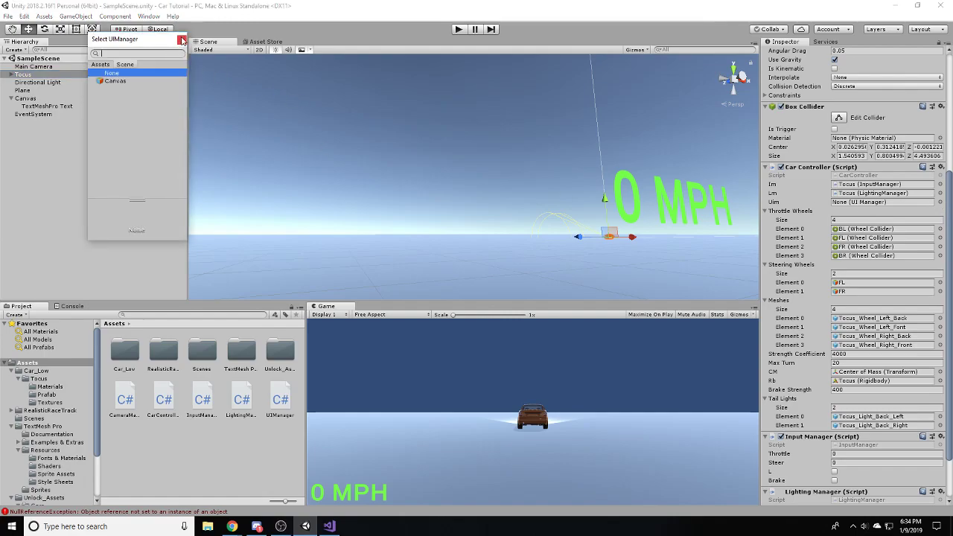
click(115, 81)
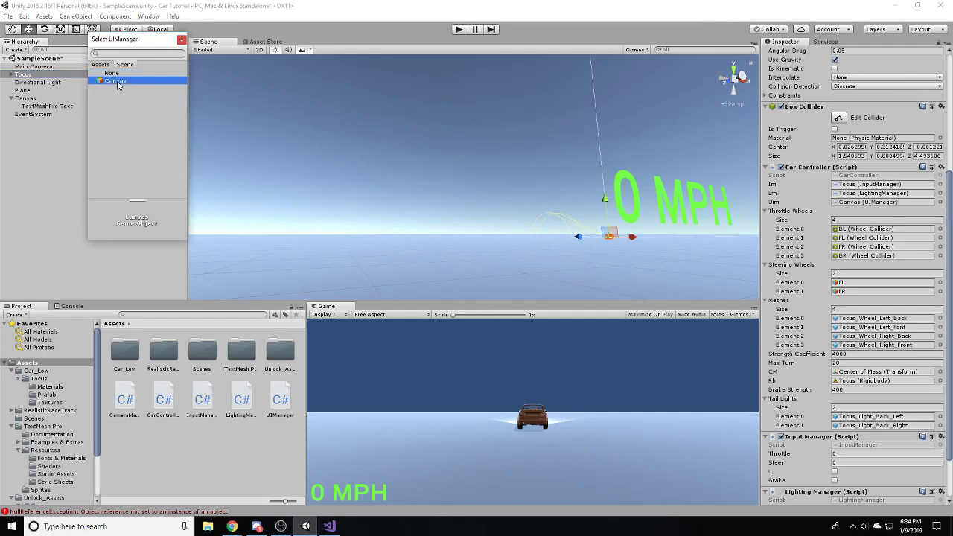
click(116, 80)
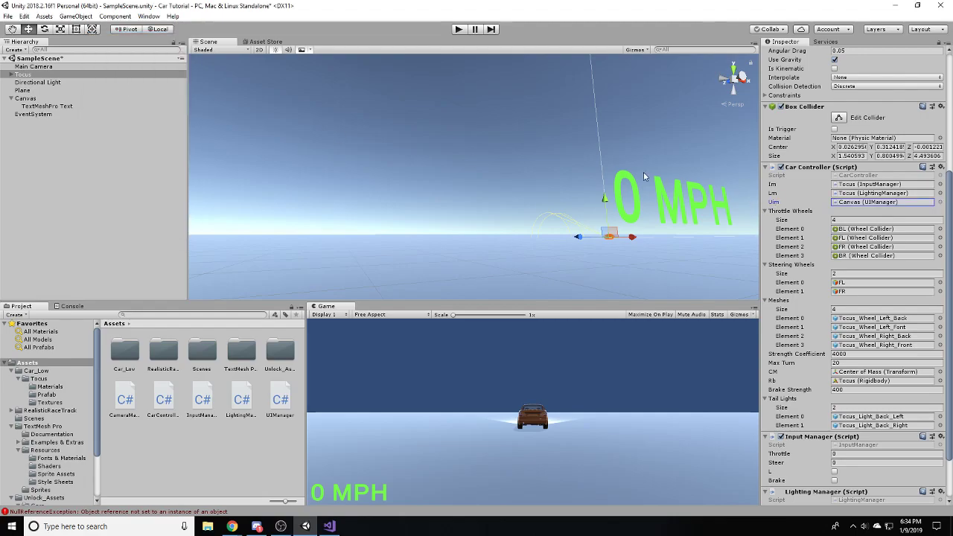
mouse_move(381, 181)
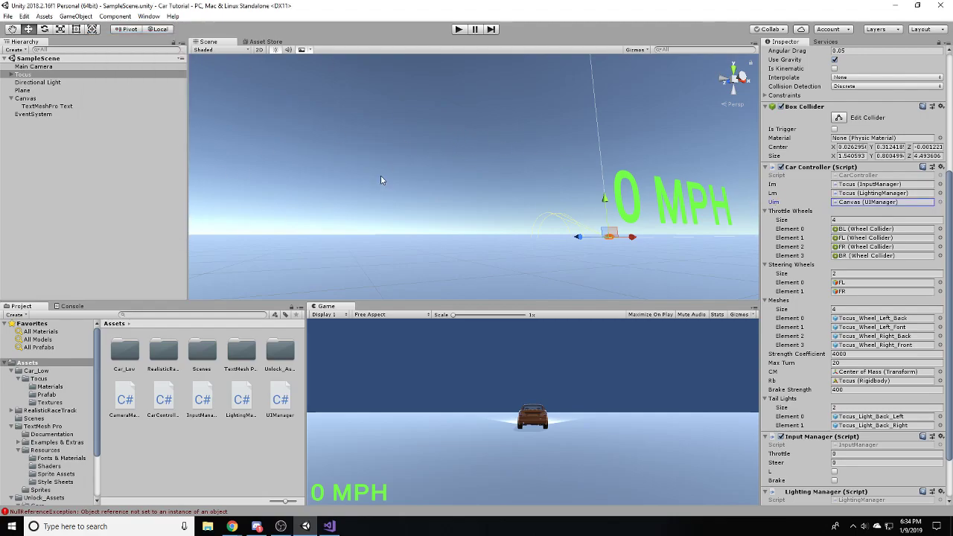
mouse_move(931, 201)
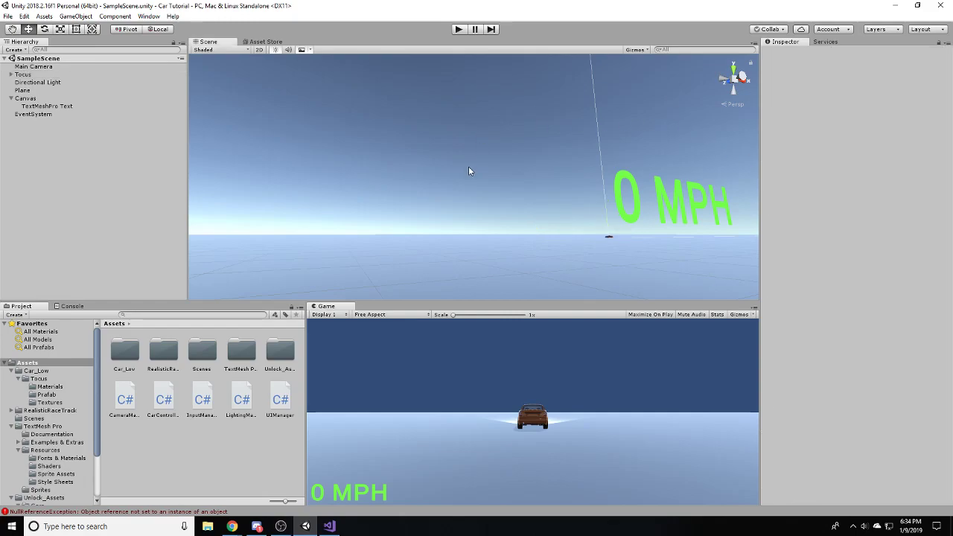
- Play the scene, drive the car to see 12.15926 MPH, then stop
click(459, 29)
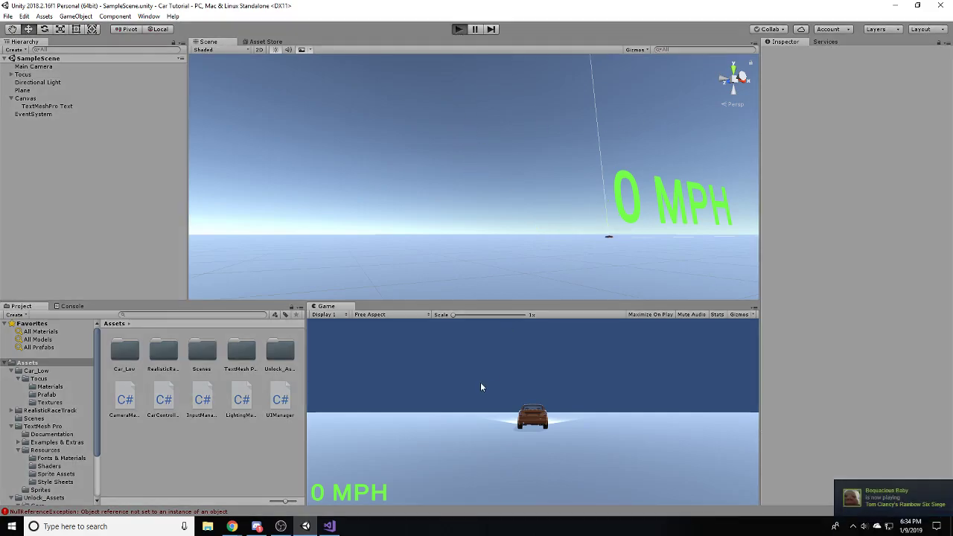
click(458, 29)
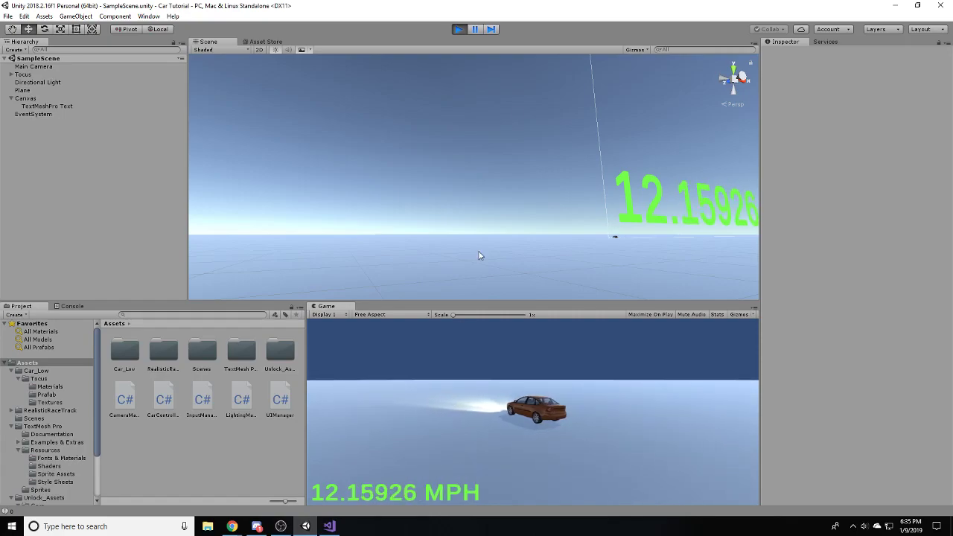
click(329, 526)
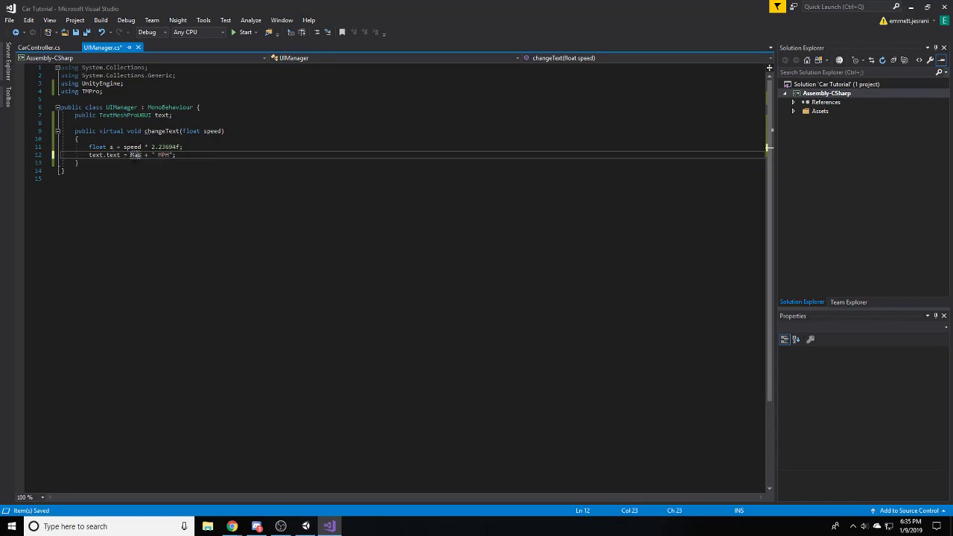
- Change the label line to Mathf.Round(s) + " MPH" and return to Unity
text(Math.s)
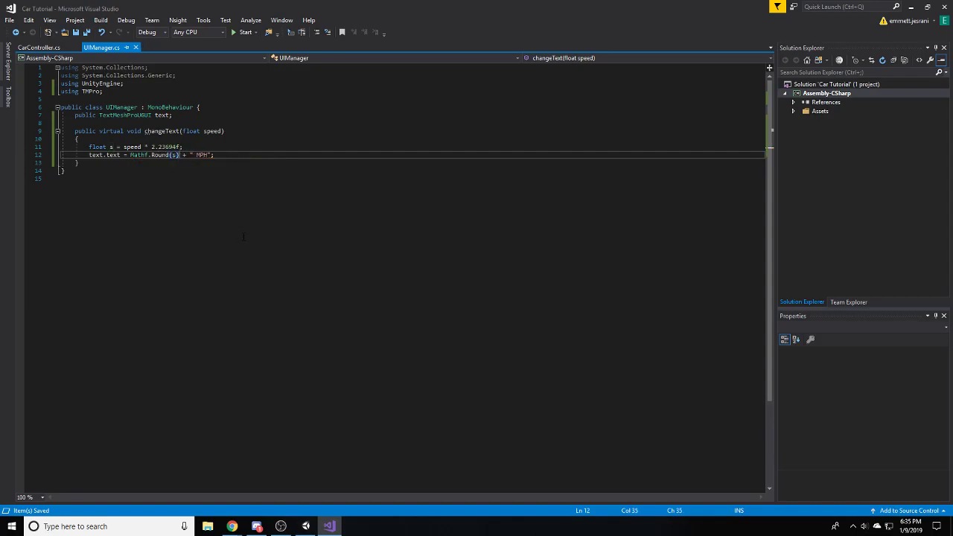
click(281, 527)
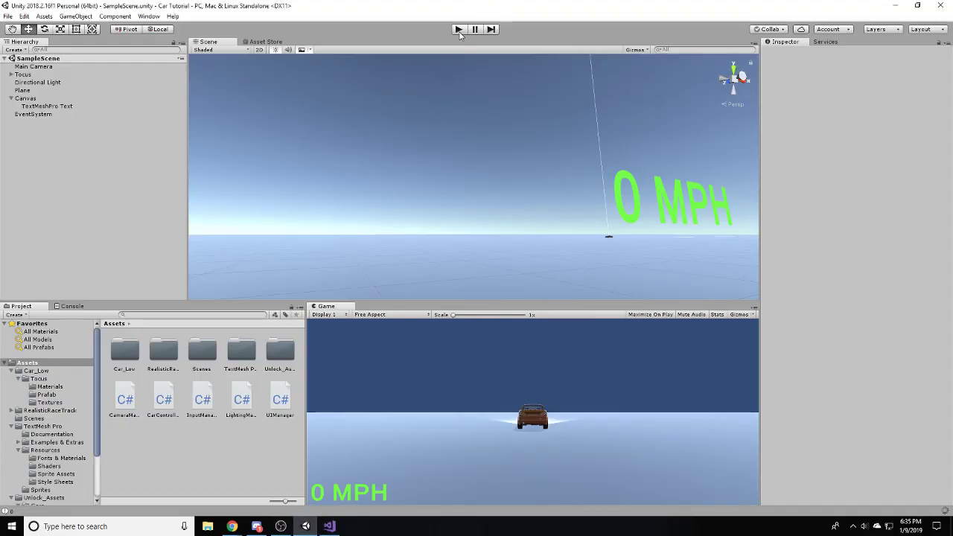
- Play-test the car to confirm whole-number readouts like 1 MPH and 0 MPH, then return to UIManager
click(458, 29)
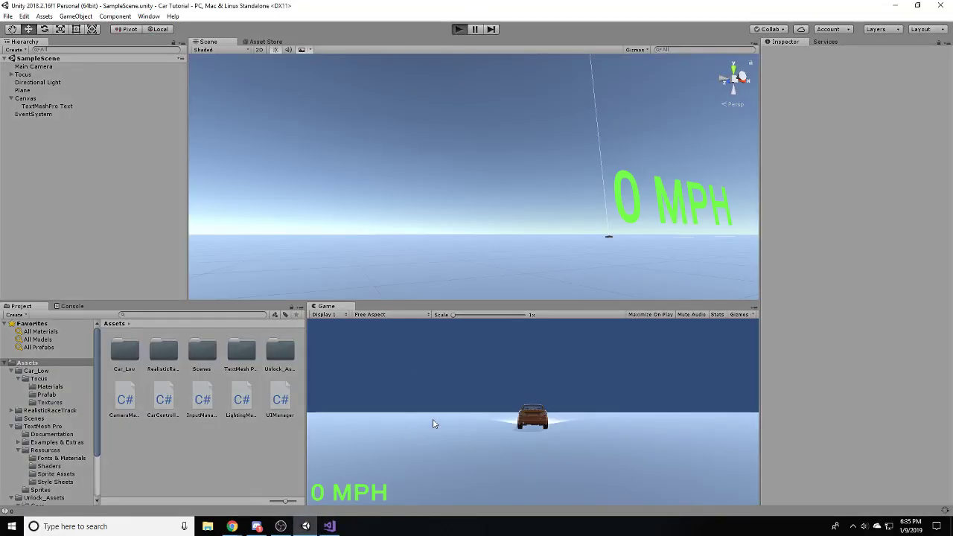
click(458, 29)
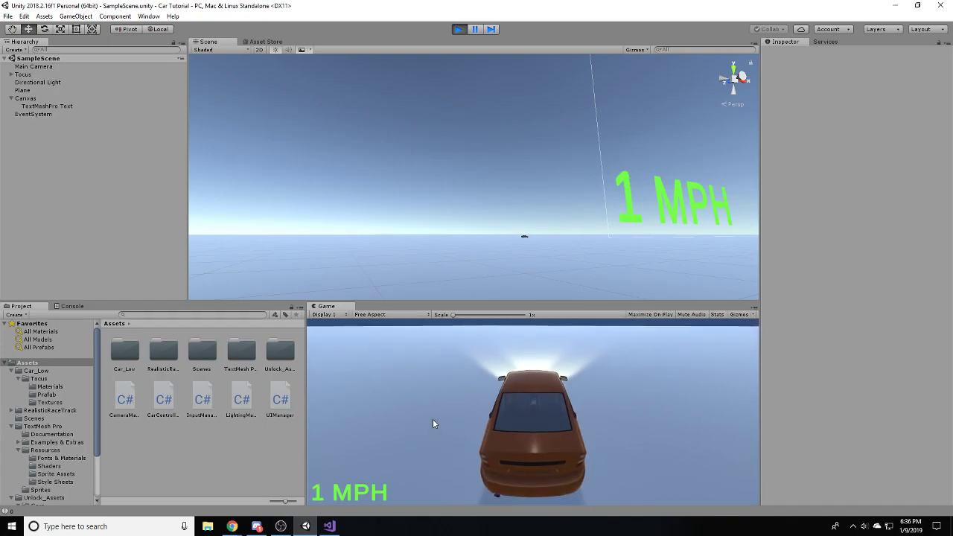
click(459, 29)
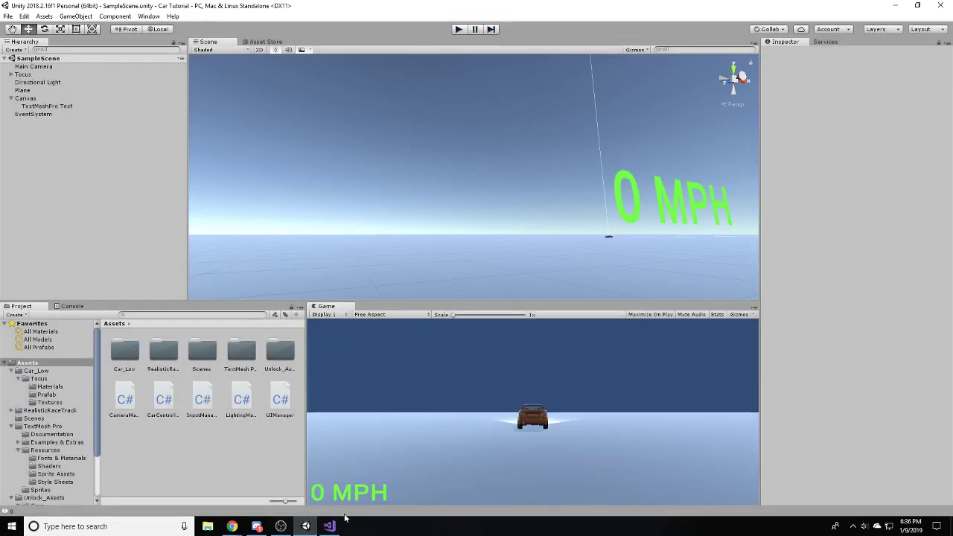
click(329, 526)
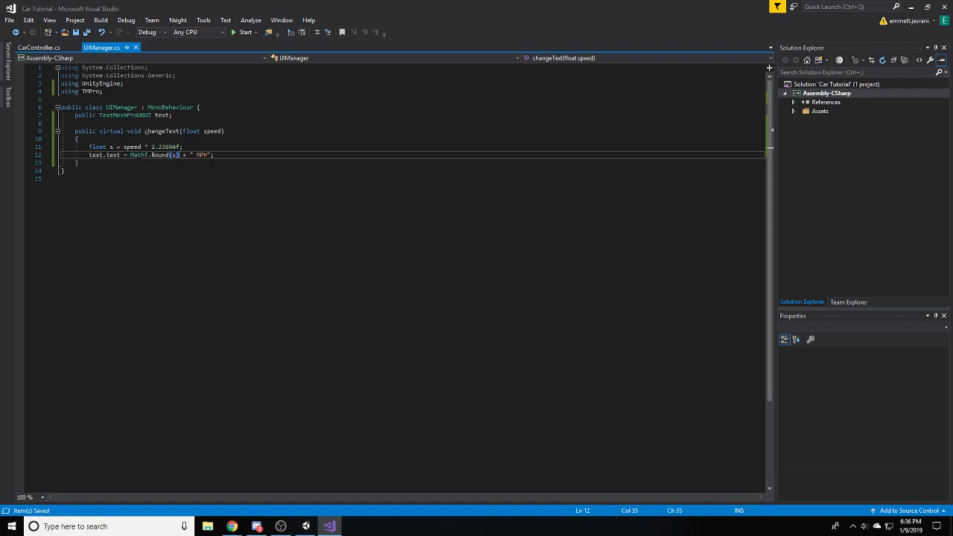
- Wrap the rounded speed in Mathf.Clamp between 0f and 1000f in changeText, save, and return to Unity
double_click(139, 155)
text(Mathf.round)
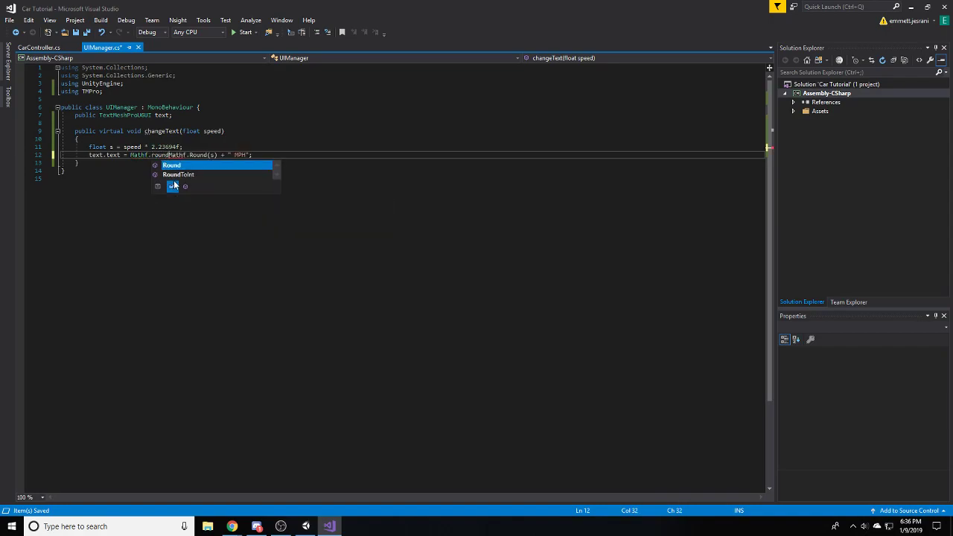
text(clam)
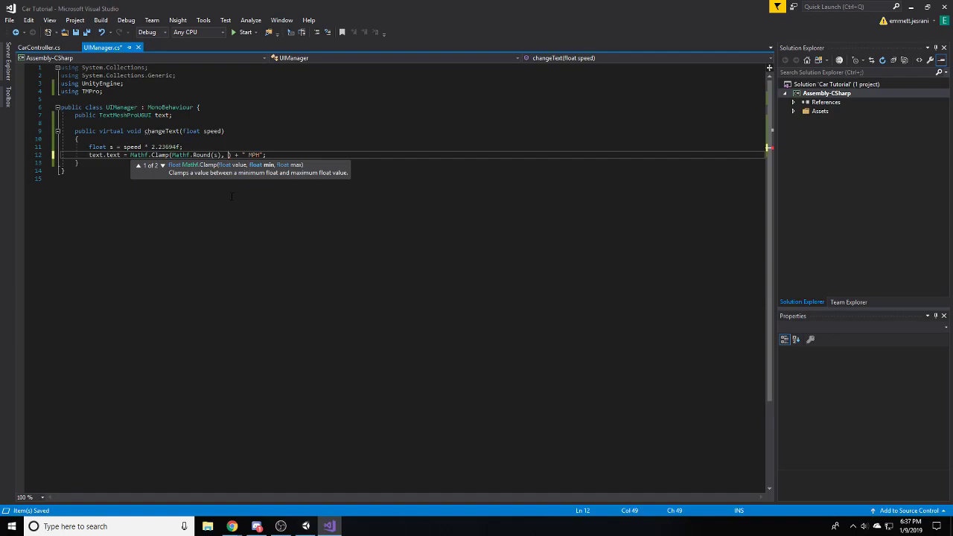
text(0f)
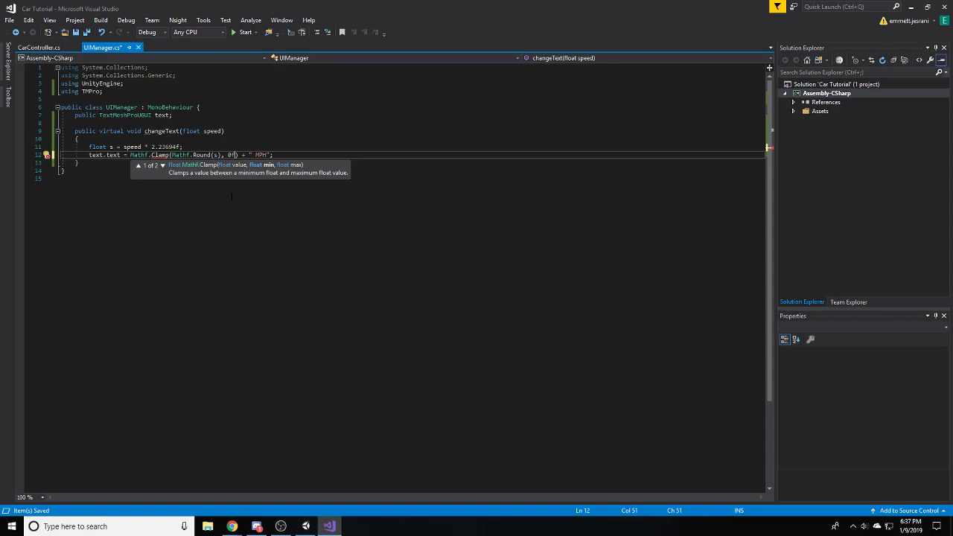
text(,)
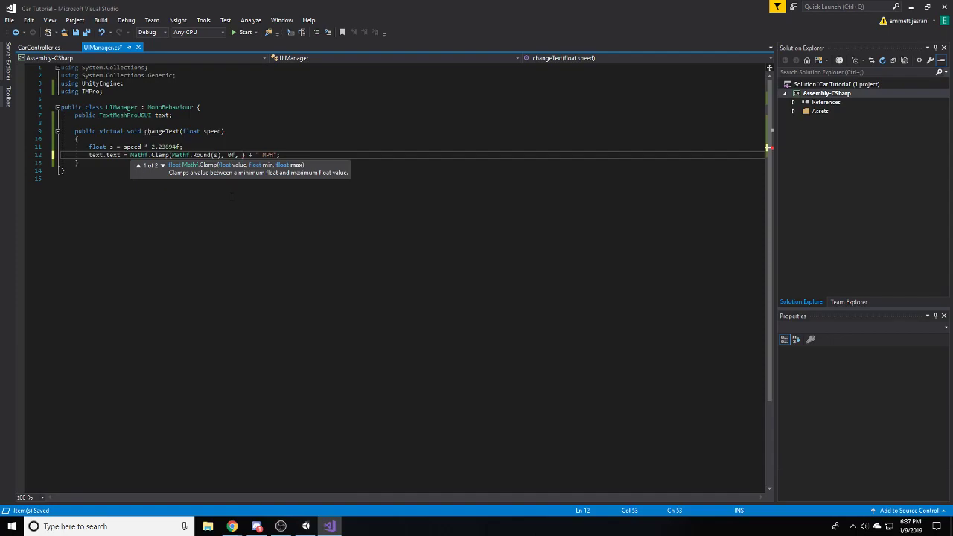
text(1000f)
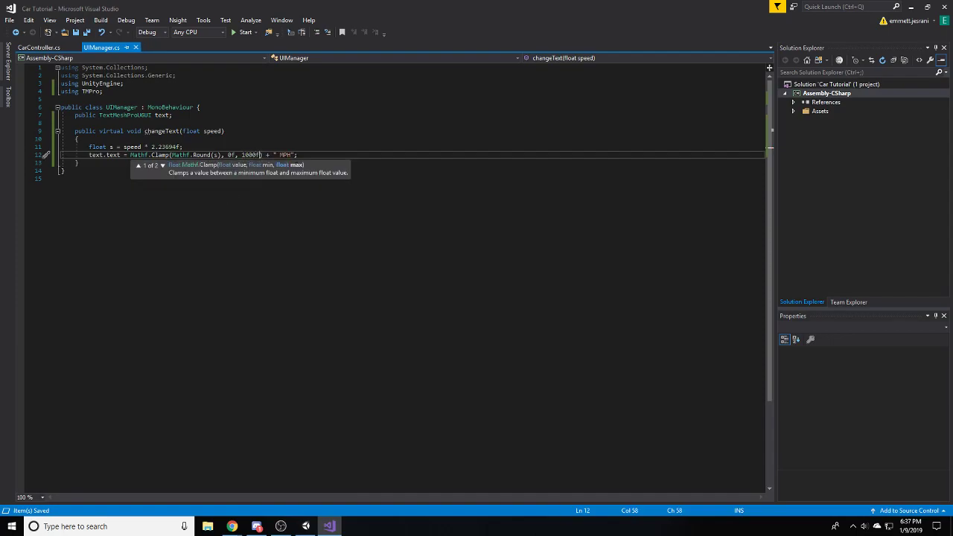
click(329, 526)
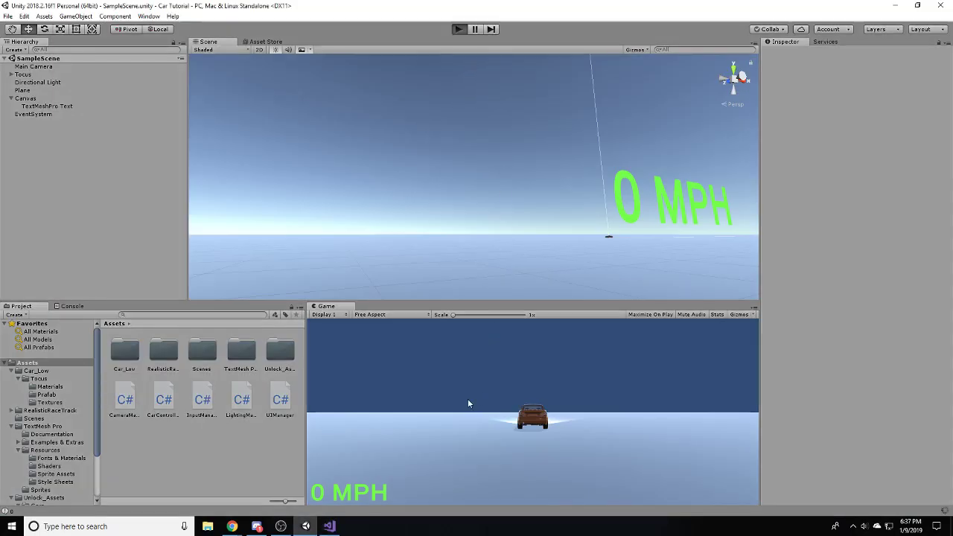
- Start Play mode and drive the car to watch the clamped MPH label
click(459, 29)
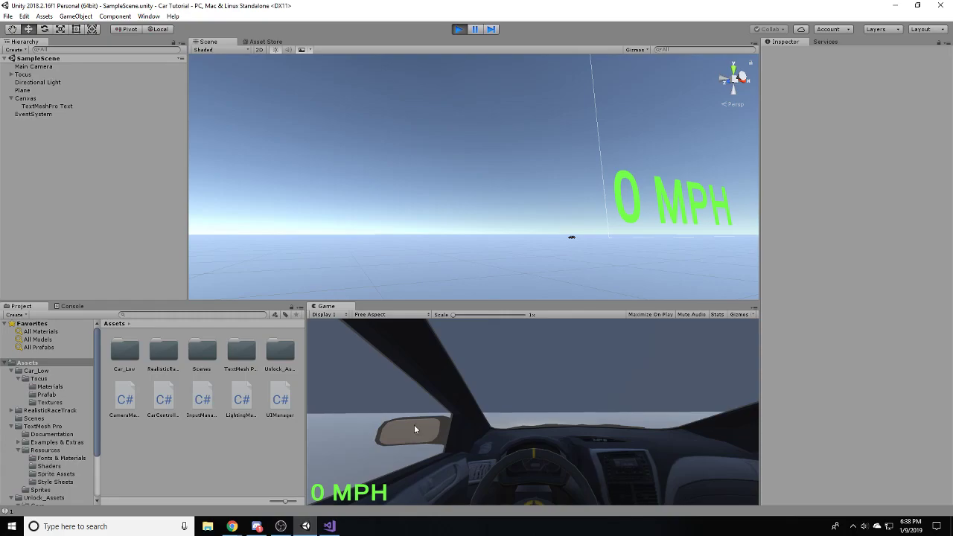
mouse_move(470, 432)
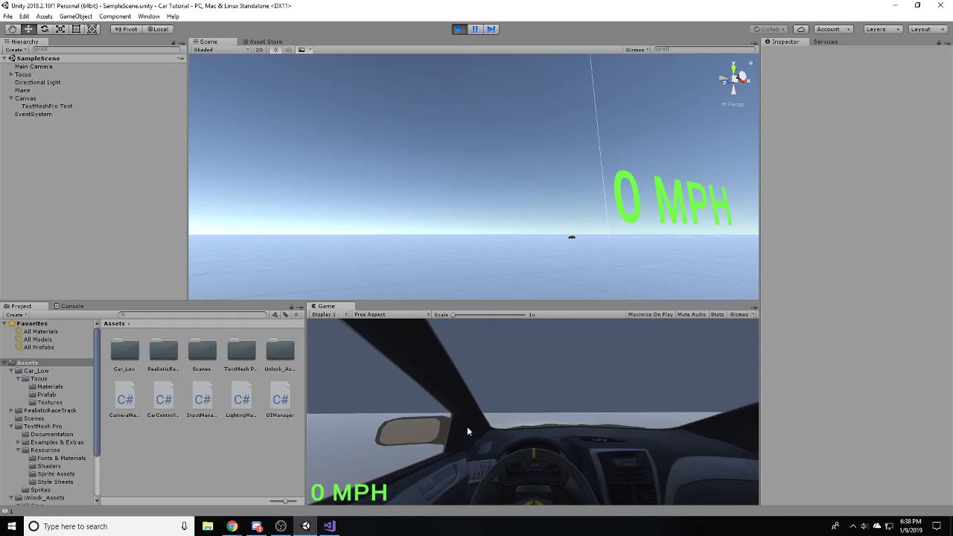